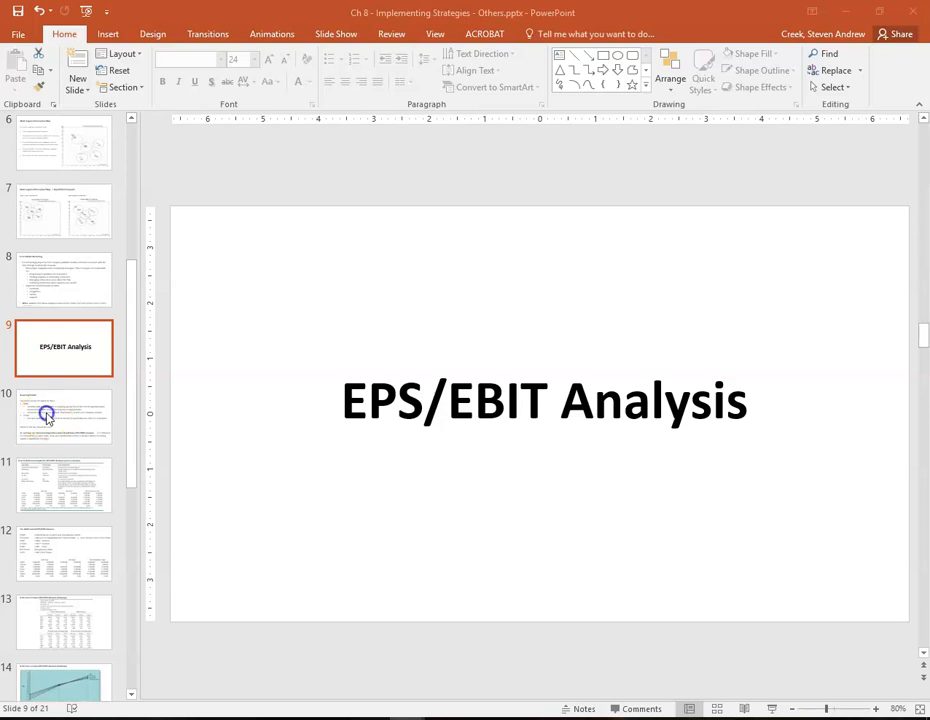
Step: Advance to slide 10, the Acquiring Capital slide on debt versus stock financing
{"action": "left_click", "coordinate": [64, 416]}
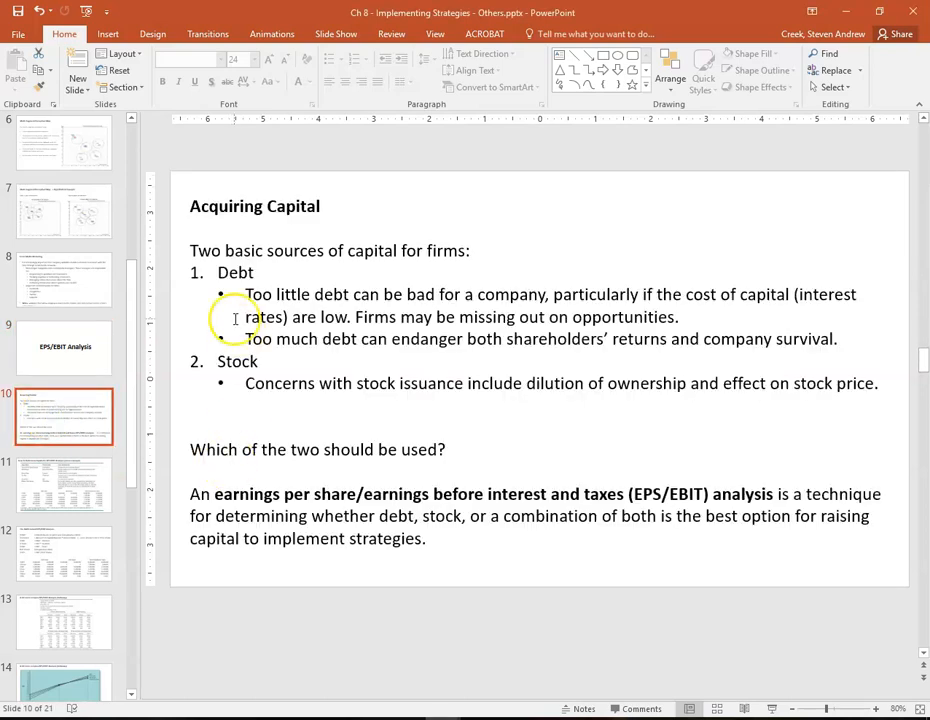
{"action": "mouse_move", "coordinate": [248, 212]}
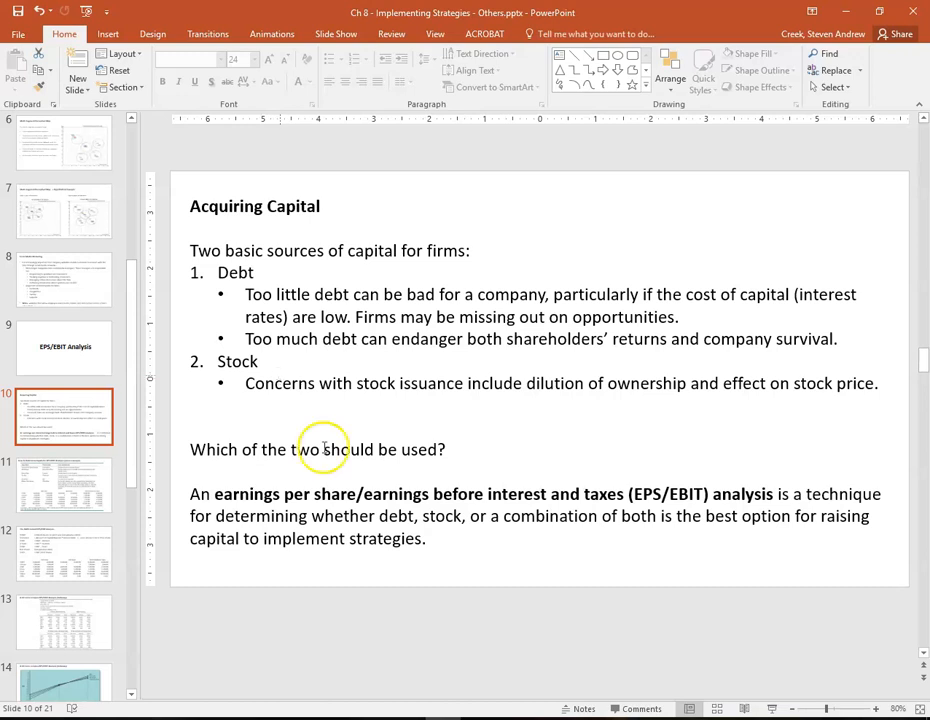
{"action": "left_click", "coordinate": [388, 512]}
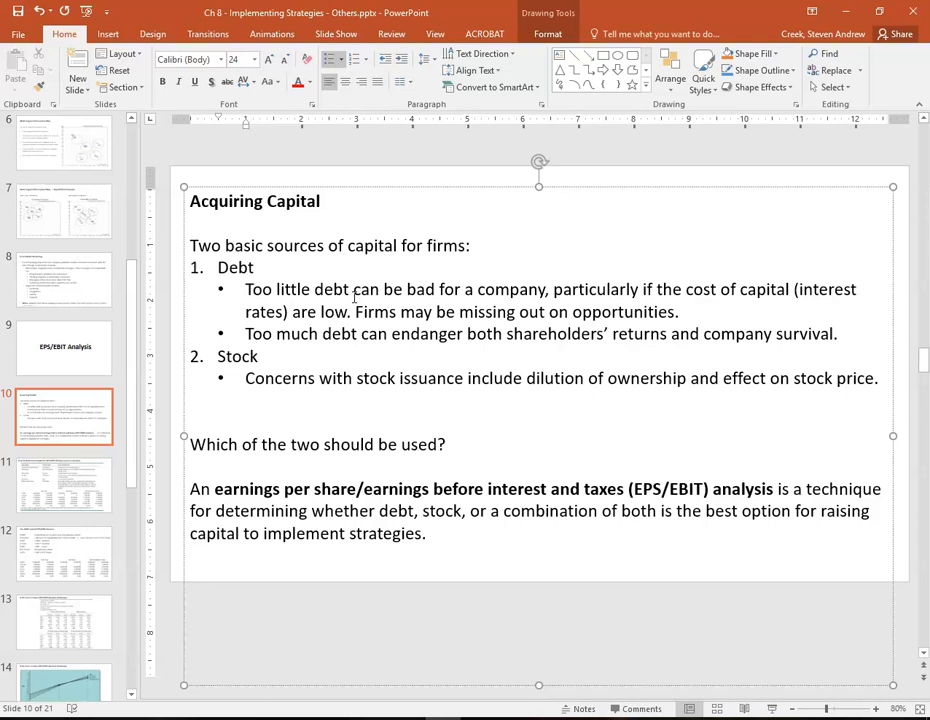
{"action": "mouse_move", "coordinate": [180, 480]}
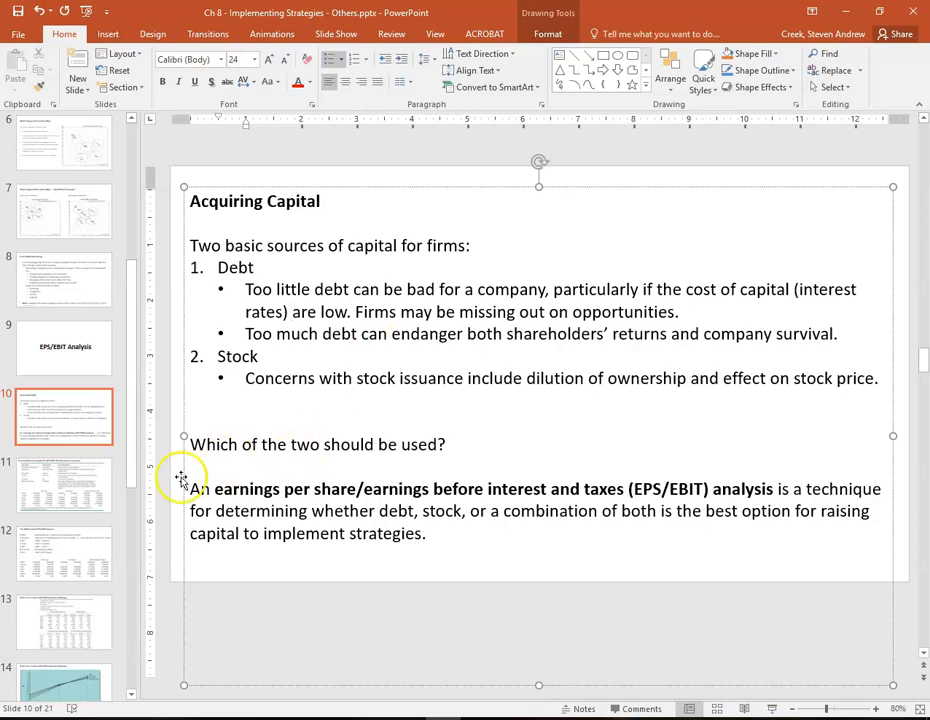
Step: Advance to slide 11 with the worked debt, stock and combo inputs table
{"action": "left_click", "coordinate": [64, 486]}
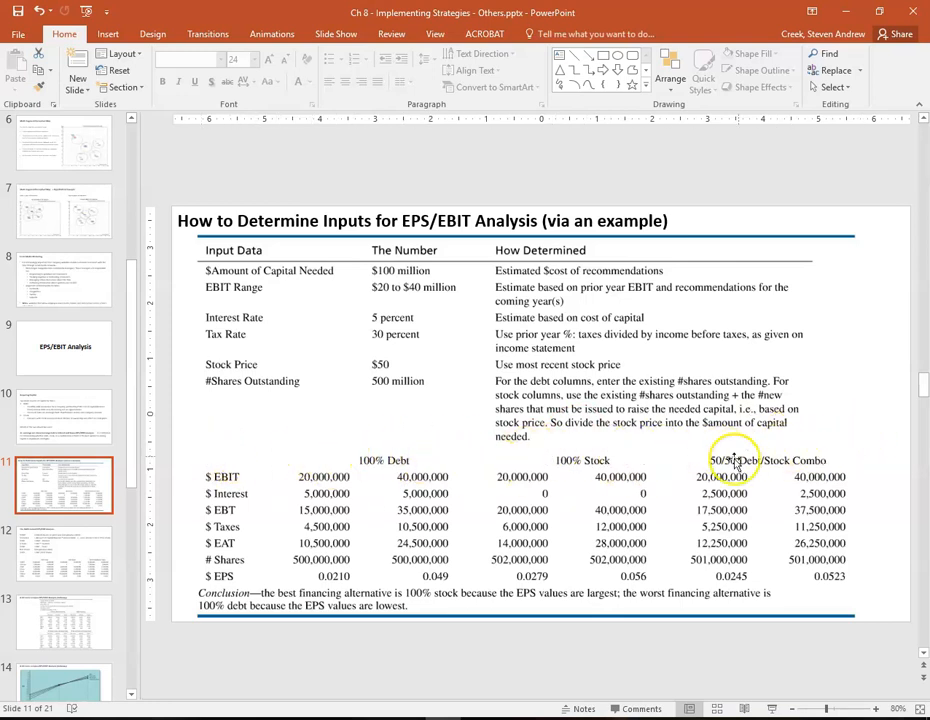
{"action": "mouse_move", "coordinate": [196, 460]}
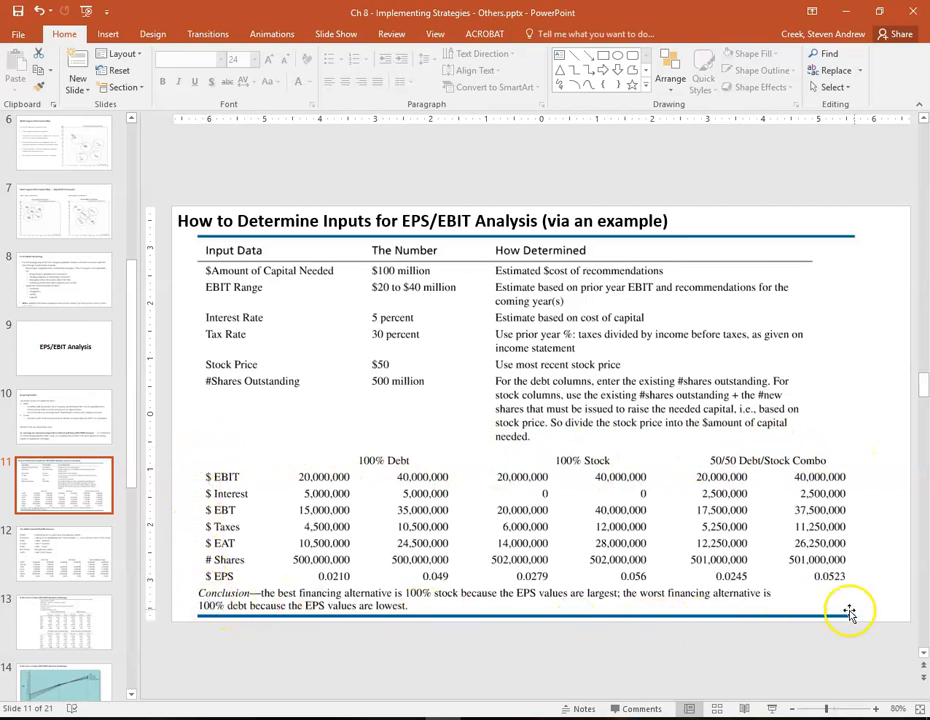
{"action": "mouse_move", "coordinate": [322, 652]}
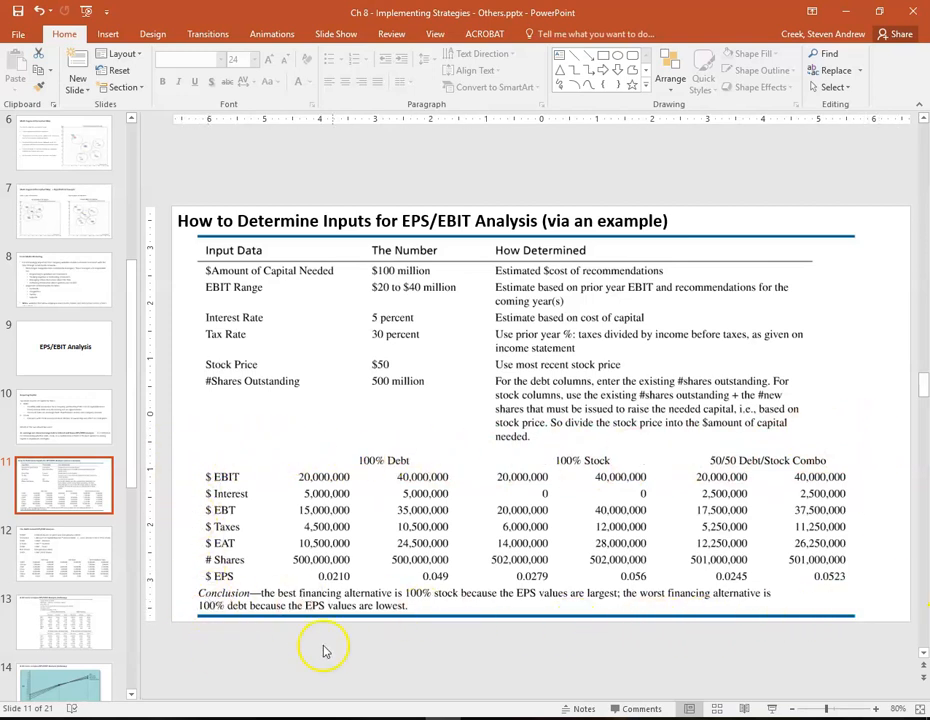
{"action": "mouse_move", "coordinate": [196, 448]}
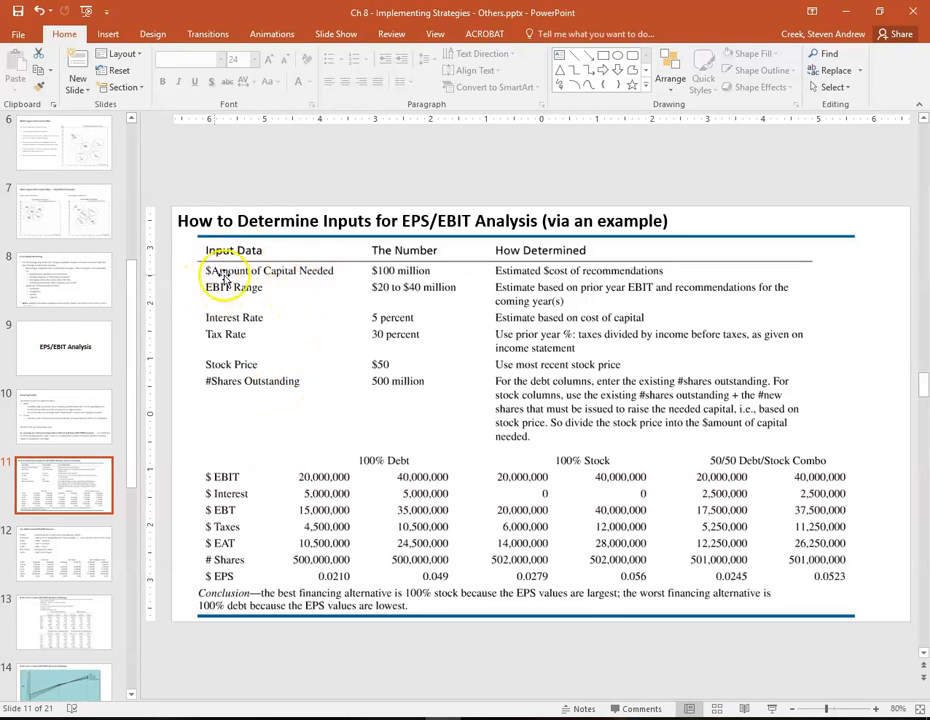
{"action": "mouse_move", "coordinate": [316, 282]}
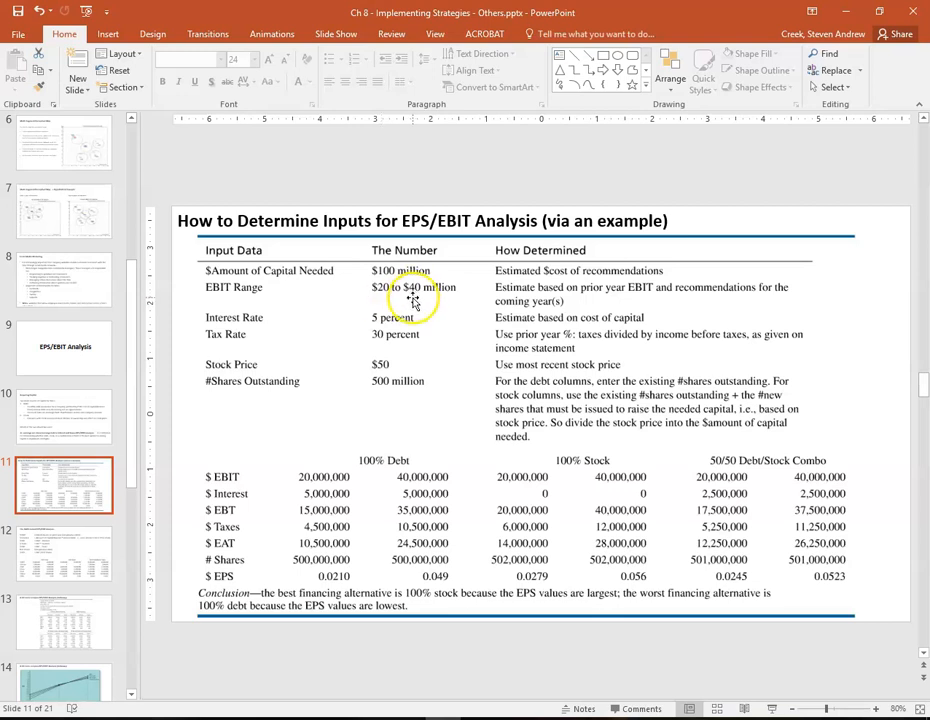
{"action": "mouse_move", "coordinate": [276, 428]}
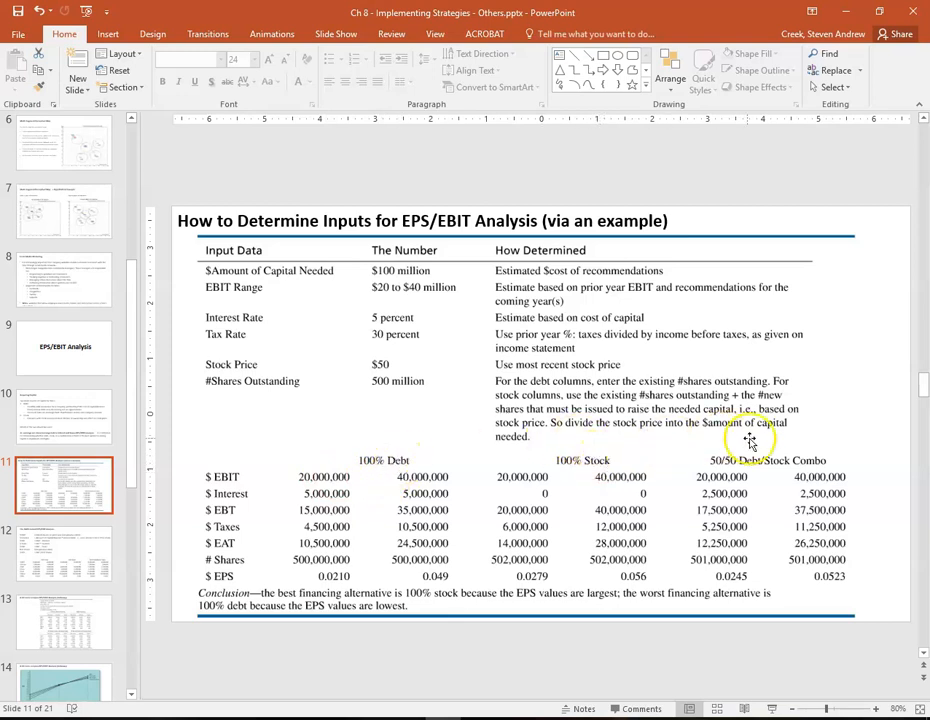
{"action": "mouse_move", "coordinate": [410, 424]}
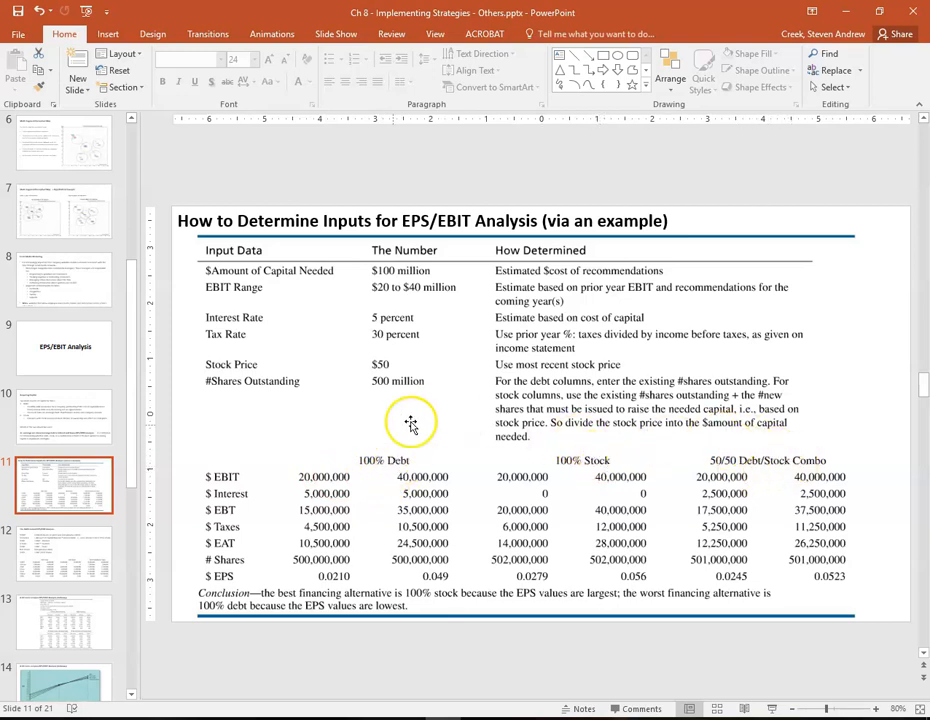
{"action": "mouse_move", "coordinate": [430, 464]}
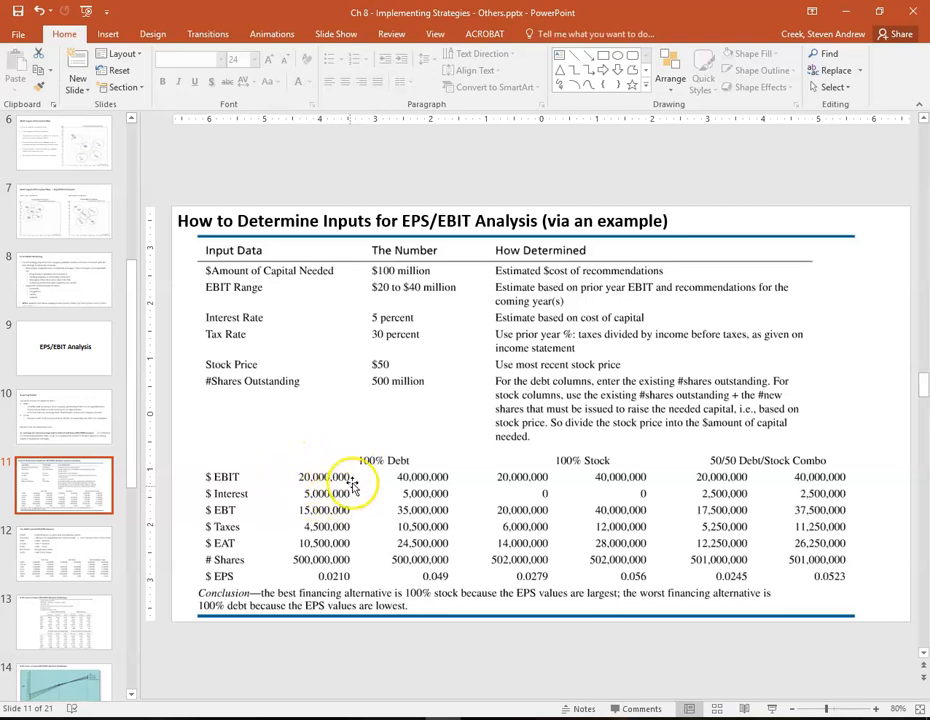
{"action": "mouse_move", "coordinate": [290, 476]}
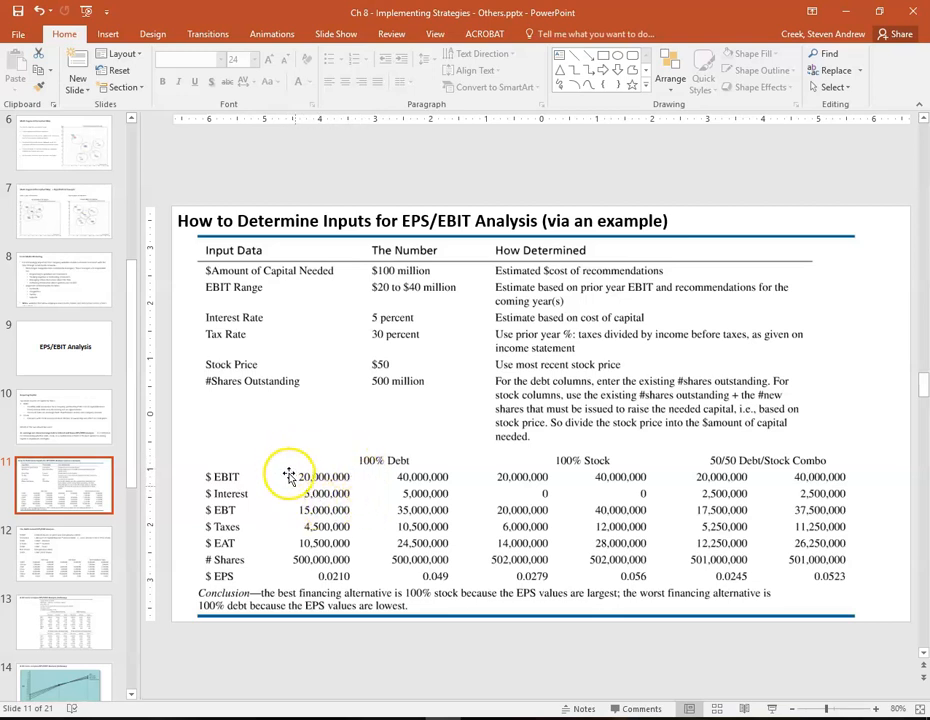
{"action": "mouse_move", "coordinate": [436, 460]}
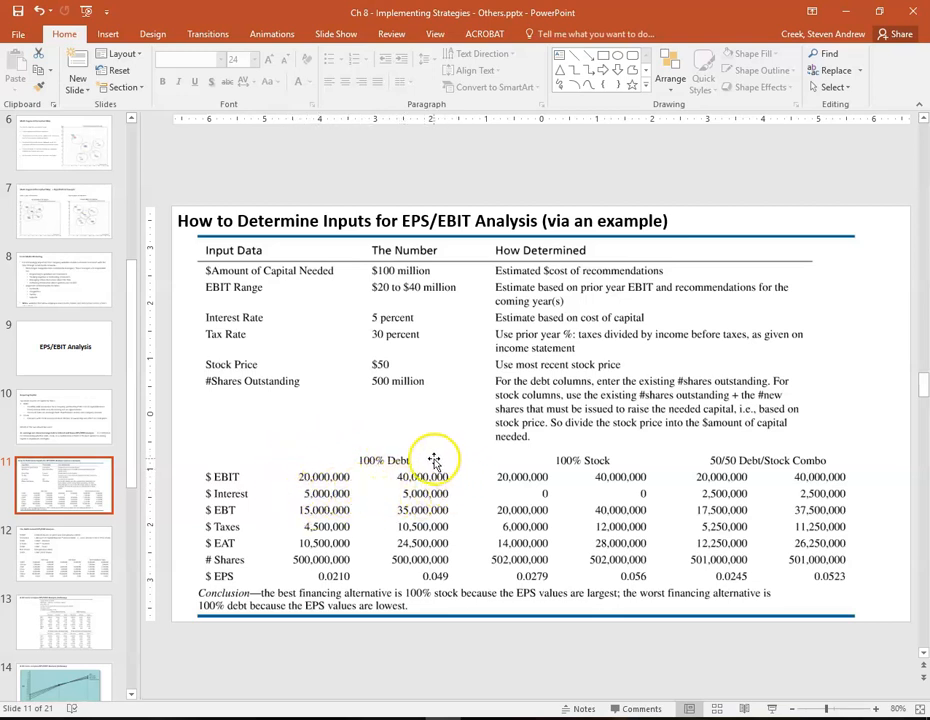
{"action": "mouse_move", "coordinate": [356, 480]}
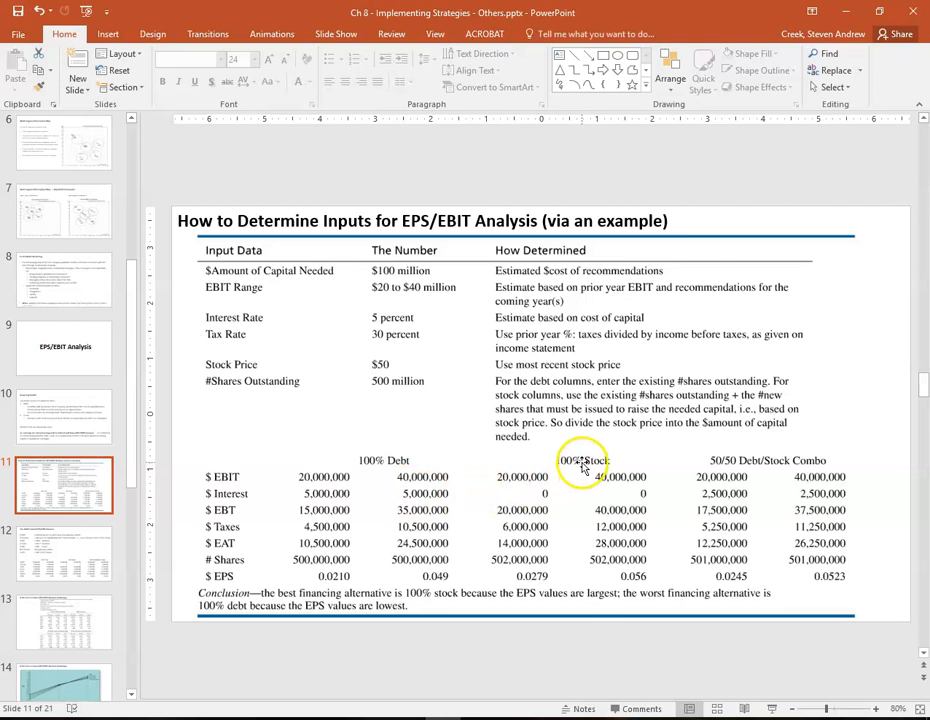
{"action": "mouse_move", "coordinate": [544, 468]}
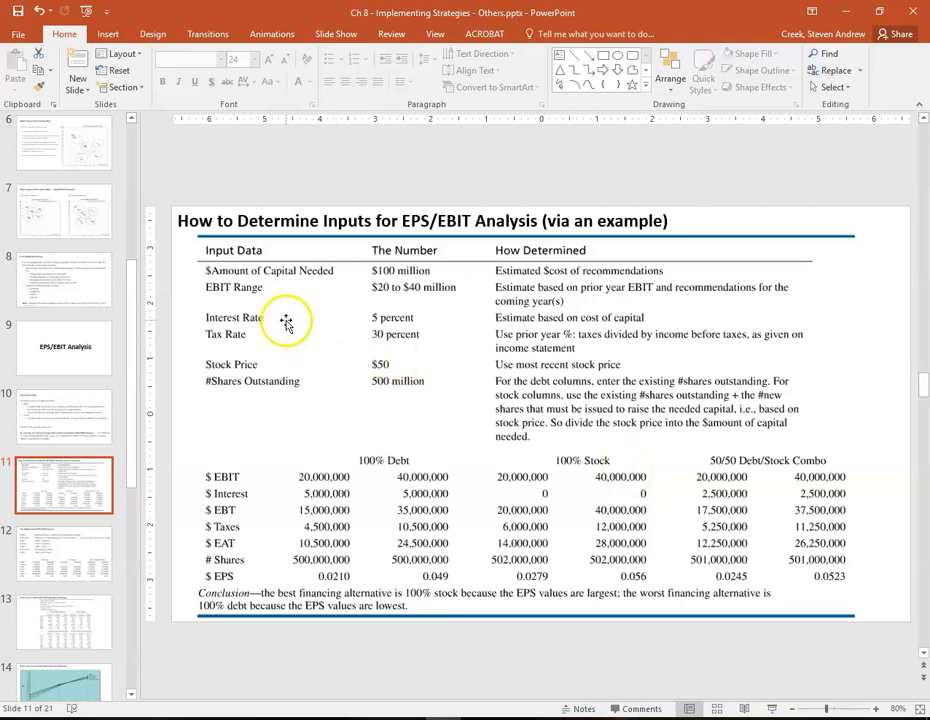
{"action": "mouse_move", "coordinate": [288, 322]}
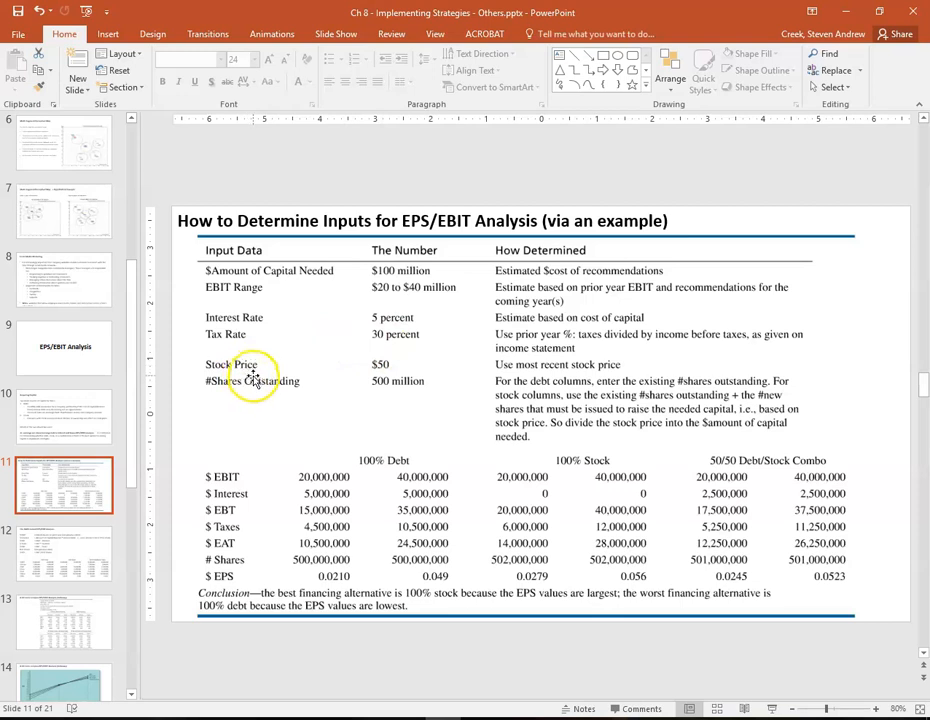
{"action": "mouse_move", "coordinate": [224, 378]}
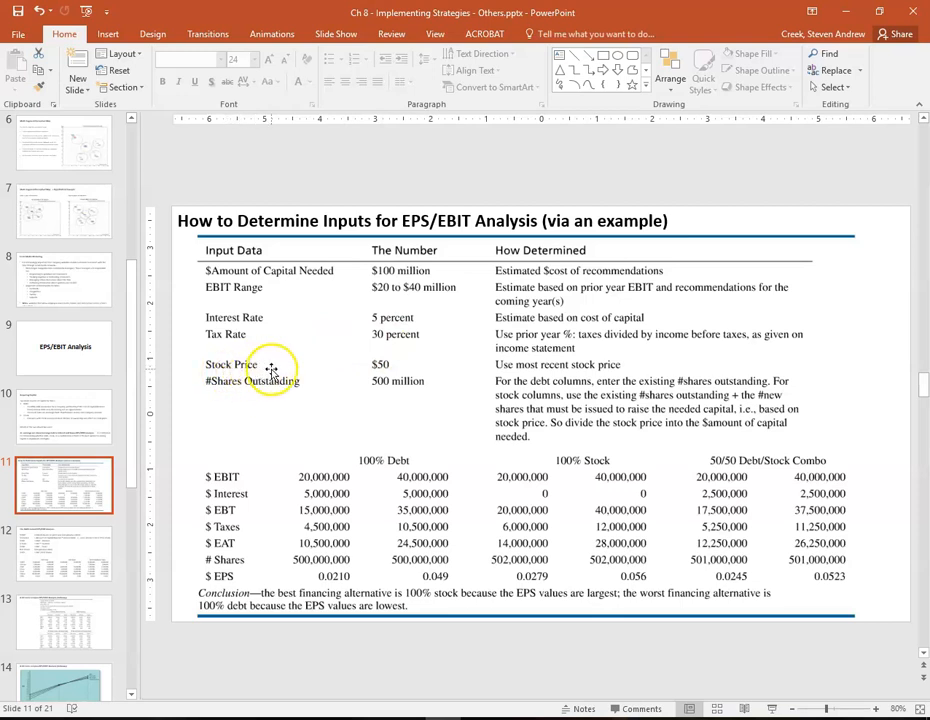
{"action": "mouse_move", "coordinate": [236, 396]}
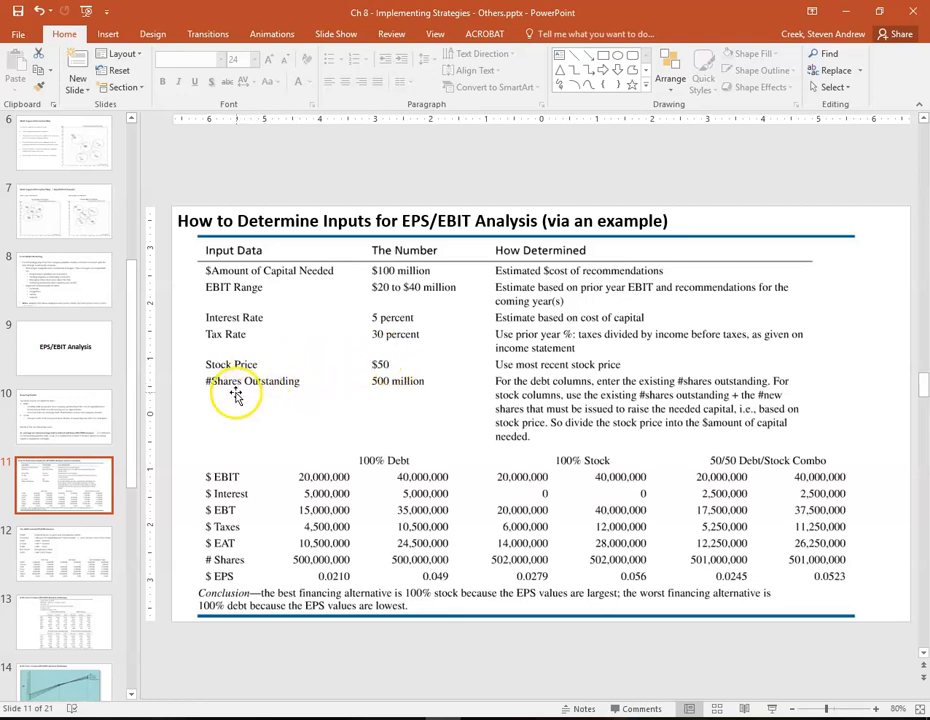
{"action": "mouse_move", "coordinate": [400, 396]}
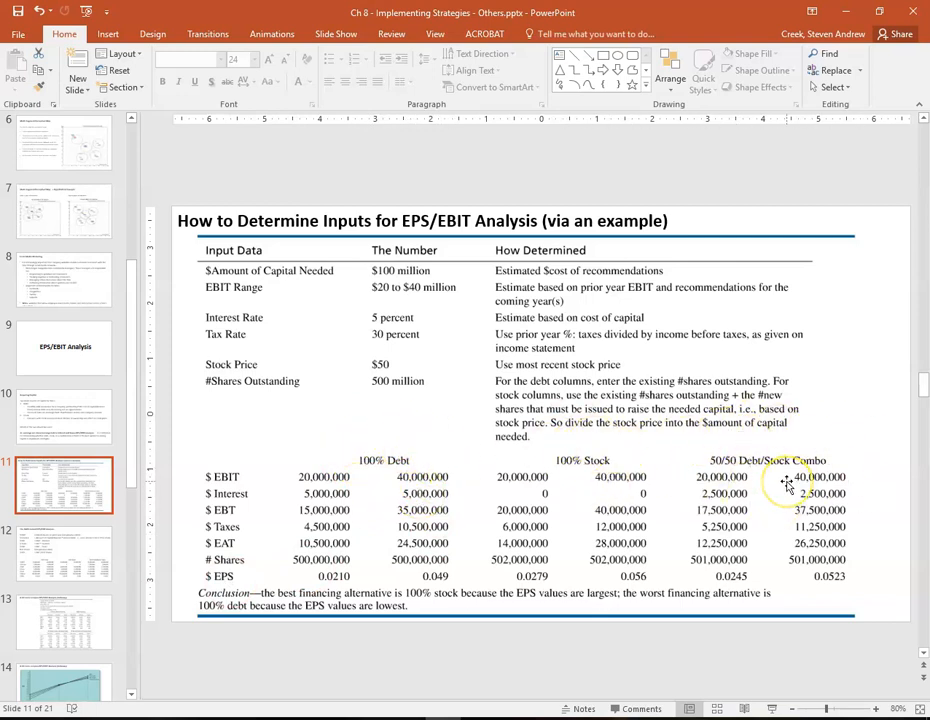
{"action": "mouse_move", "coordinate": [690, 410]}
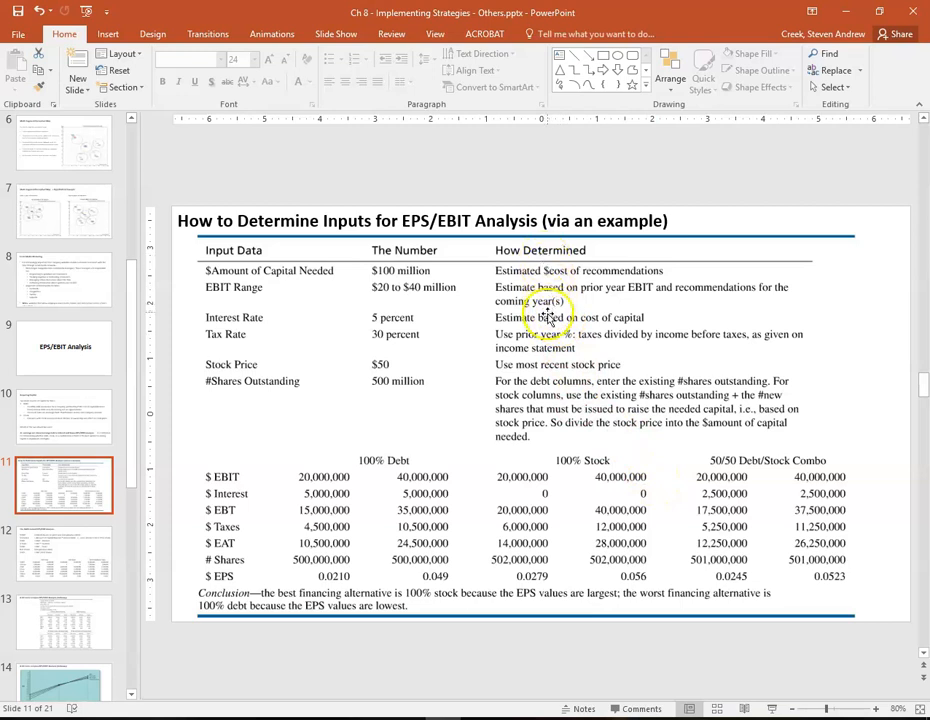
{"action": "mouse_move", "coordinate": [728, 384]}
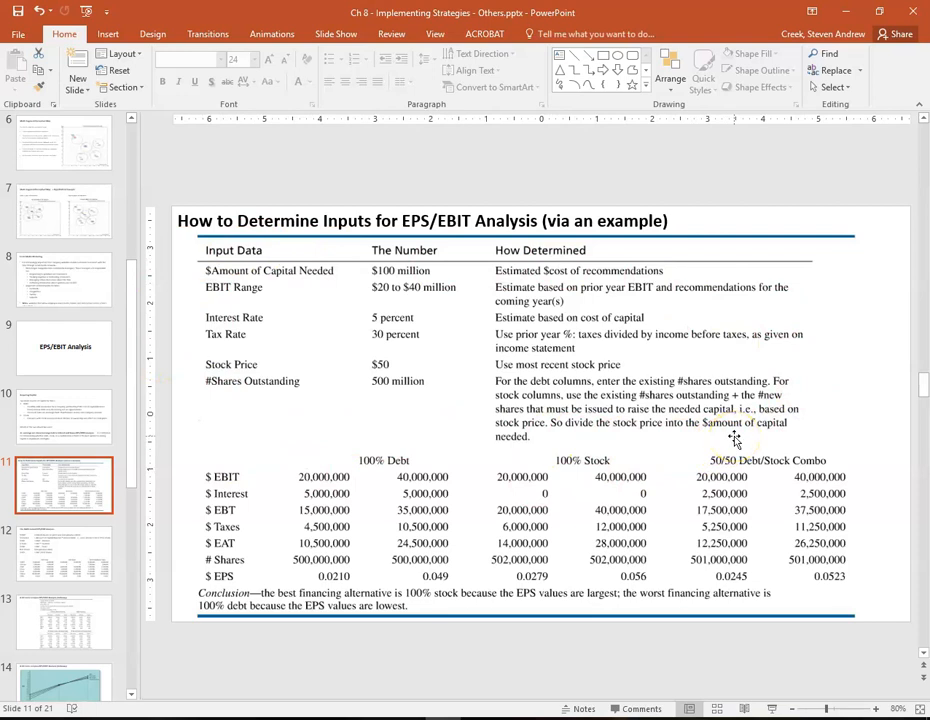
Step: Advance to slide 12, The Math behind EPS/EBIT Analysis, with its formulas
{"action": "left_click", "coordinate": [64, 554]}
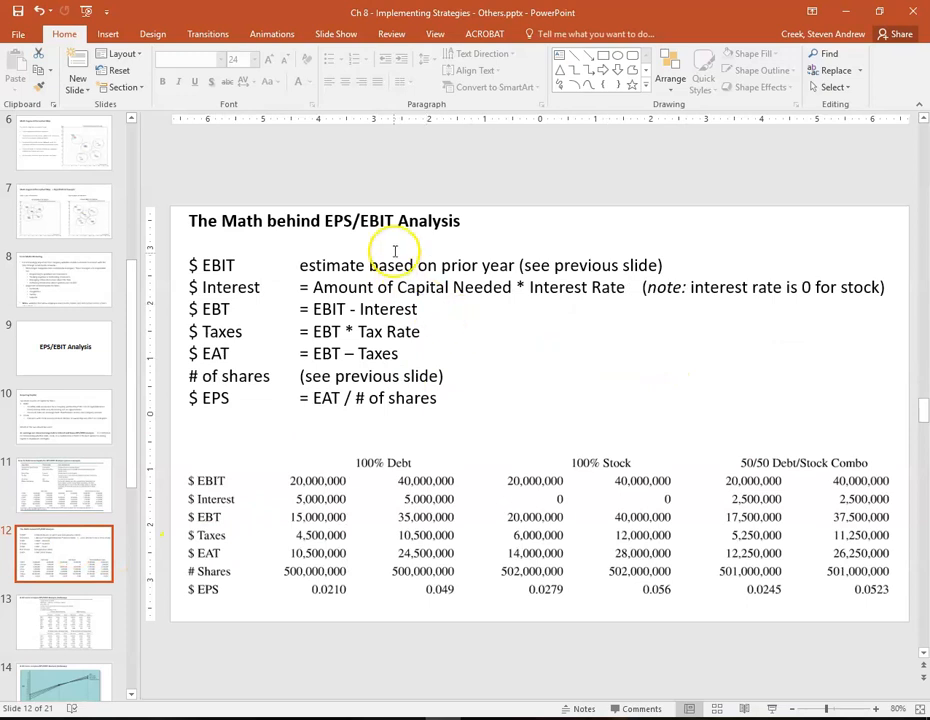
{"action": "mouse_move", "coordinate": [436, 244]}
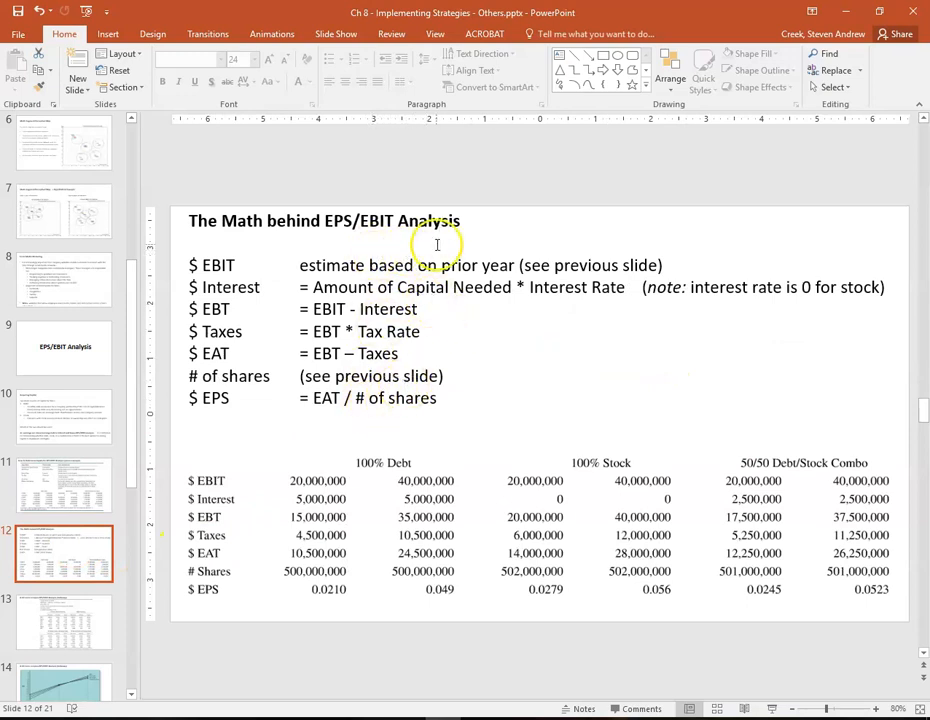
{"action": "mouse_move", "coordinate": [544, 388]}
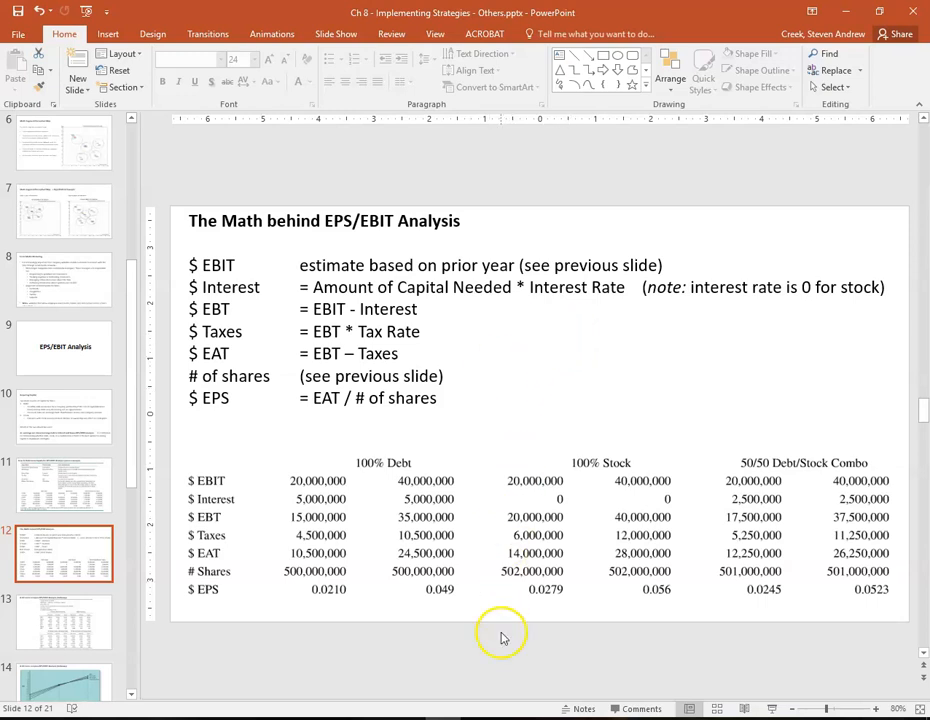
{"action": "mouse_move", "coordinate": [408, 680]}
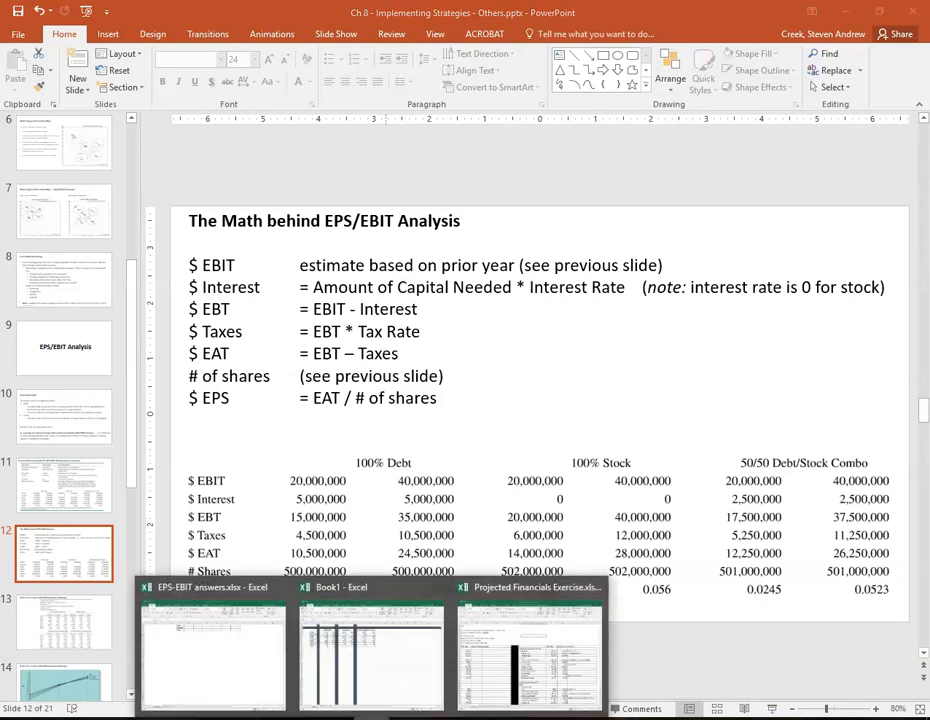
{"action": "left_click", "coordinate": [212, 650]}
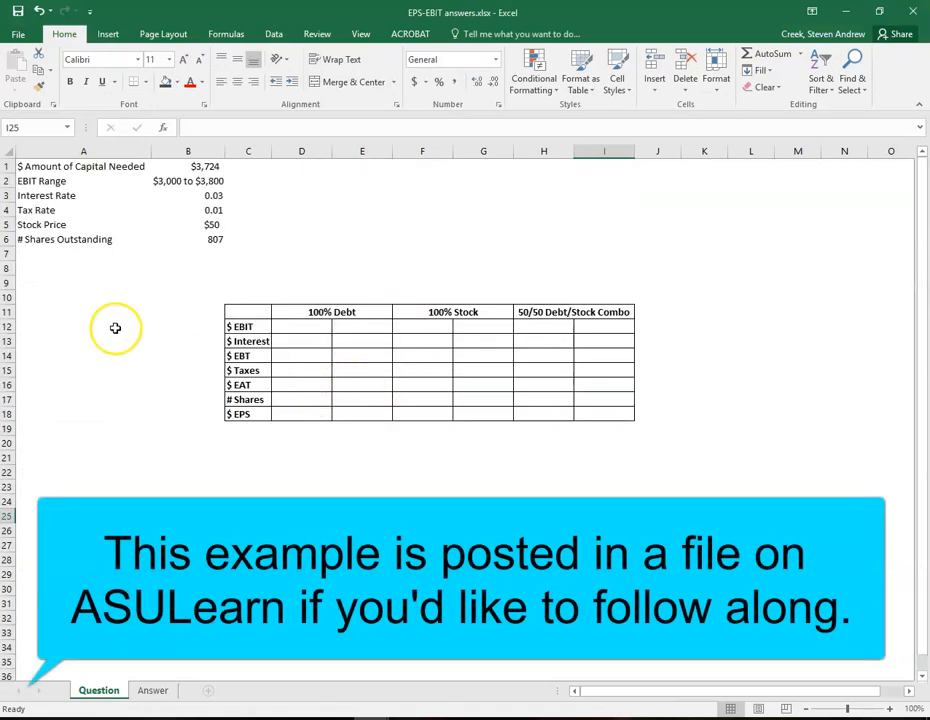
{"action": "mouse_move", "coordinate": [188, 260]}
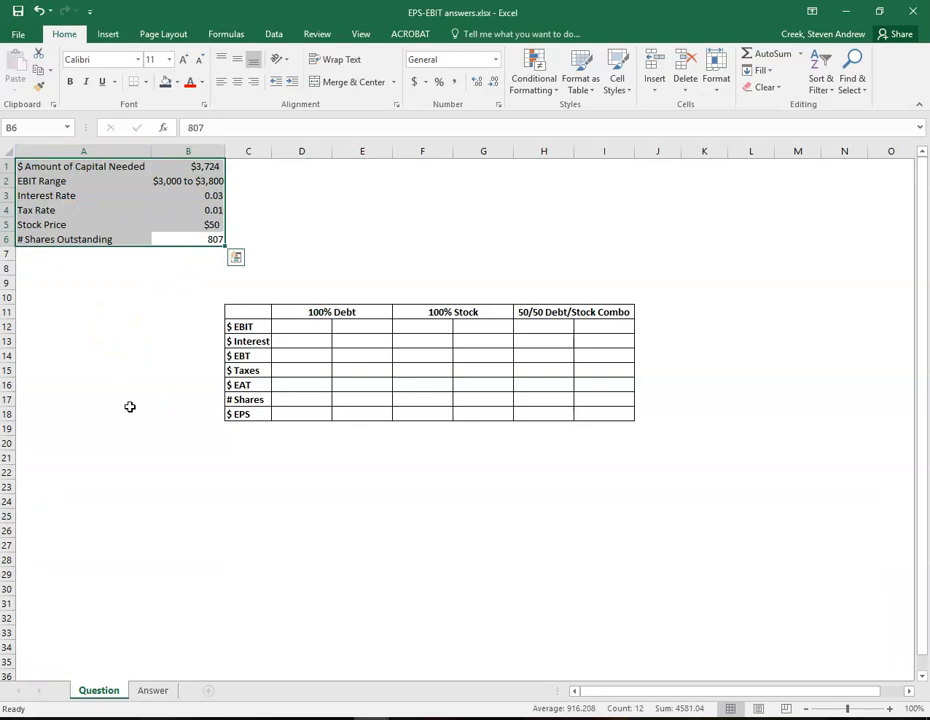
{"action": "left_click", "coordinate": [300, 180]}
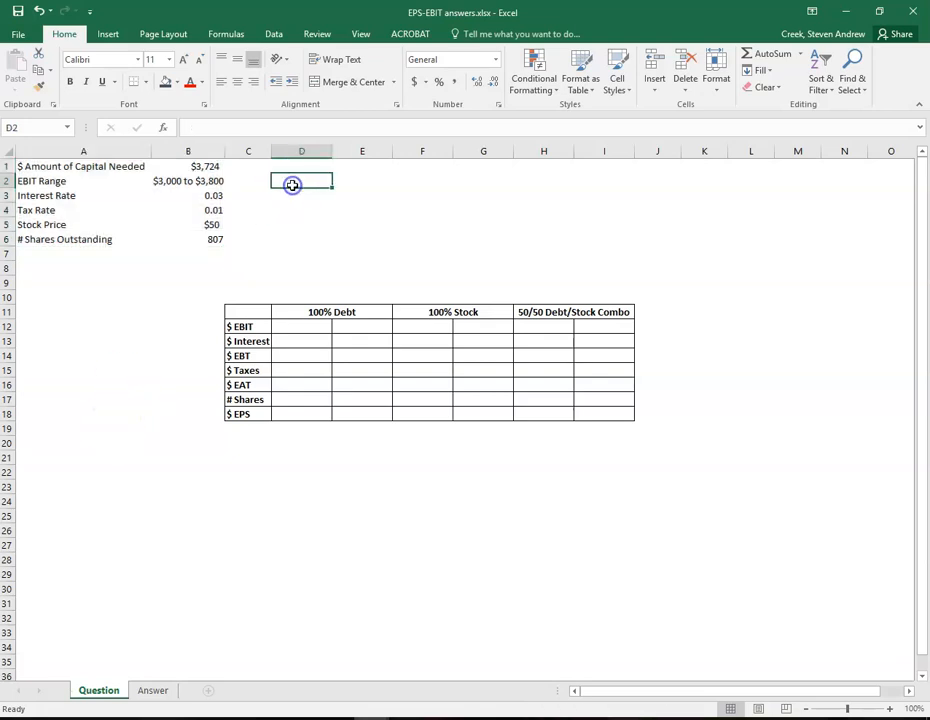
{"action": "left_click", "coordinate": [188, 166]}
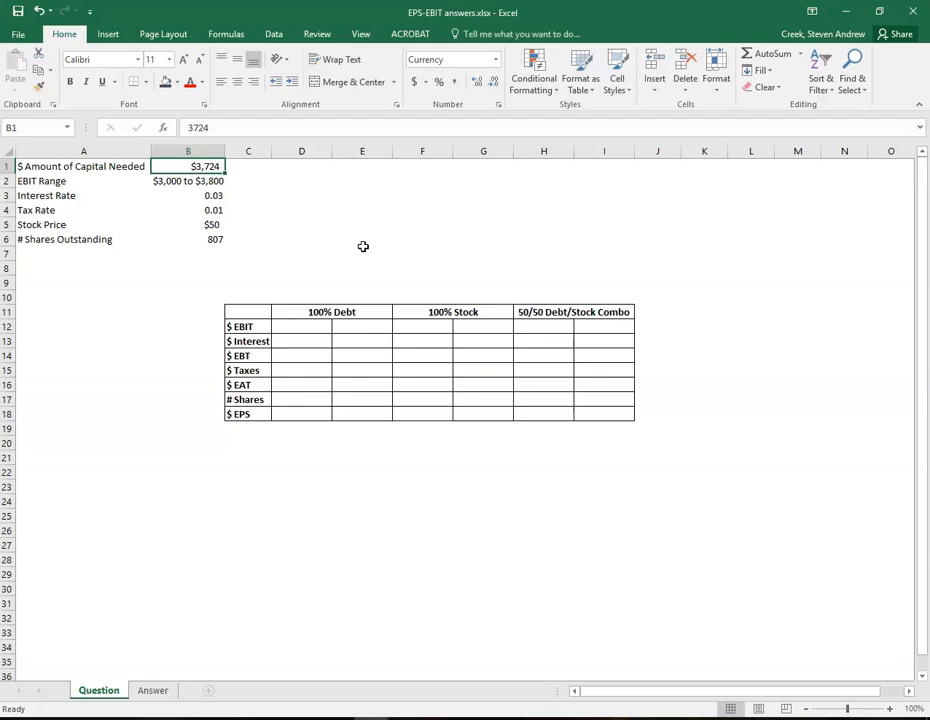
{"action": "mouse_move", "coordinate": [344, 220]}
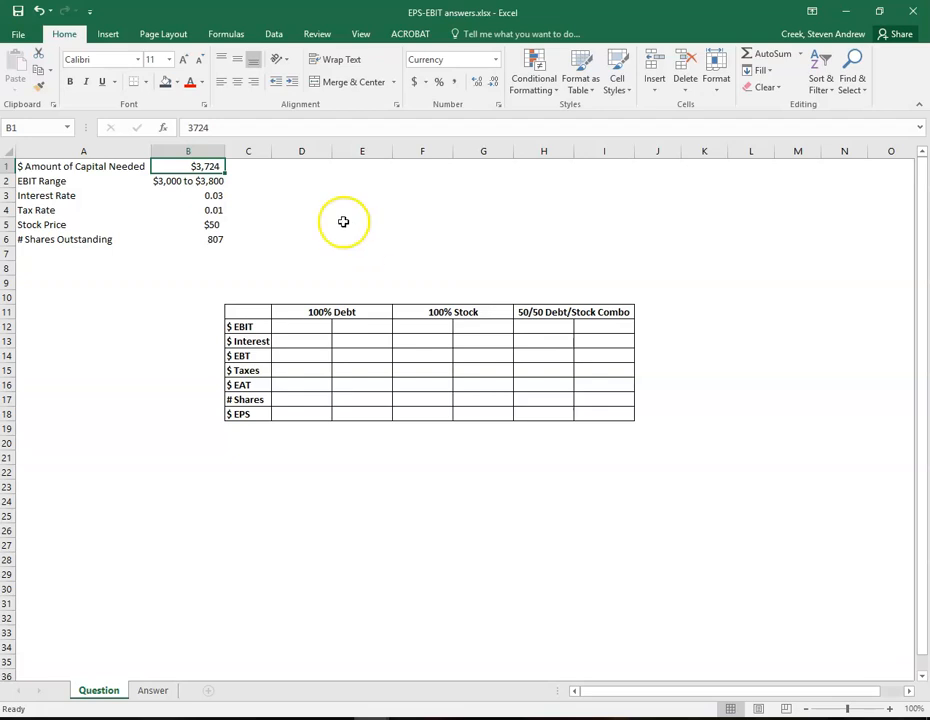
{"action": "left_click", "coordinate": [188, 180]}
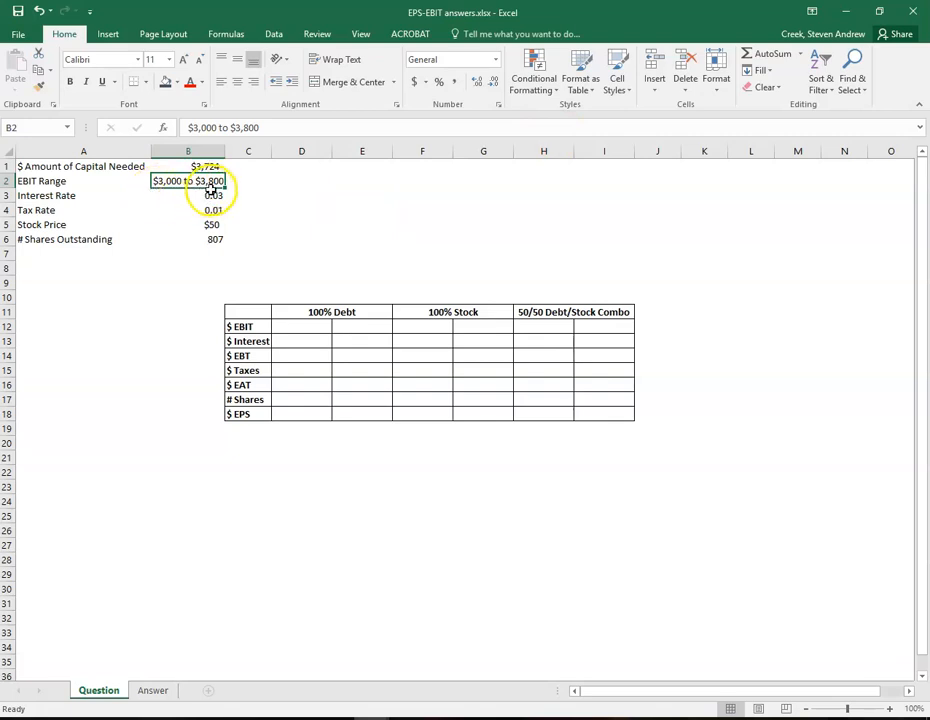
{"action": "mouse_move", "coordinate": [284, 210]}
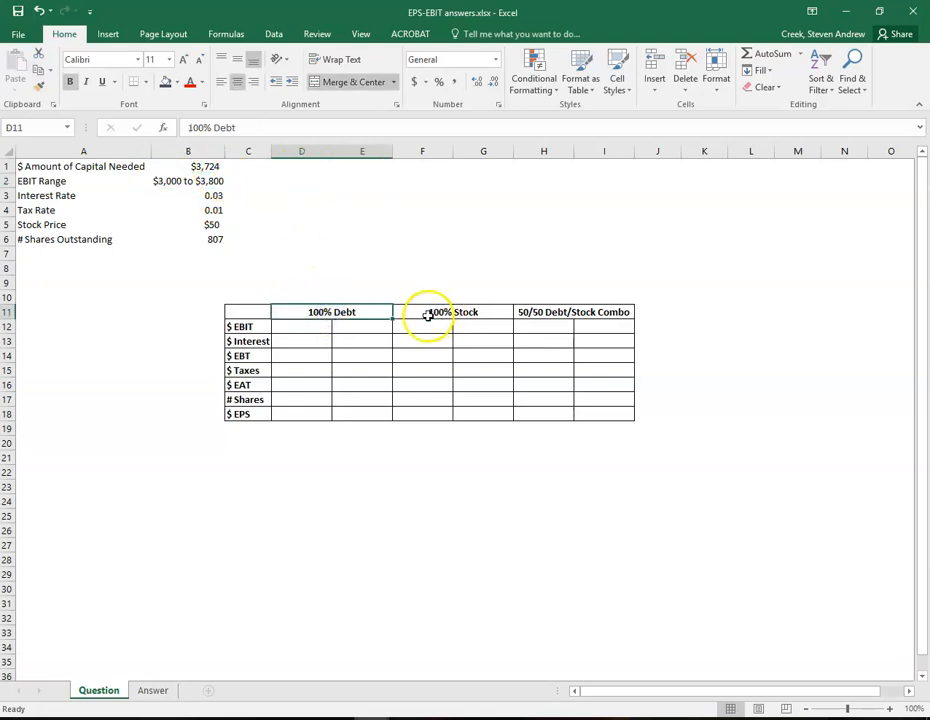
{"action": "left_click", "coordinate": [452, 312]}
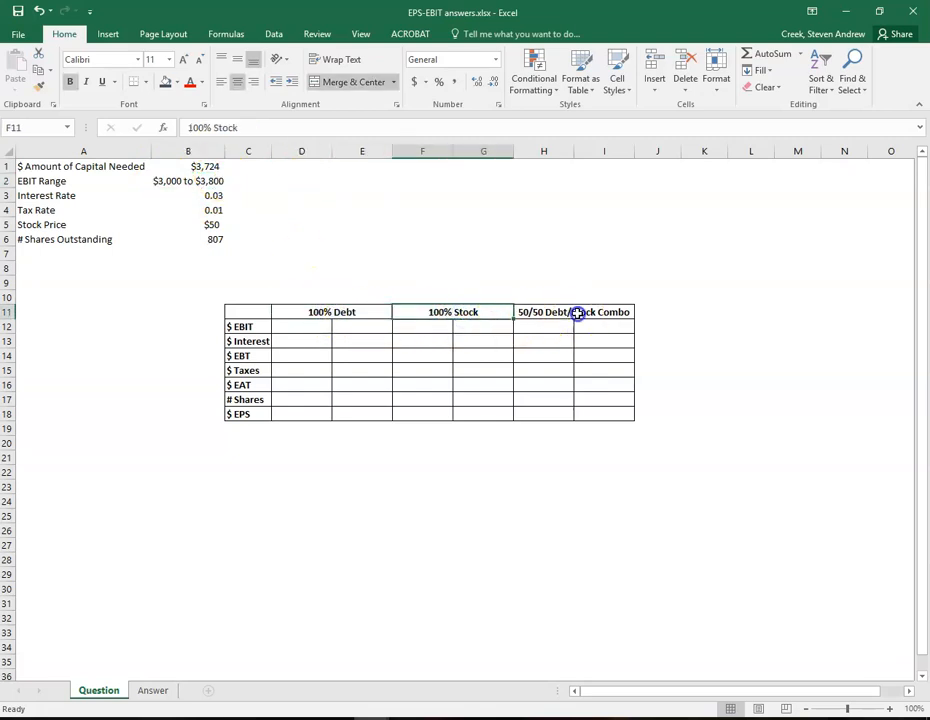
{"action": "left_click", "coordinate": [572, 312]}
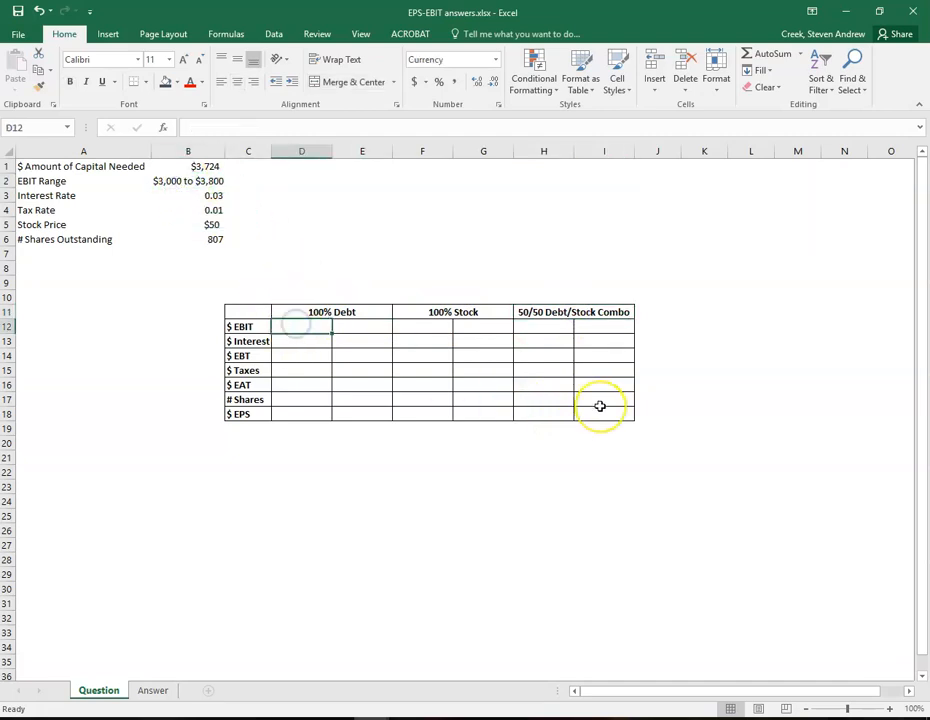
Step: Enter EBIT of $3,000 and $3,800 and copy them into the stock and combo columns
{"action": "type", "text": "300"}
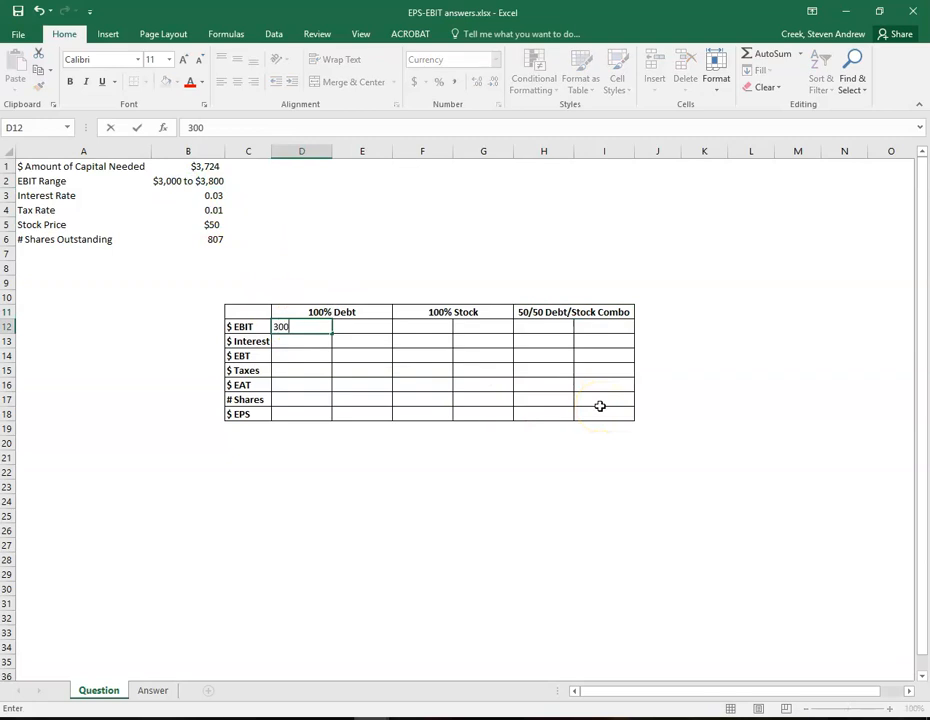
{"action": "type", "text": "0"}
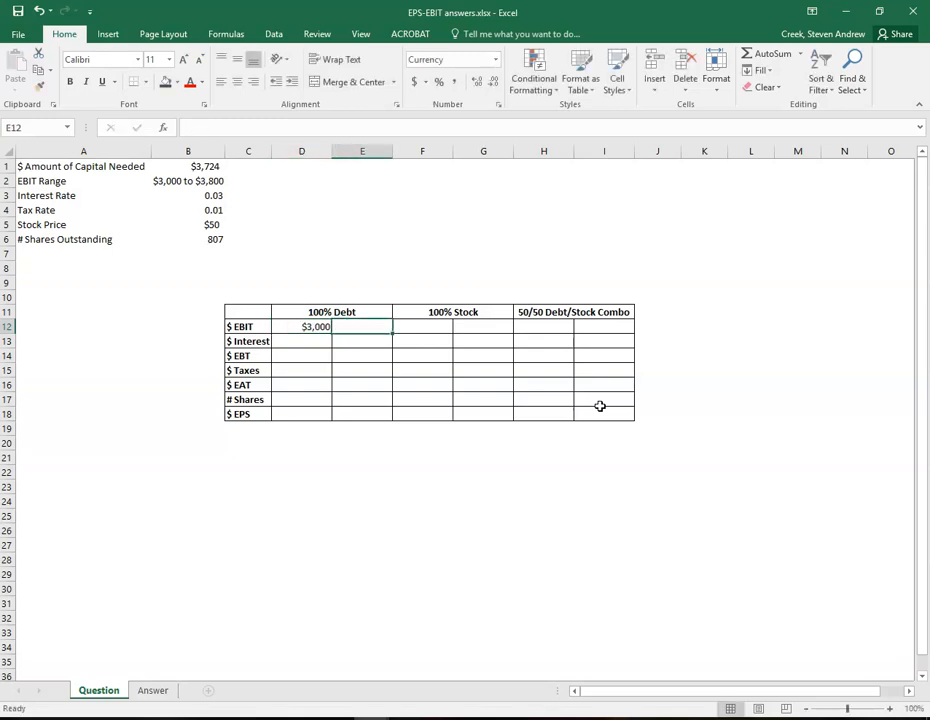
{"action": "type", "text": "3800"}
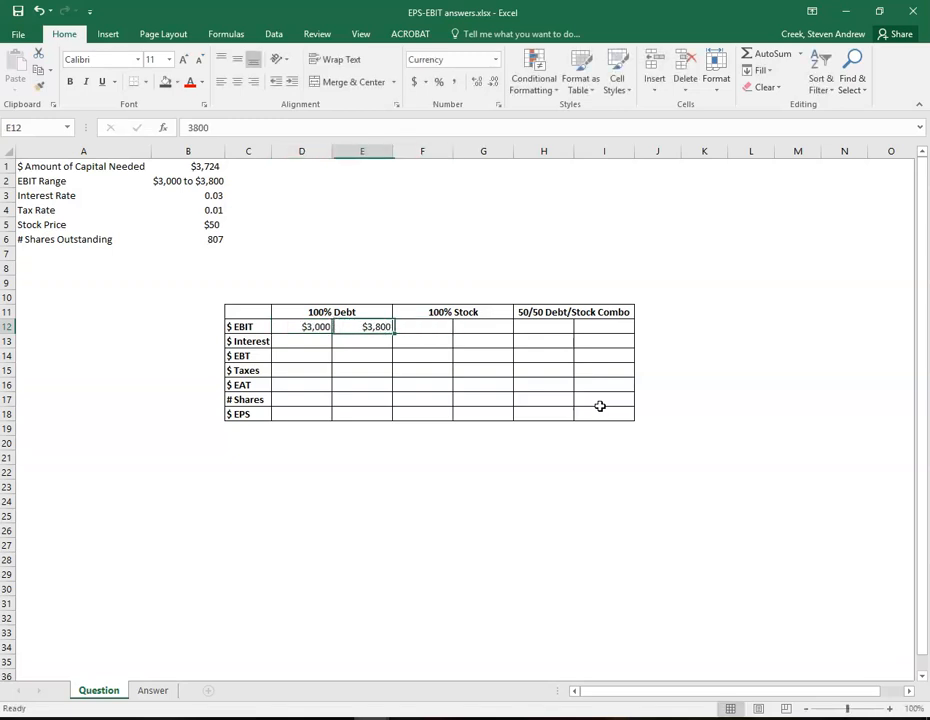
{"action": "key", "text": "ctrl+c"}
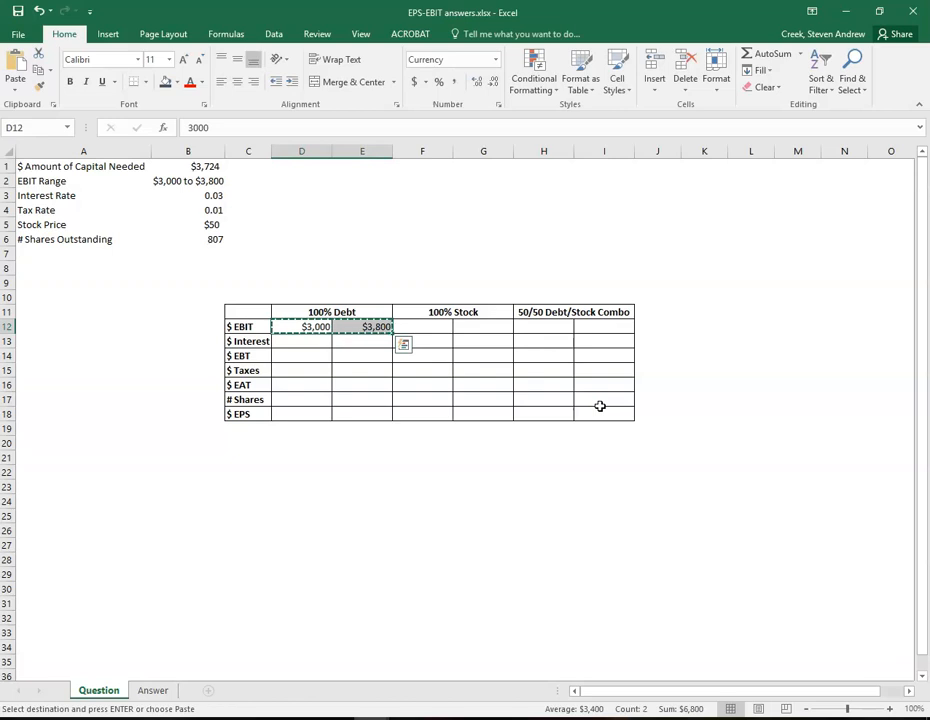
{"action": "left_click", "coordinate": [544, 326]}
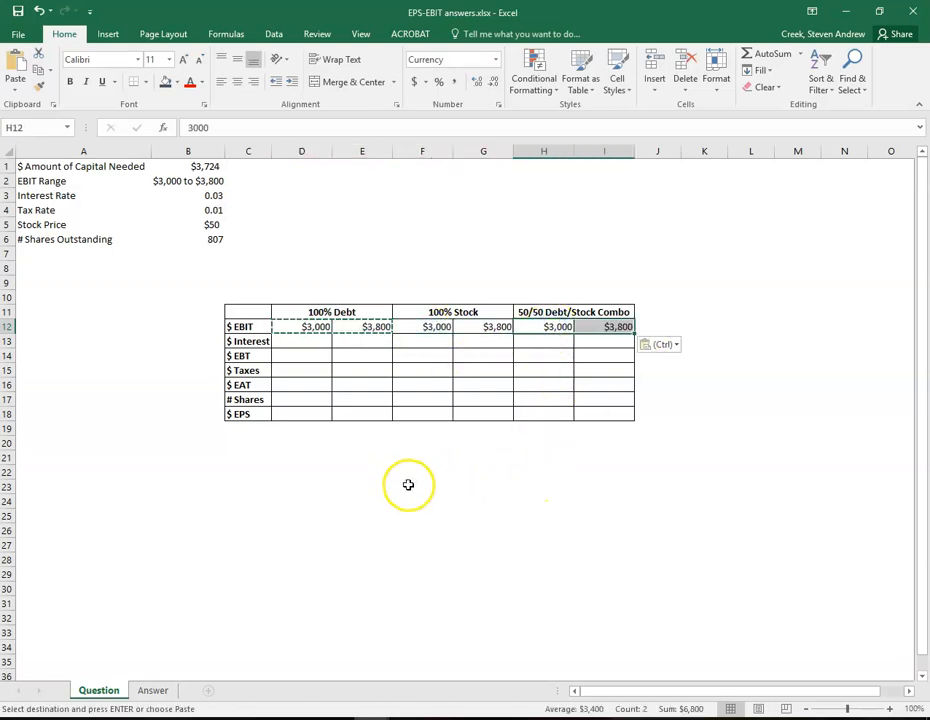
{"action": "left_click", "coordinate": [422, 472]}
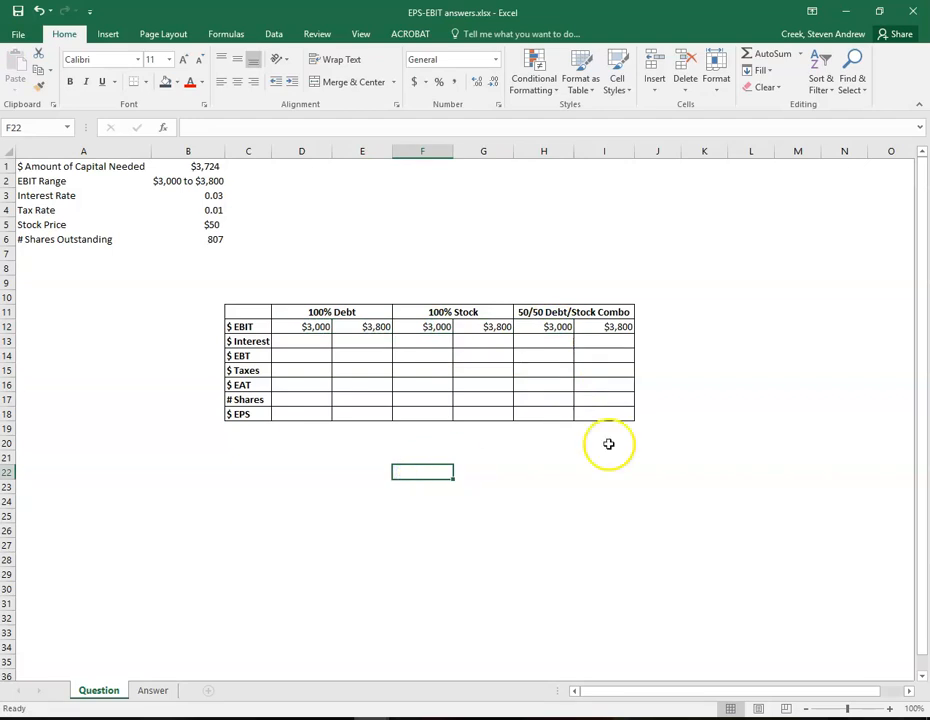
{"action": "mouse_move", "coordinate": [212, 356]}
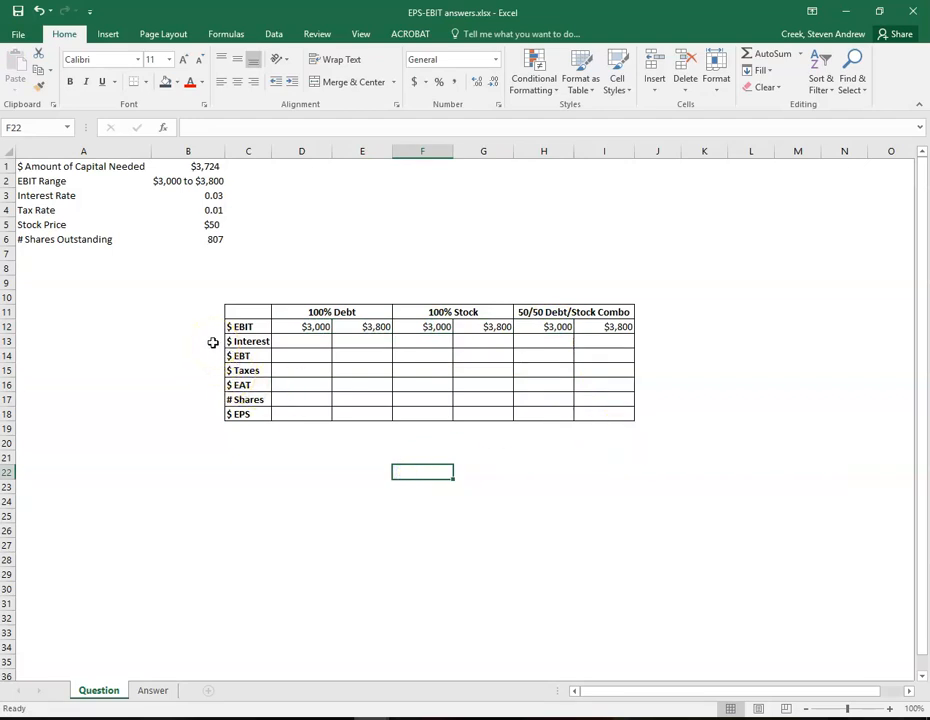
Step: Make the $ Interest and # Shares row labels red
{"action": "left_click", "coordinate": [246, 340]}
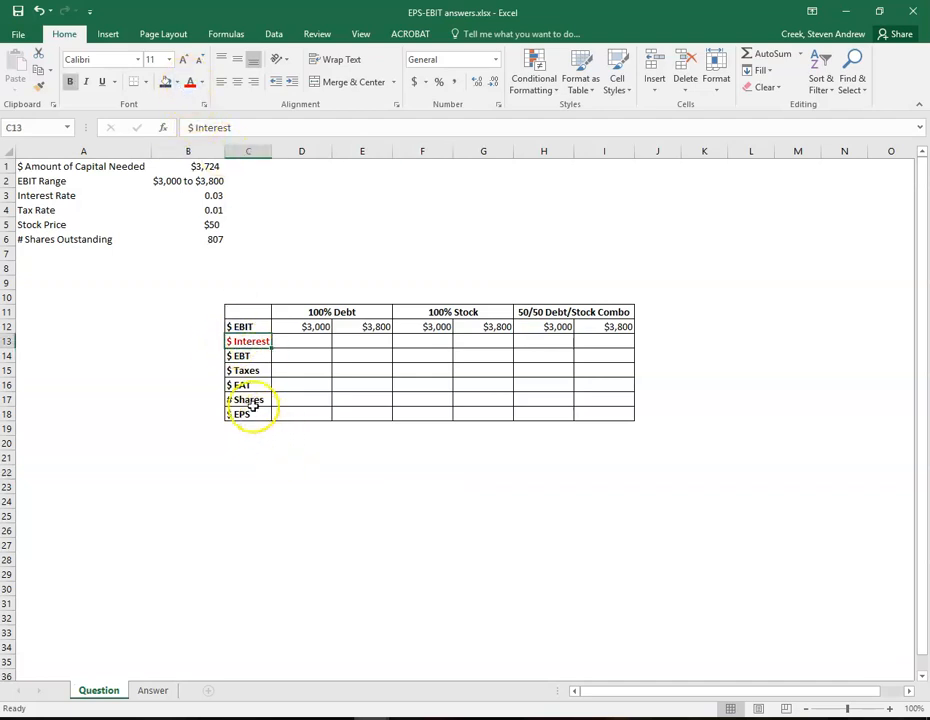
{"action": "left_click", "coordinate": [246, 400]}
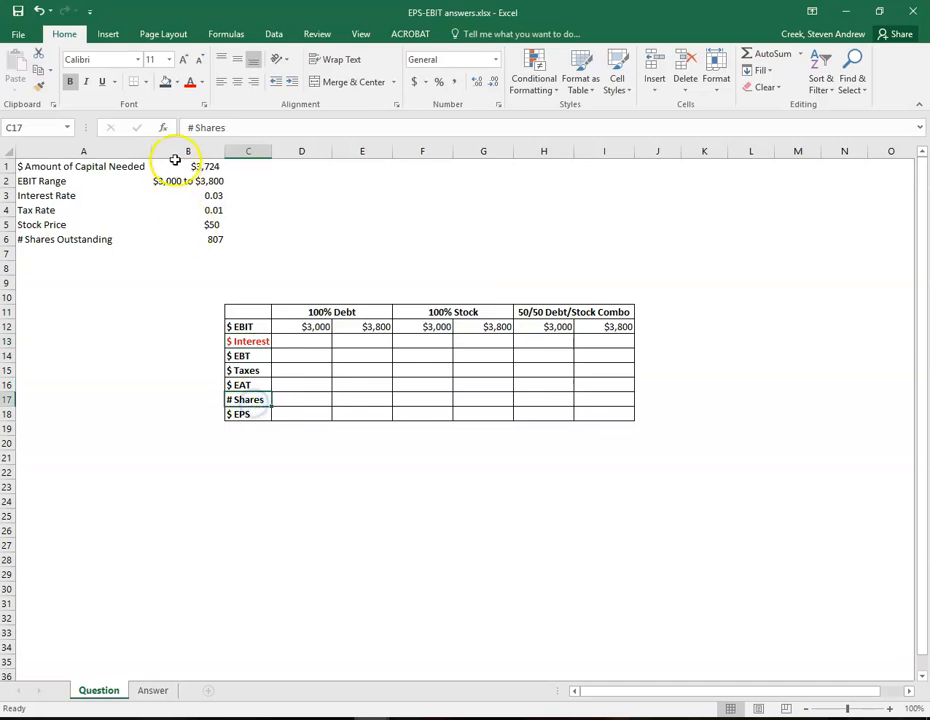
{"action": "left_click", "coordinate": [300, 472]}
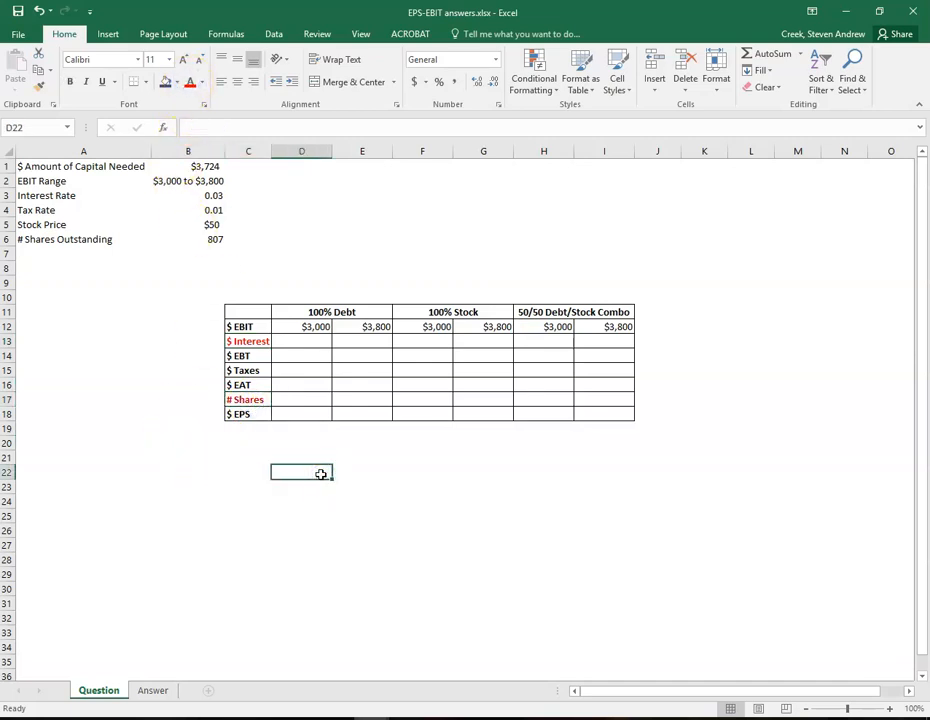
{"action": "left_click", "coordinate": [246, 340]}
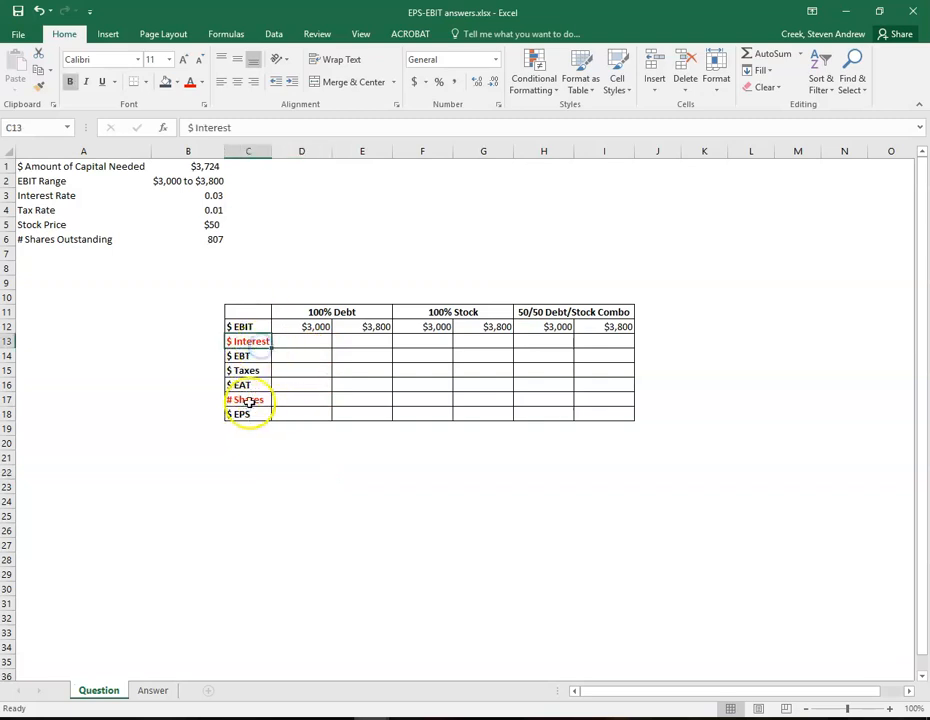
{"action": "left_click", "coordinate": [248, 400]}
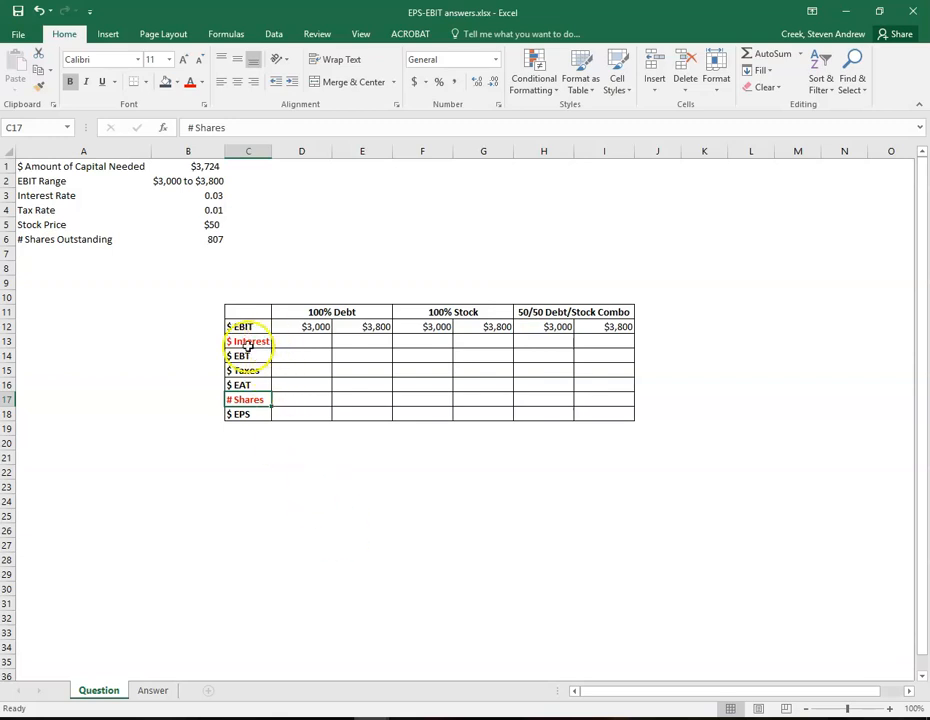
{"action": "left_click", "coordinate": [246, 340]}
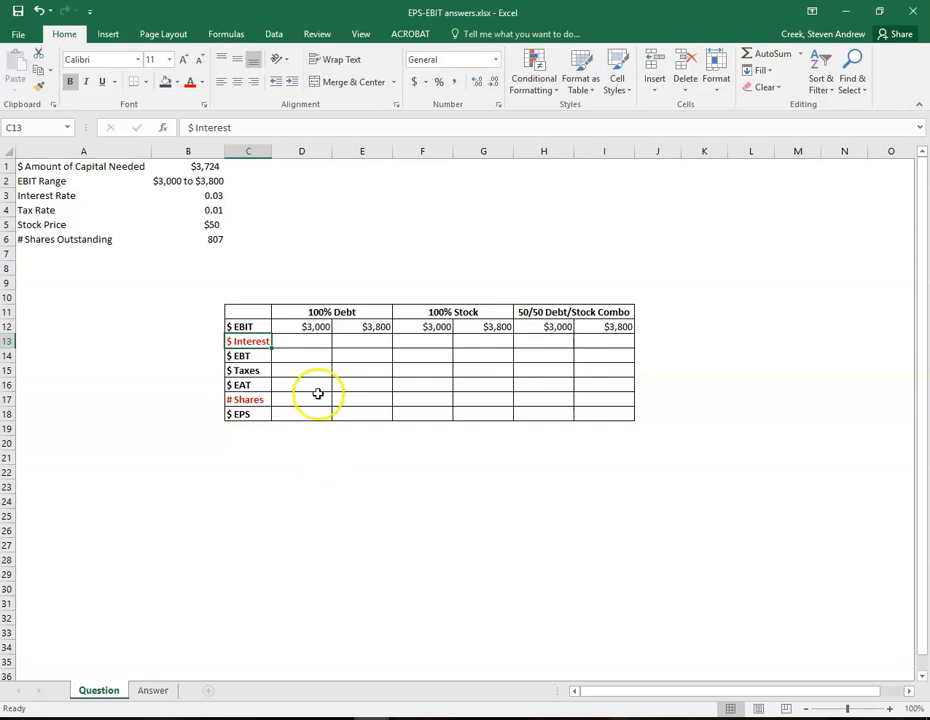
{"action": "mouse_move", "coordinate": [272, 340]}
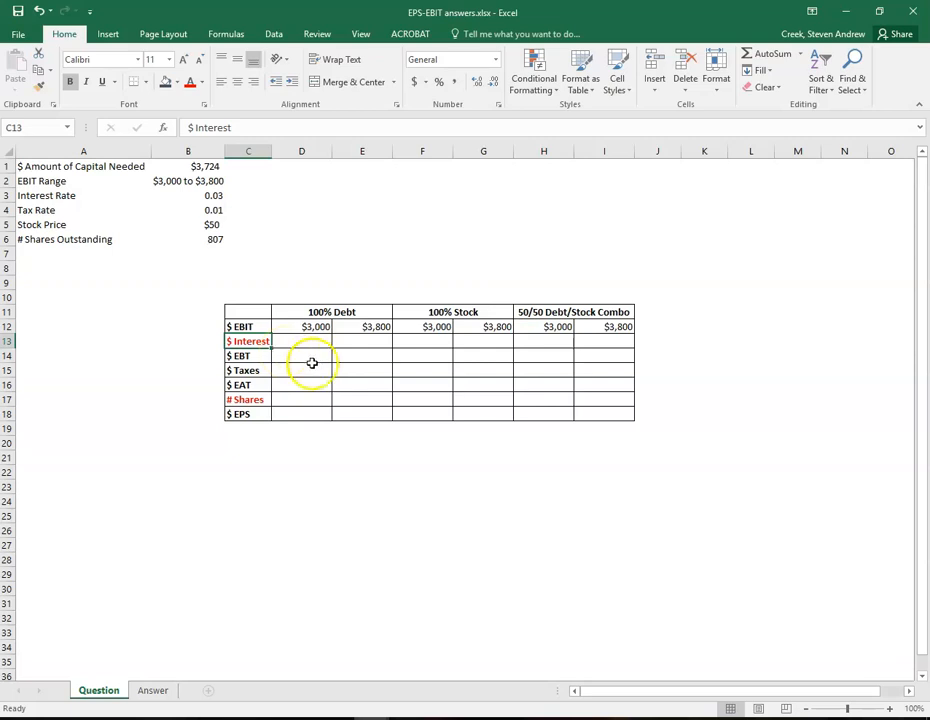
{"action": "mouse_move", "coordinate": [432, 340]}
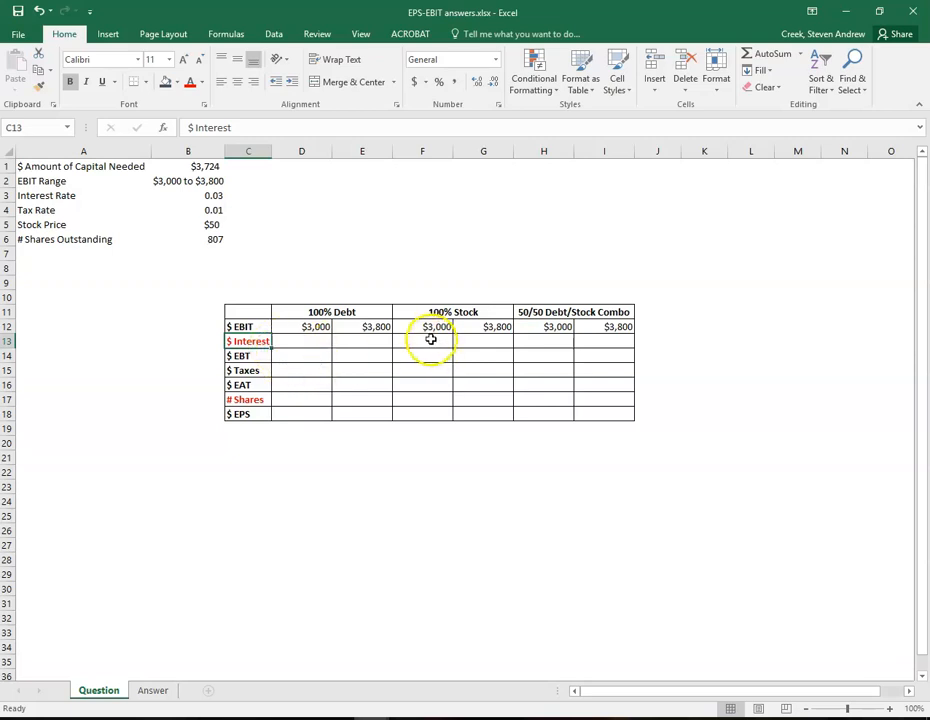
Step: Enter $0 interest under 100% Stock for both EBIT levels
{"action": "left_click", "coordinate": [422, 340]}
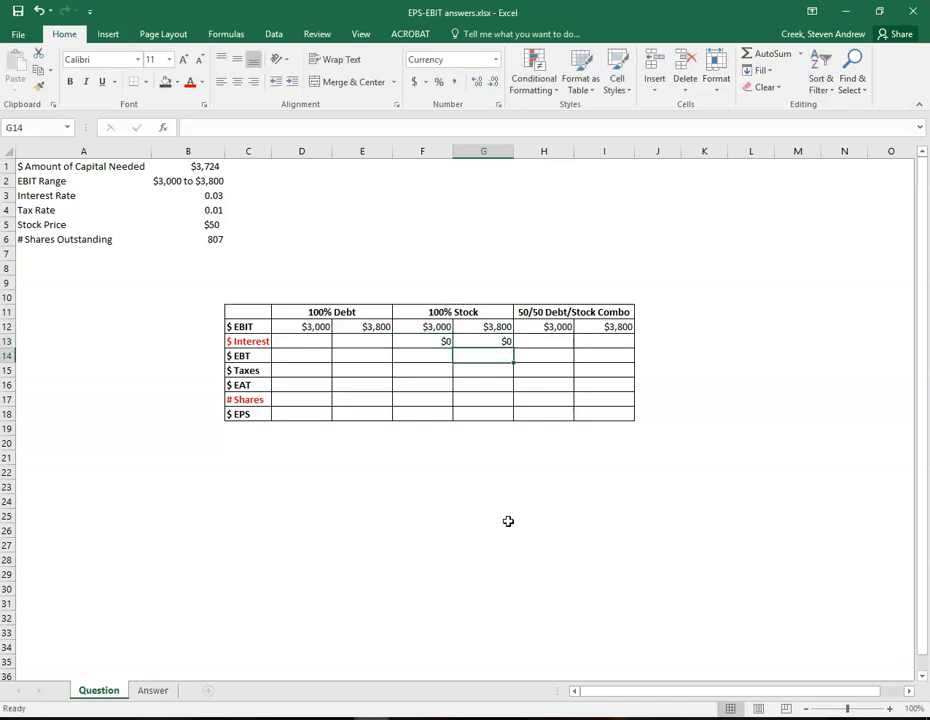
{"action": "left_click", "coordinate": [484, 340]}
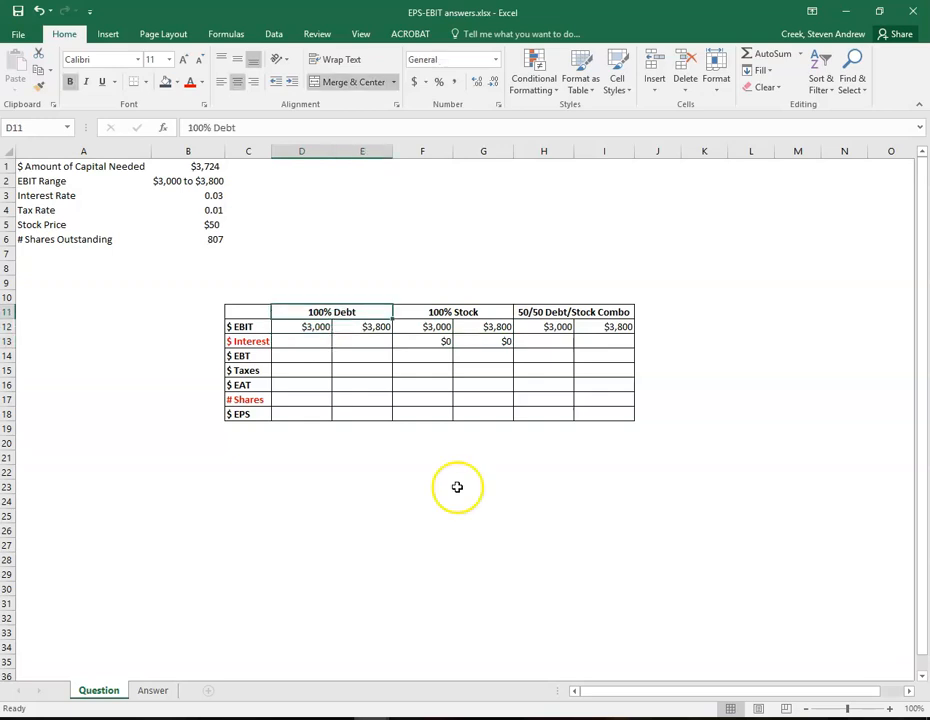
Step: Compute 100% Debt interest as capital needed times interest rate with absolute references, giving $112
{"action": "left_click", "coordinate": [188, 166]}
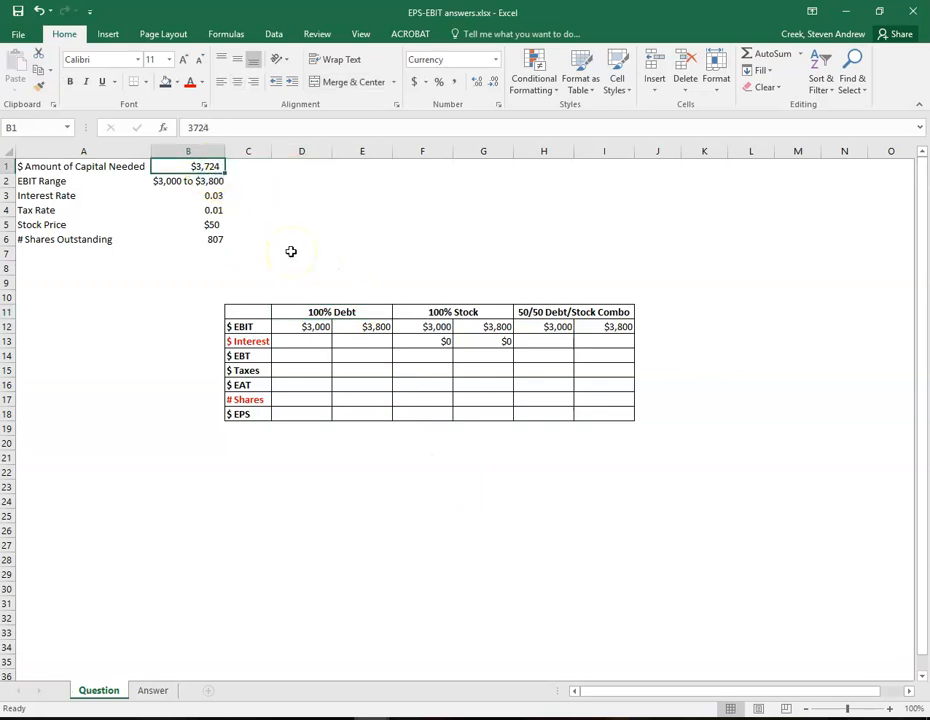
{"action": "mouse_move", "coordinate": [296, 272]}
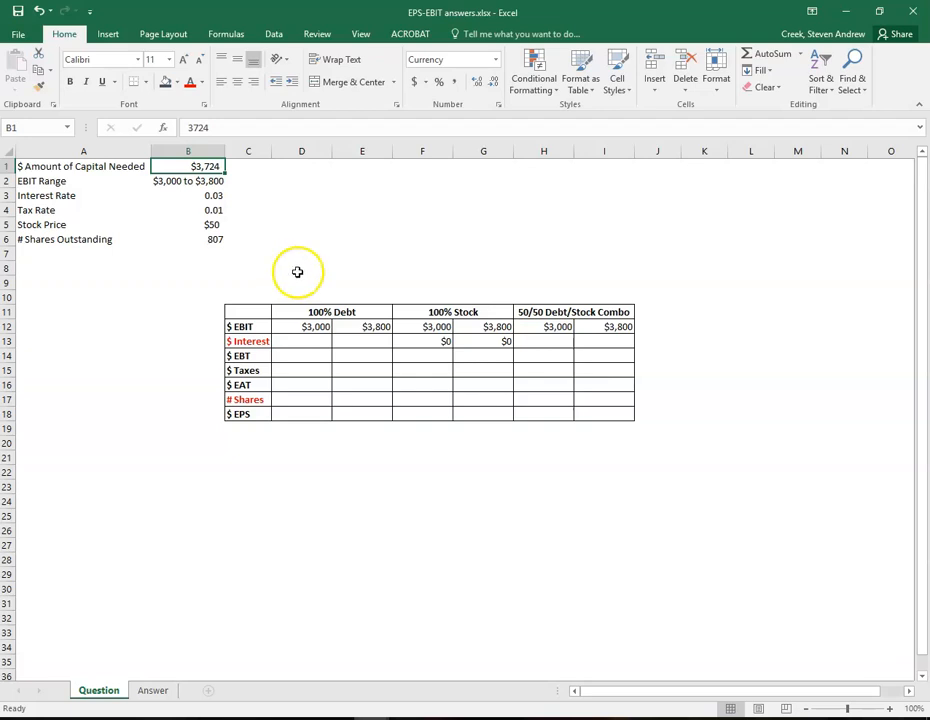
{"action": "left_click", "coordinate": [300, 340]}
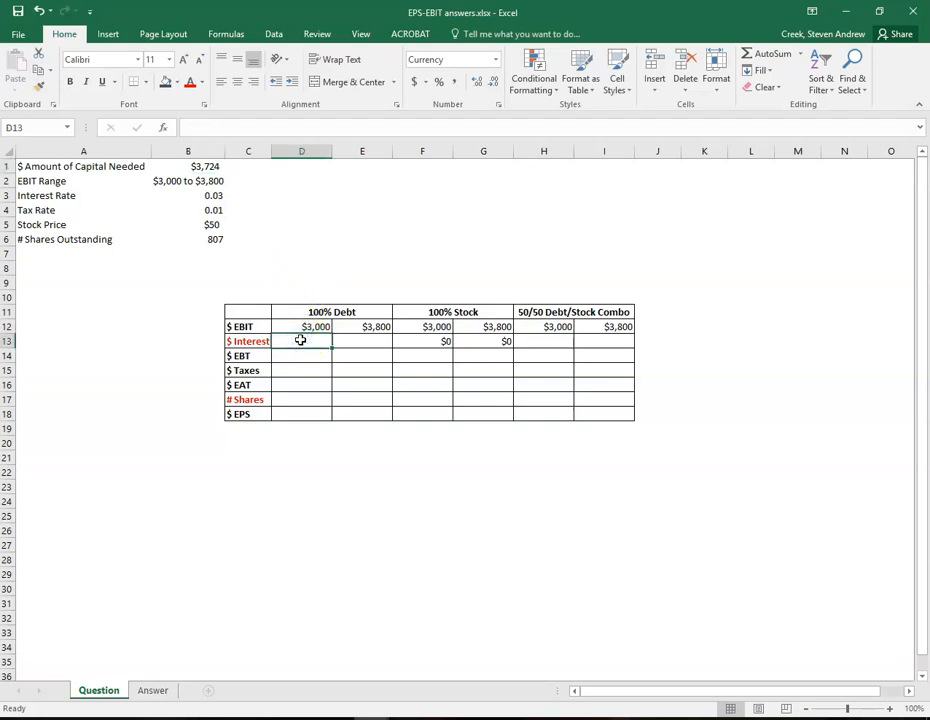
{"action": "type", "text": "="}
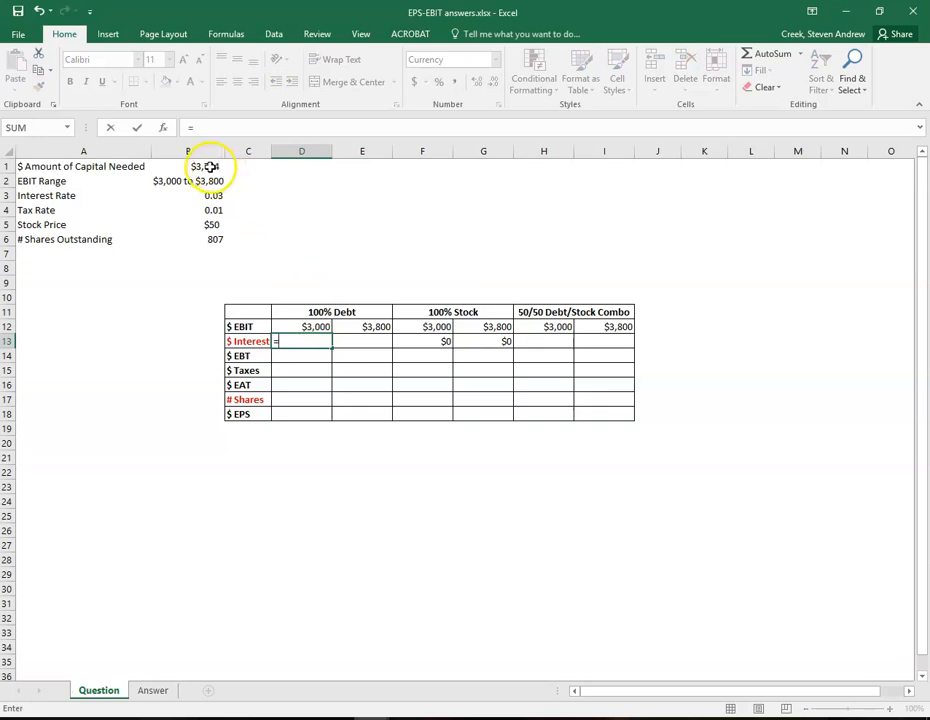
{"action": "left_click", "coordinate": [188, 166]}
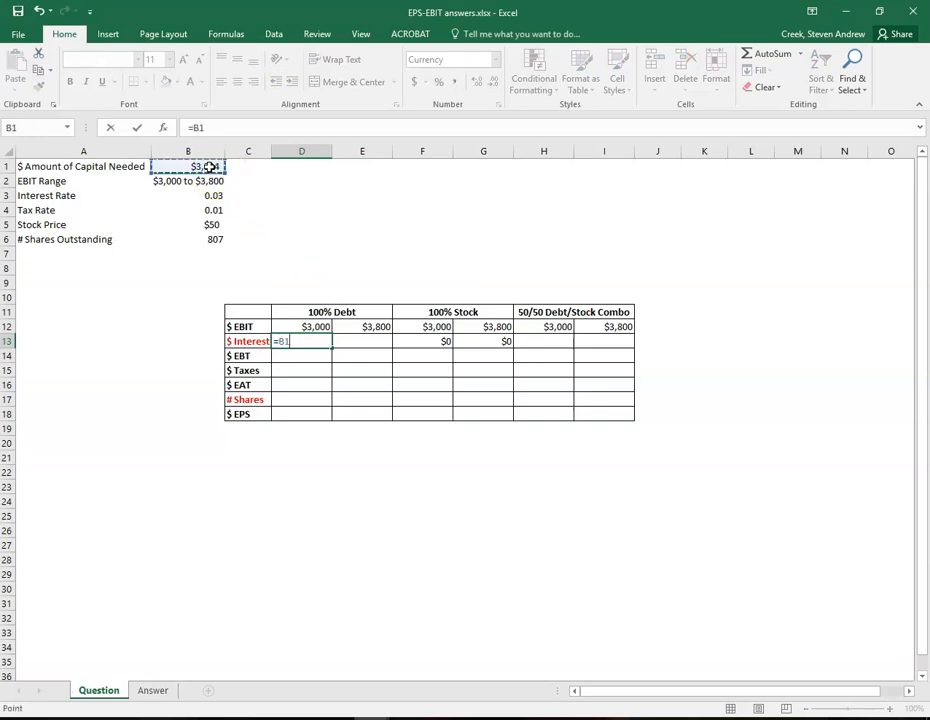
{"action": "type", "text": "*"}
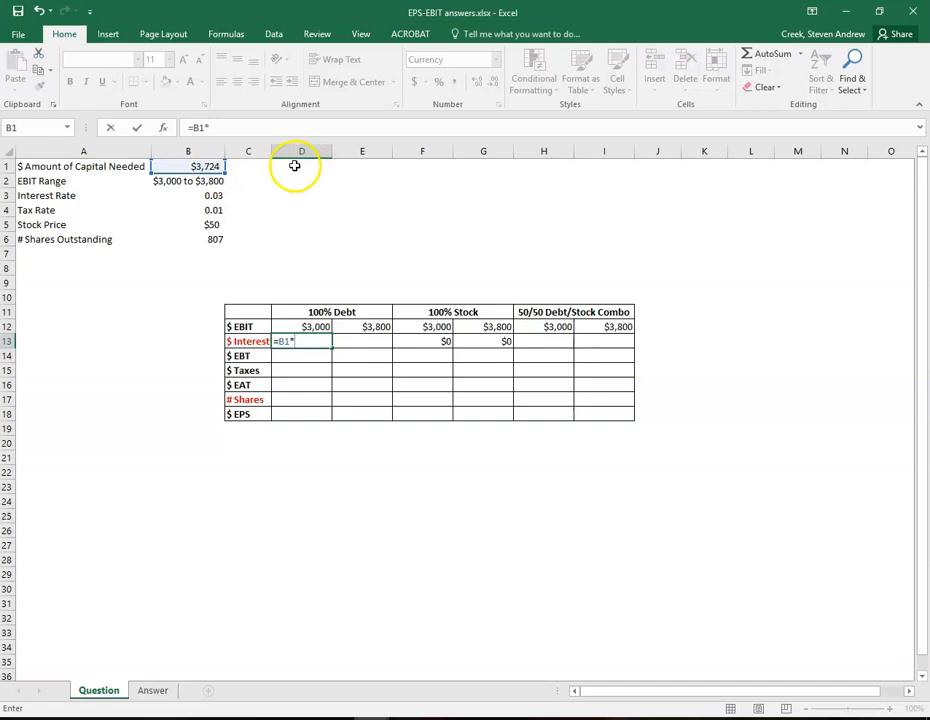
{"action": "left_click", "coordinate": [188, 196]}
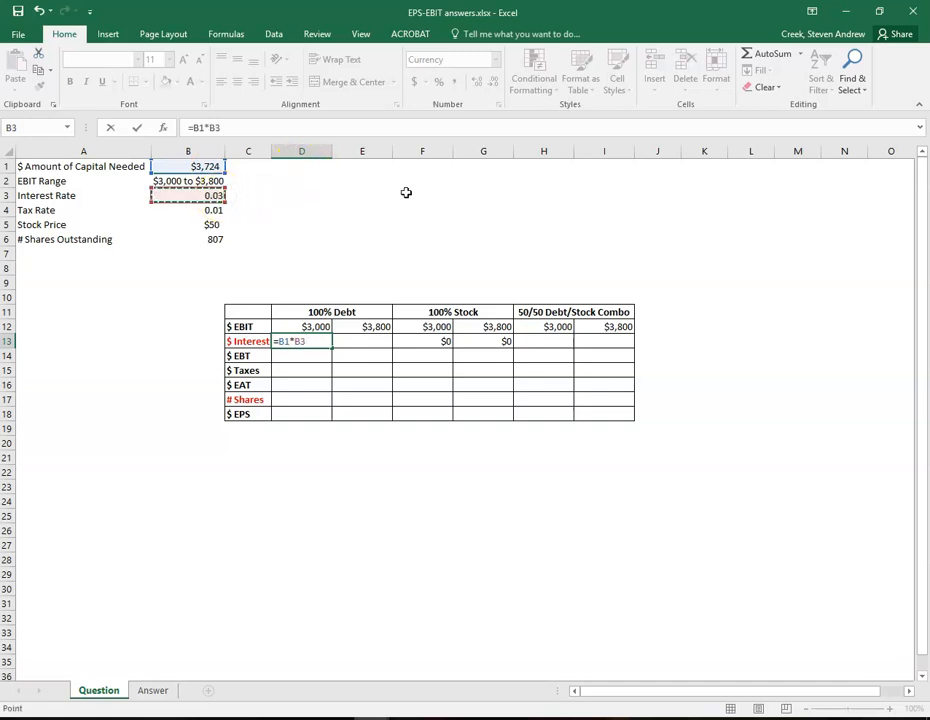
{"action": "key", "text": "Return"}
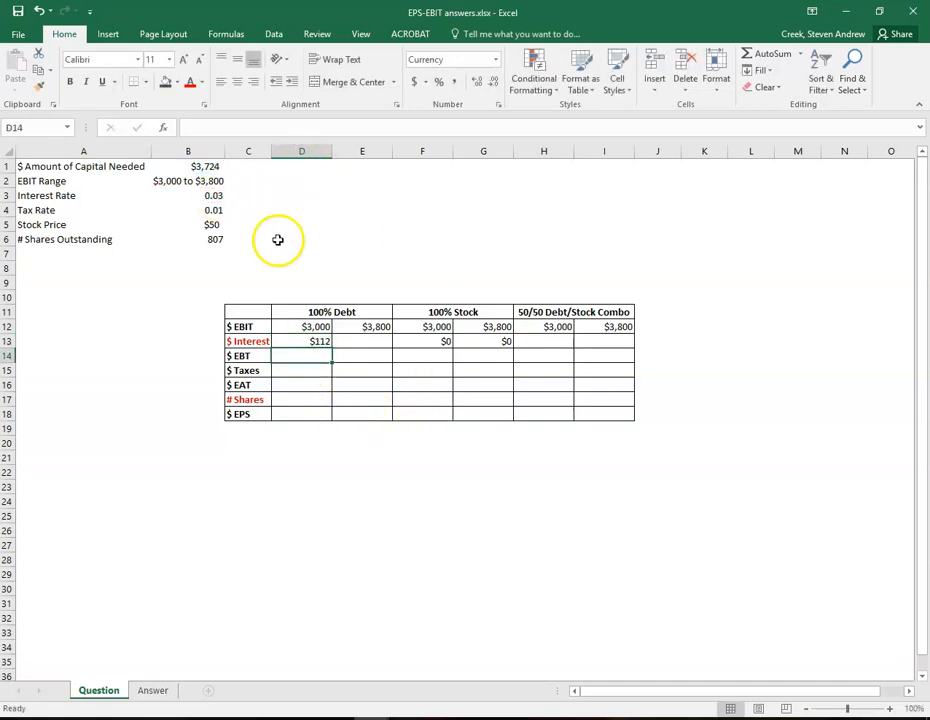
{"action": "left_click", "coordinate": [188, 166]}
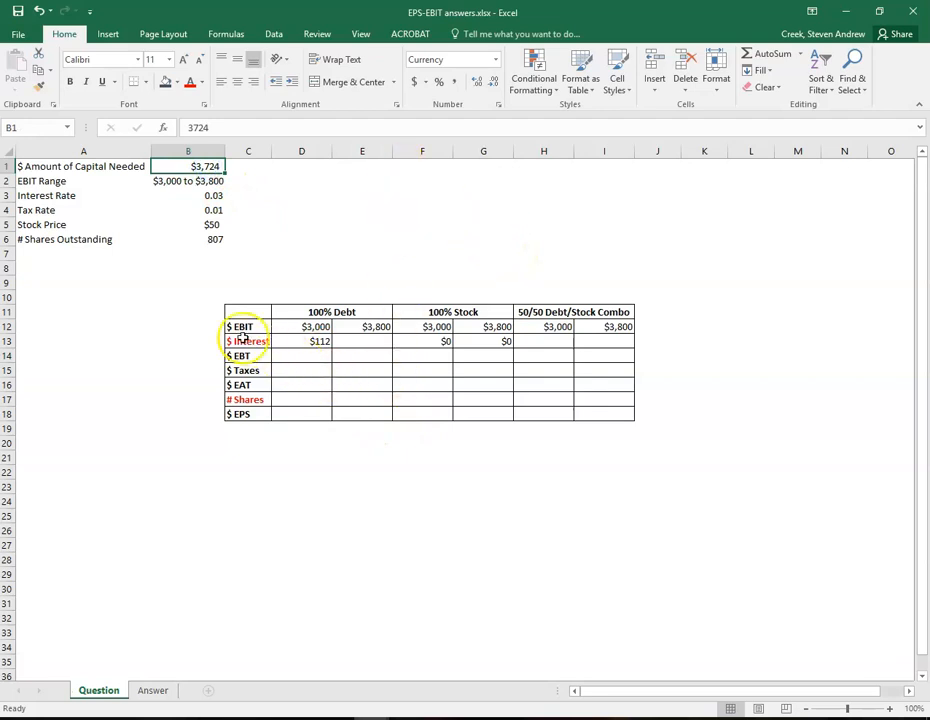
{"action": "left_click", "coordinate": [300, 340]}
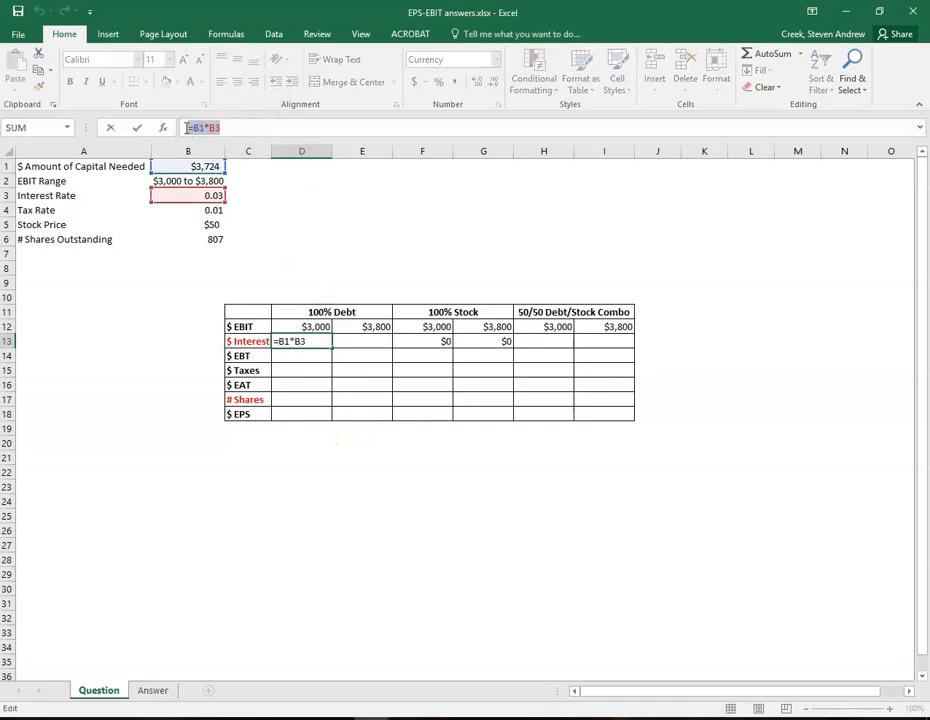
{"action": "key", "text": "Return"}
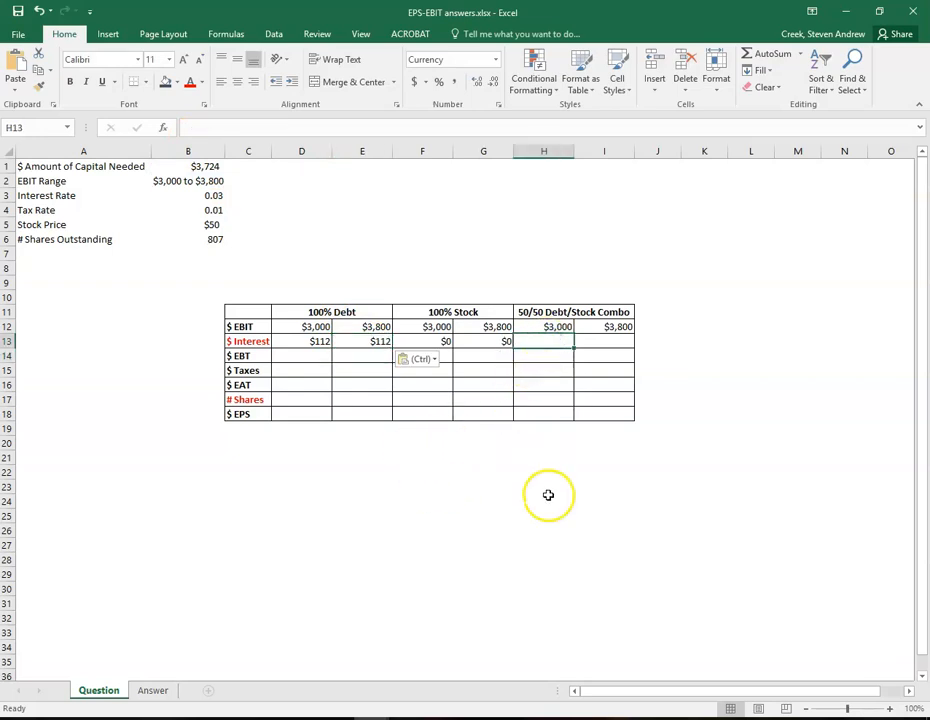
Step: Compute combo interest as half the 100% Debt interest ($55.86) in both columns
{"action": "left_click", "coordinate": [556, 312]}
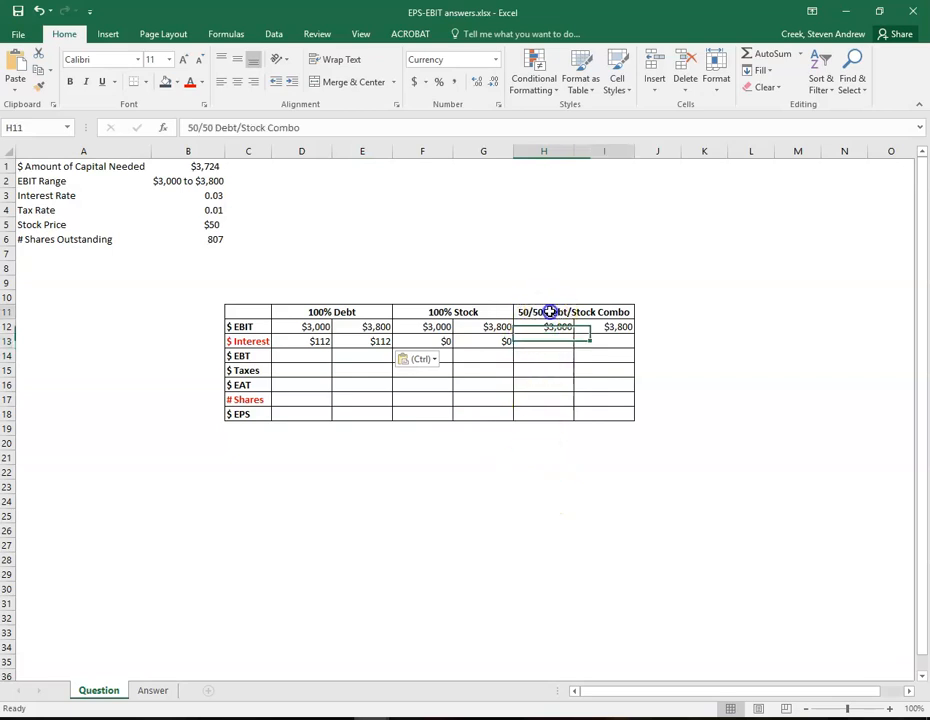
{"action": "left_click", "coordinate": [544, 340]}
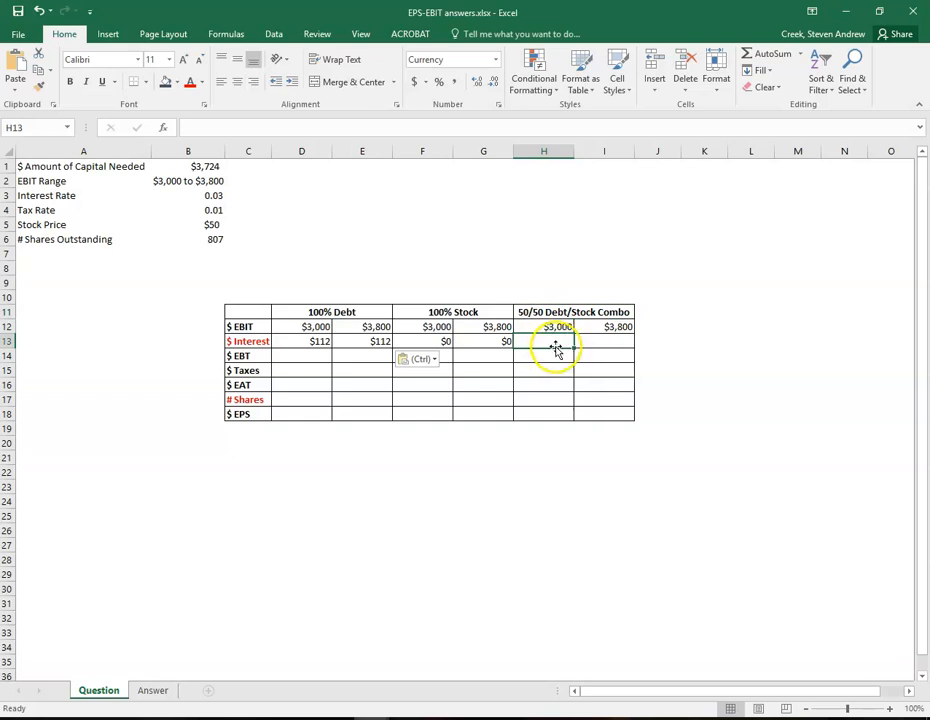
{"action": "left_click", "coordinate": [360, 340]}
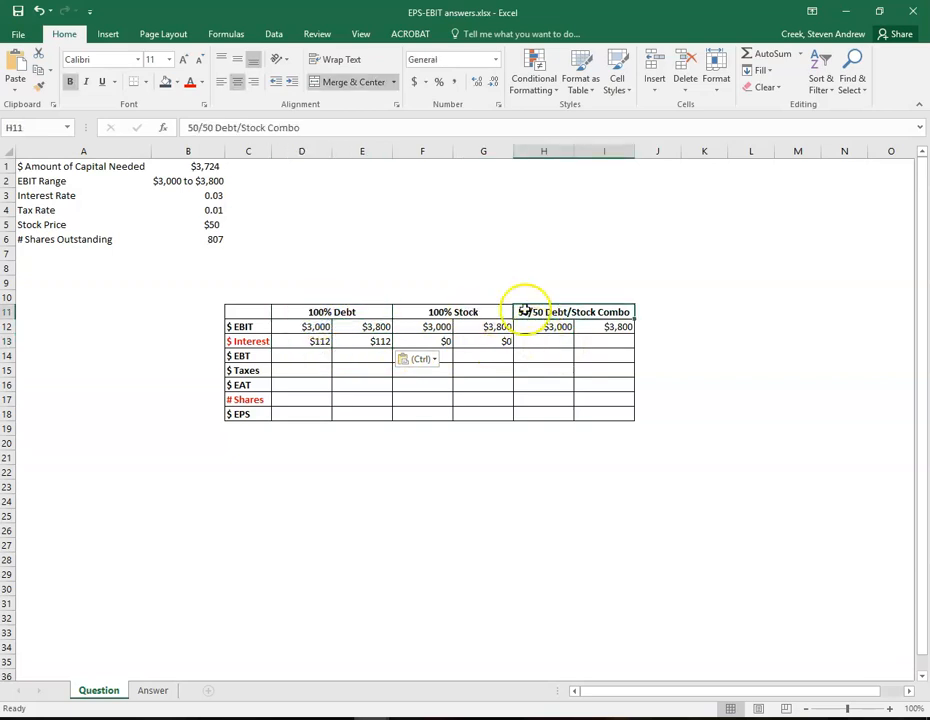
{"action": "left_click", "coordinate": [318, 340]}
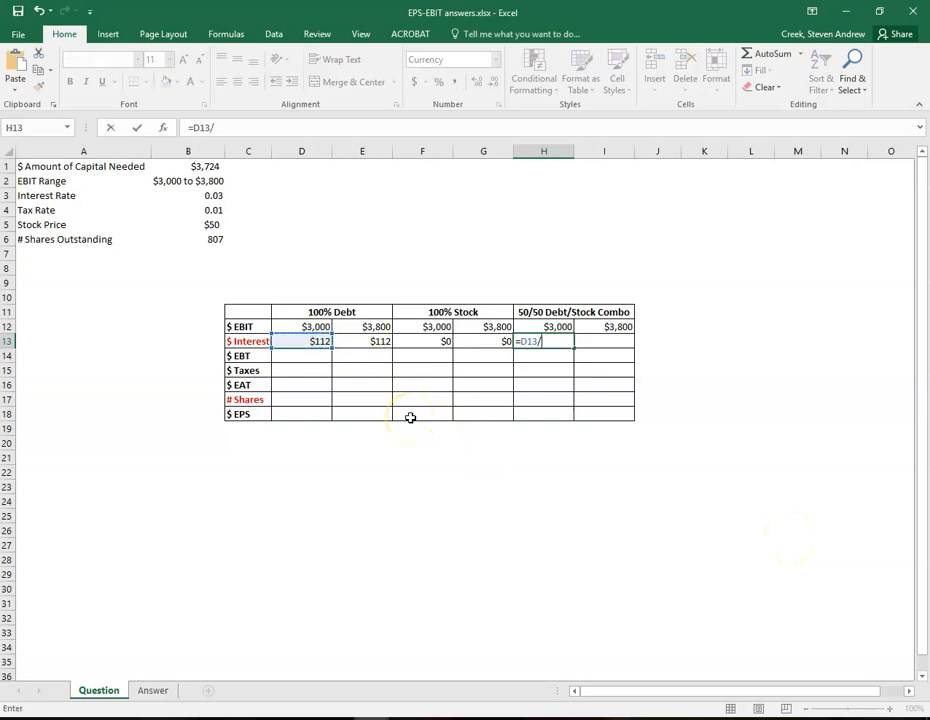
{"action": "type", "text": "2"}
{"action": "key", "text": "enter"}
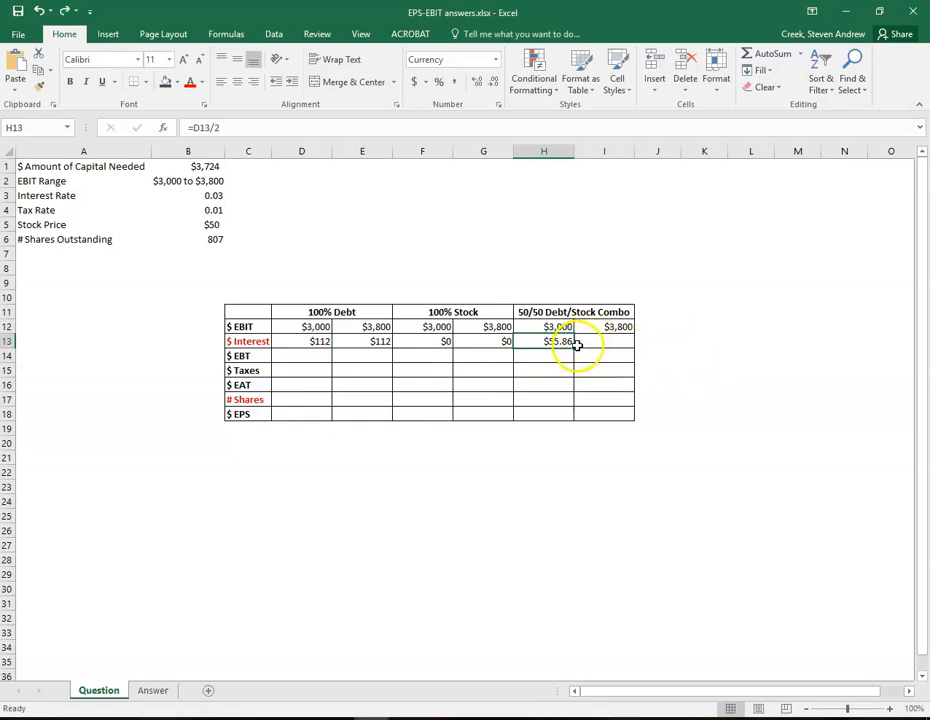
{"action": "left_click", "coordinate": [604, 340]}
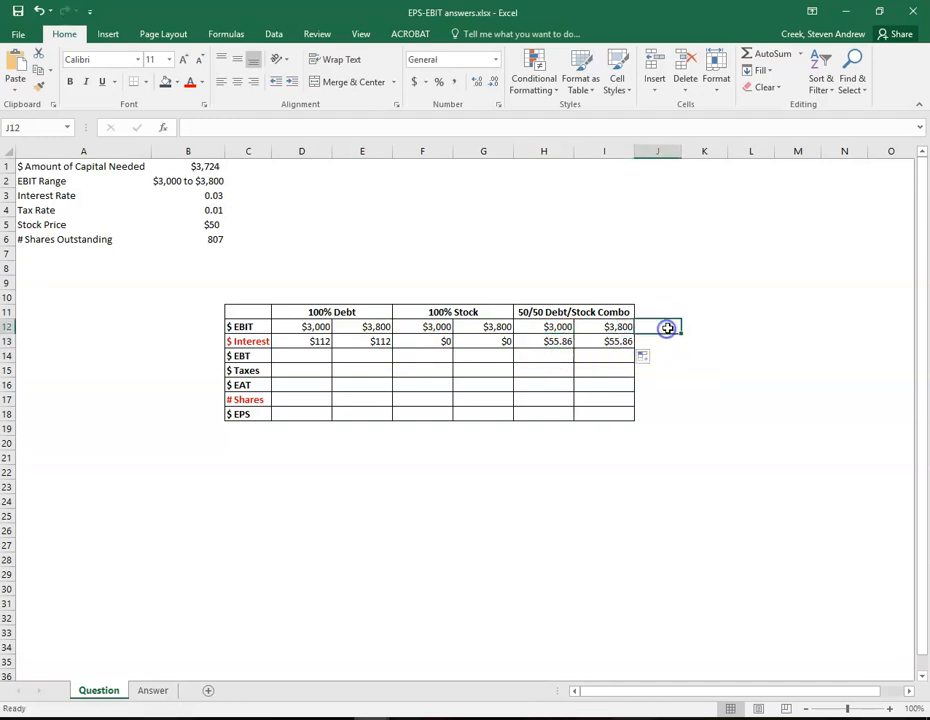
{"action": "left_click", "coordinate": [604, 340]}
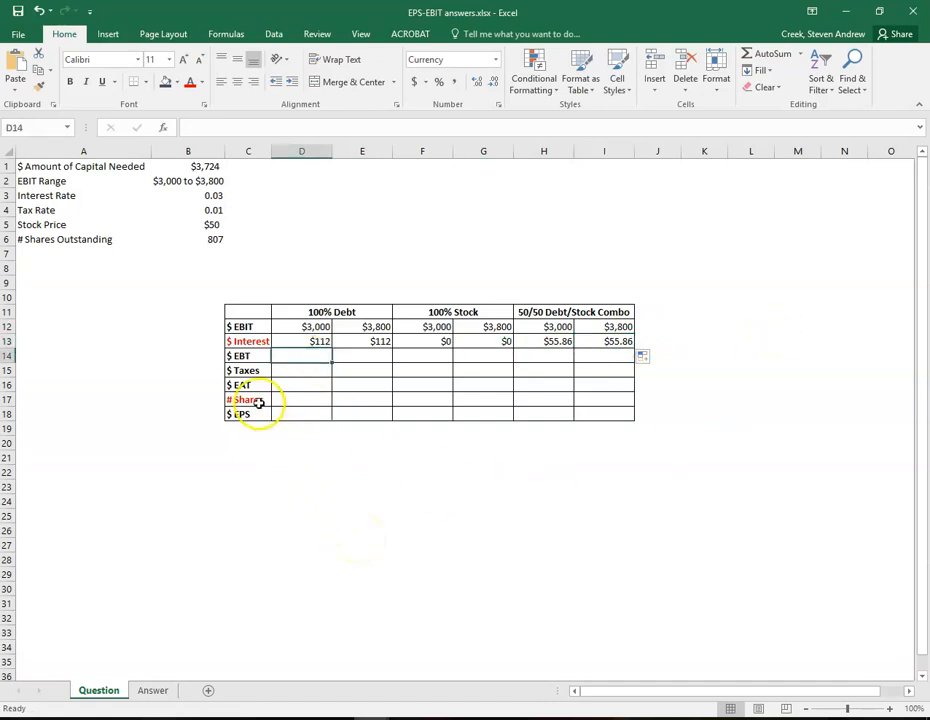
Step: Compute EBT as EBIT minus interest (=D12-D13) and fill it across all six columns
{"action": "left_click", "coordinate": [246, 356]}
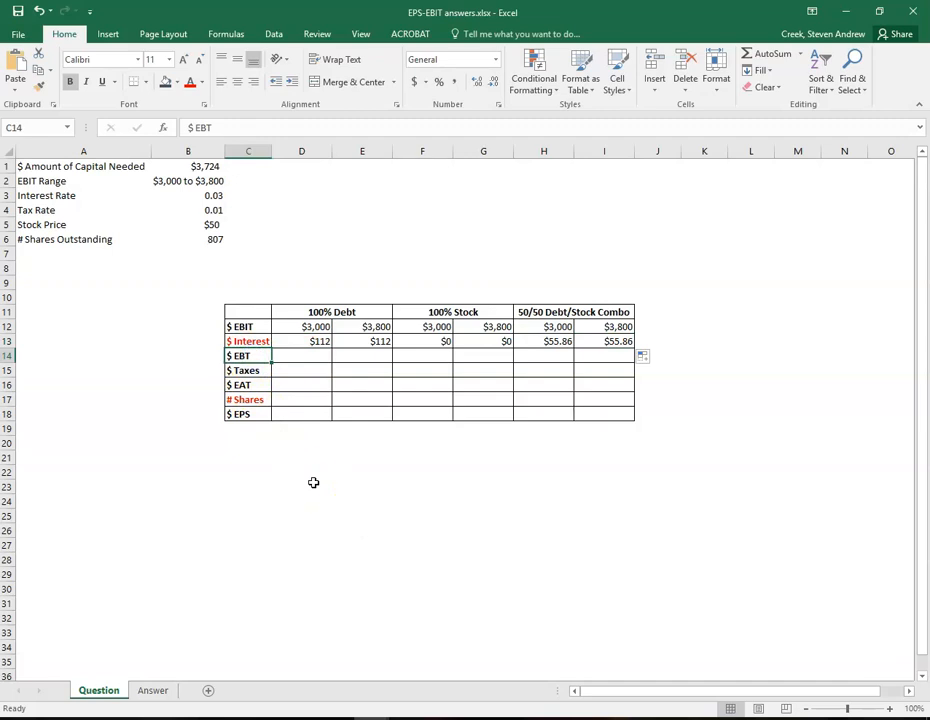
{"action": "left_click", "coordinate": [300, 356]}
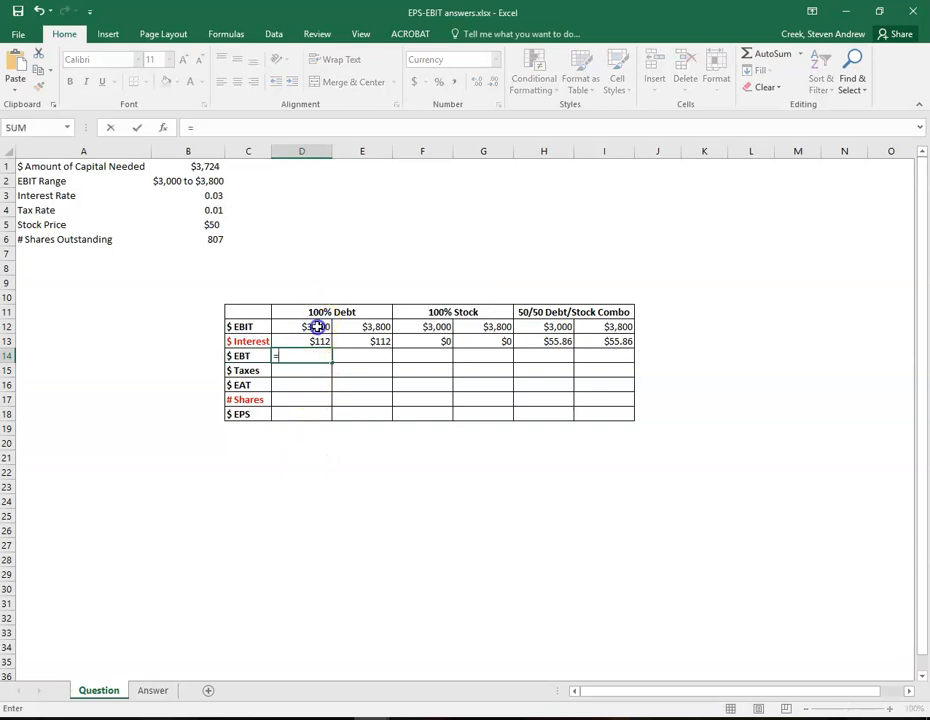
{"action": "type", "text": "=D12-D13"}
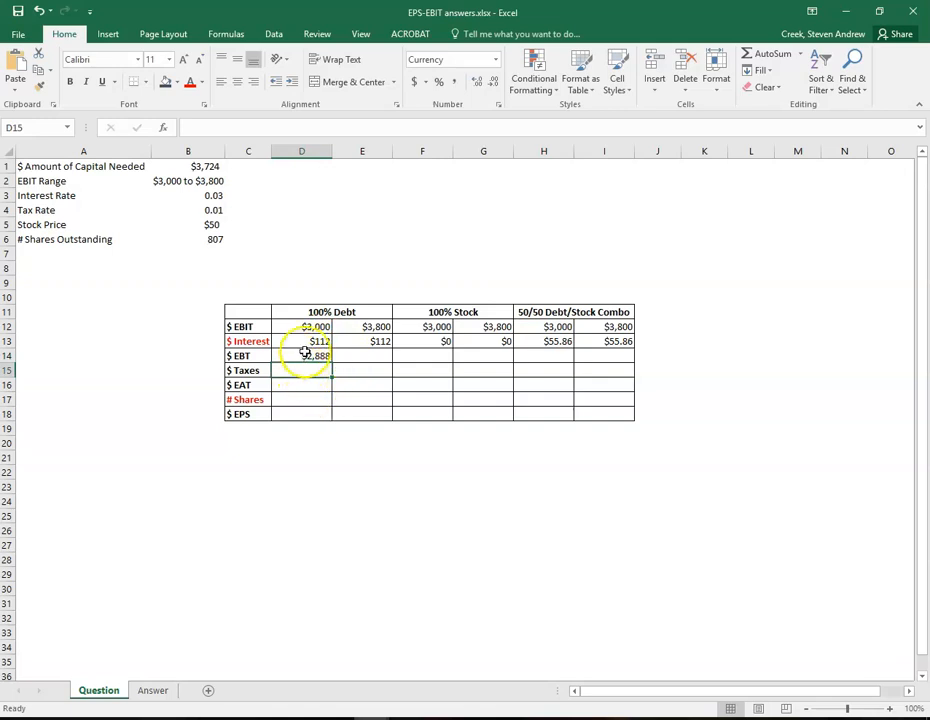
{"action": "left_click", "coordinate": [300, 356]}
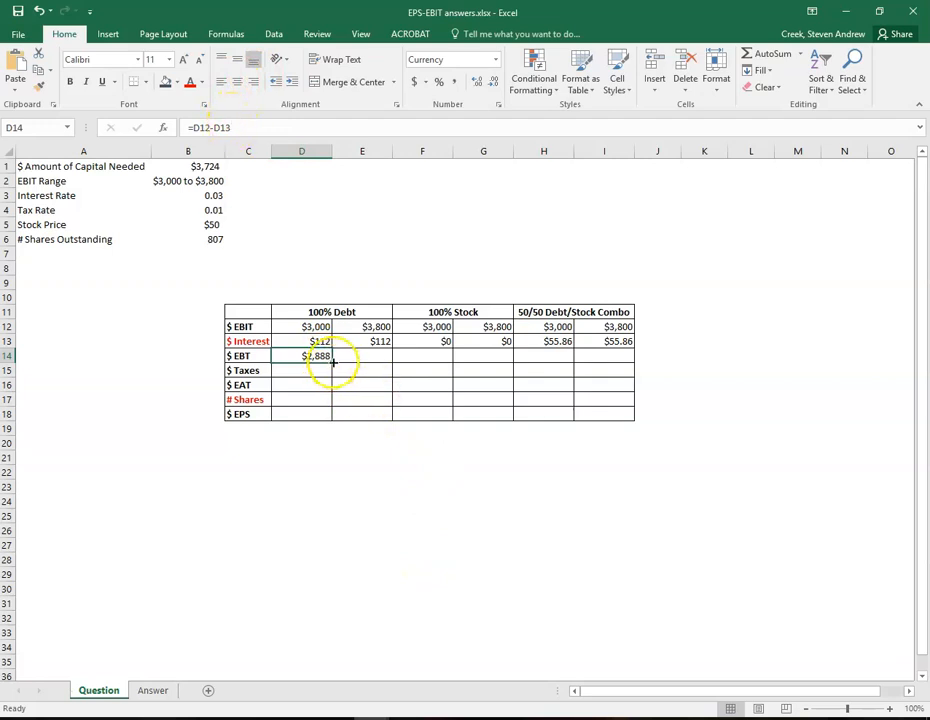
{"action": "left_click_drag", "start_coordinate": [332, 356], "coordinate": [604, 356]}
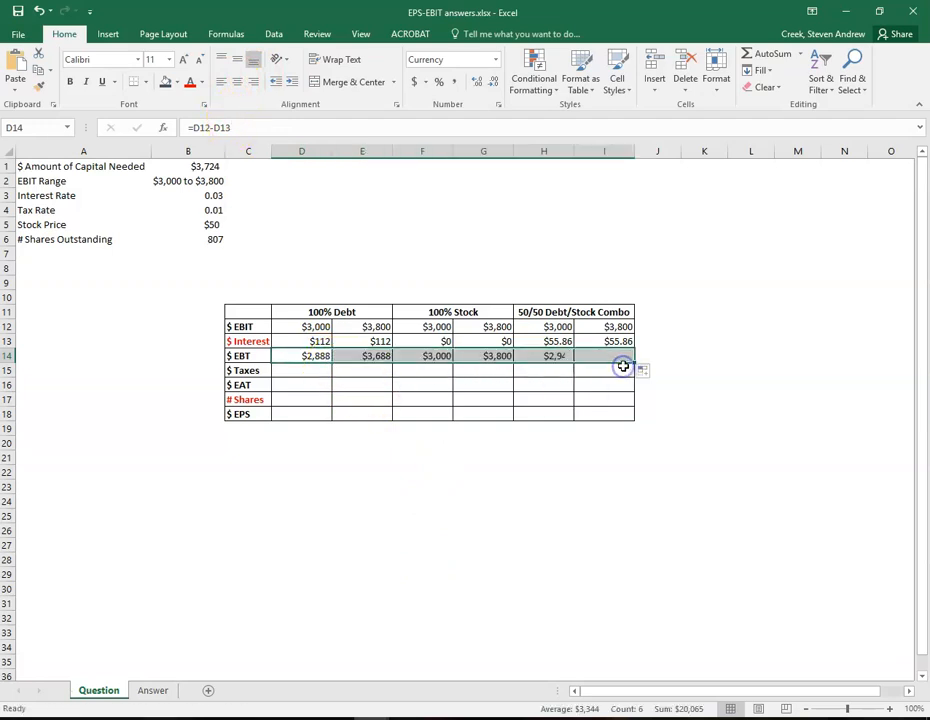
{"action": "left_click", "coordinate": [704, 428]}
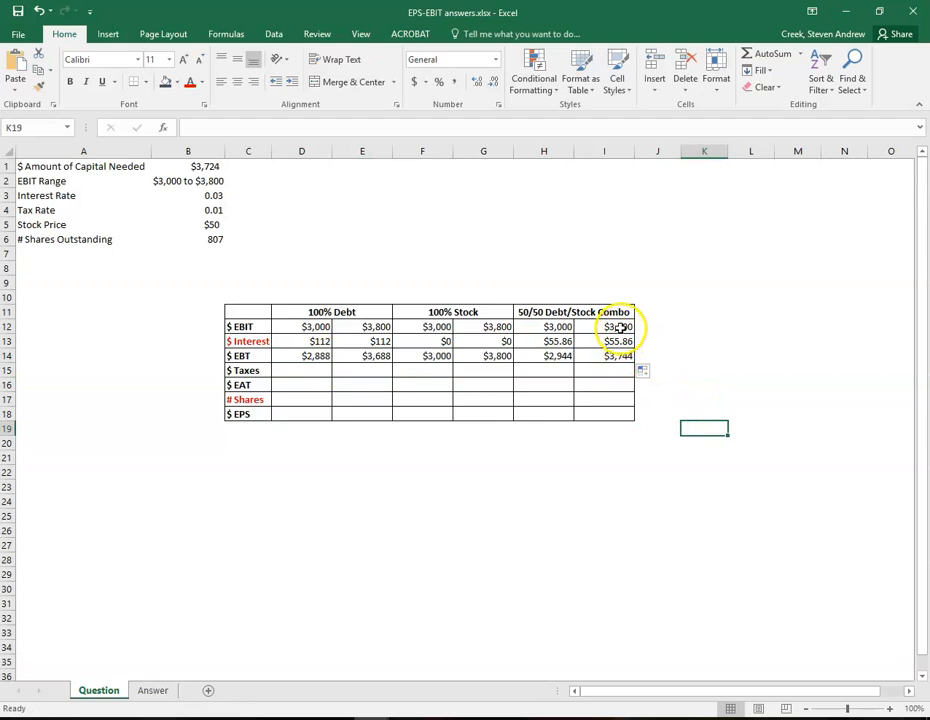
{"action": "left_click", "coordinate": [604, 340]}
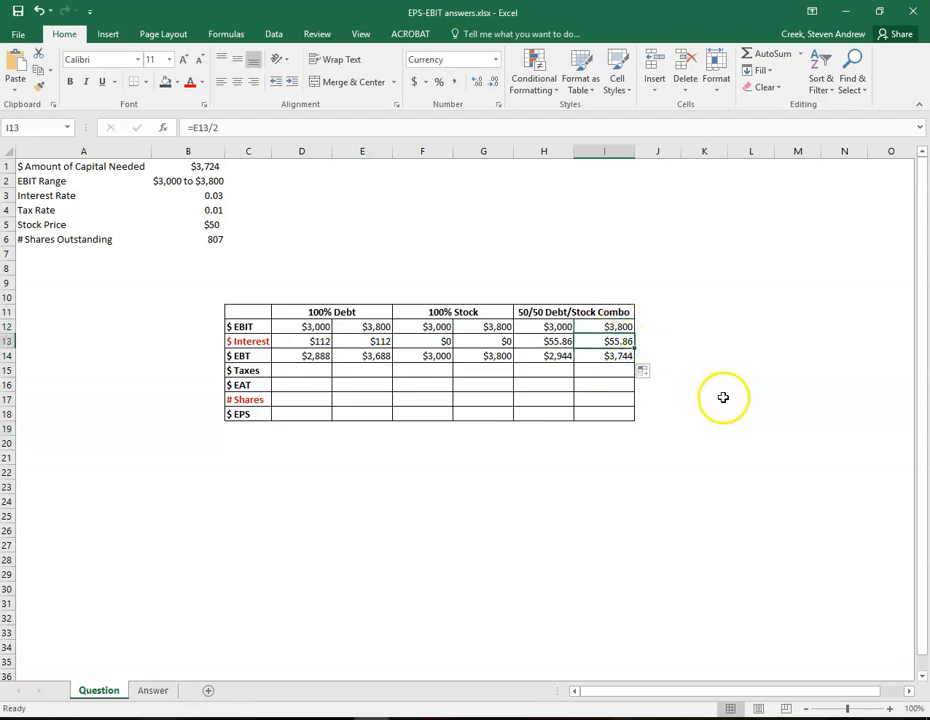
{"action": "left_click", "coordinate": [300, 370]}
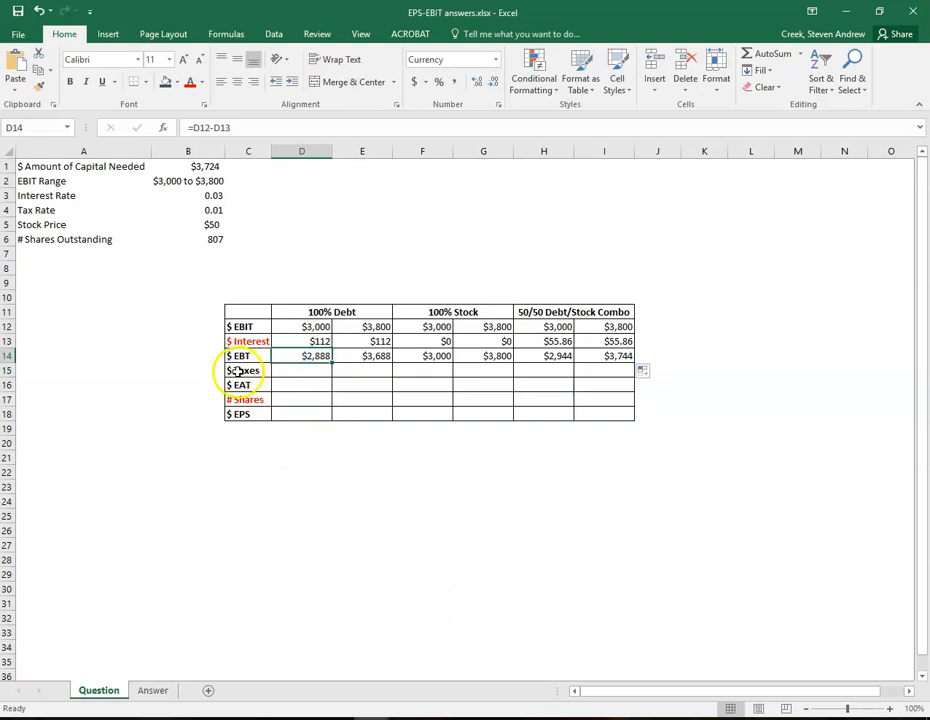
Step: Compute taxes as EBT times the locked tax rate (=D14*$B$4) and fill across all six columns
{"action": "left_click", "coordinate": [300, 370]}
{"action": "type", "text": "=D14*"}
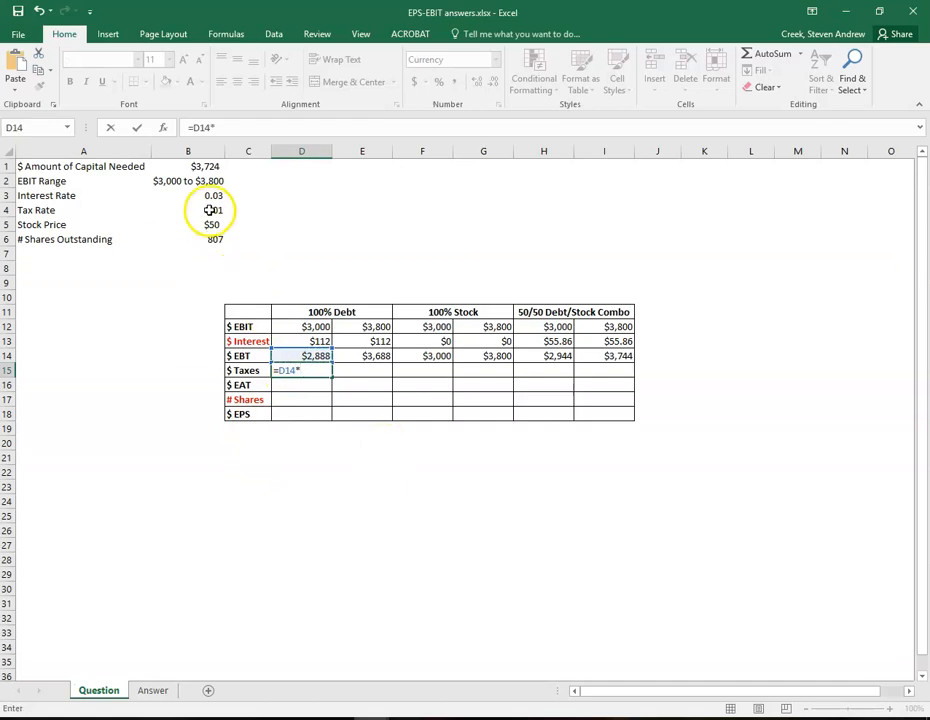
{"action": "left_click", "coordinate": [188, 210]}
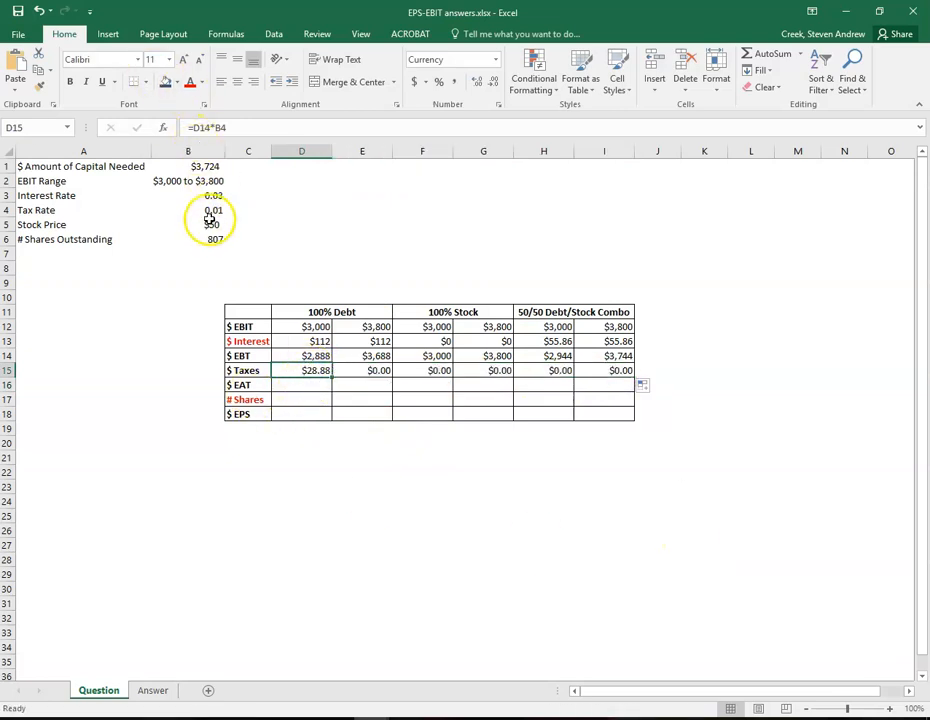
{"action": "left_click", "coordinate": [188, 210]}
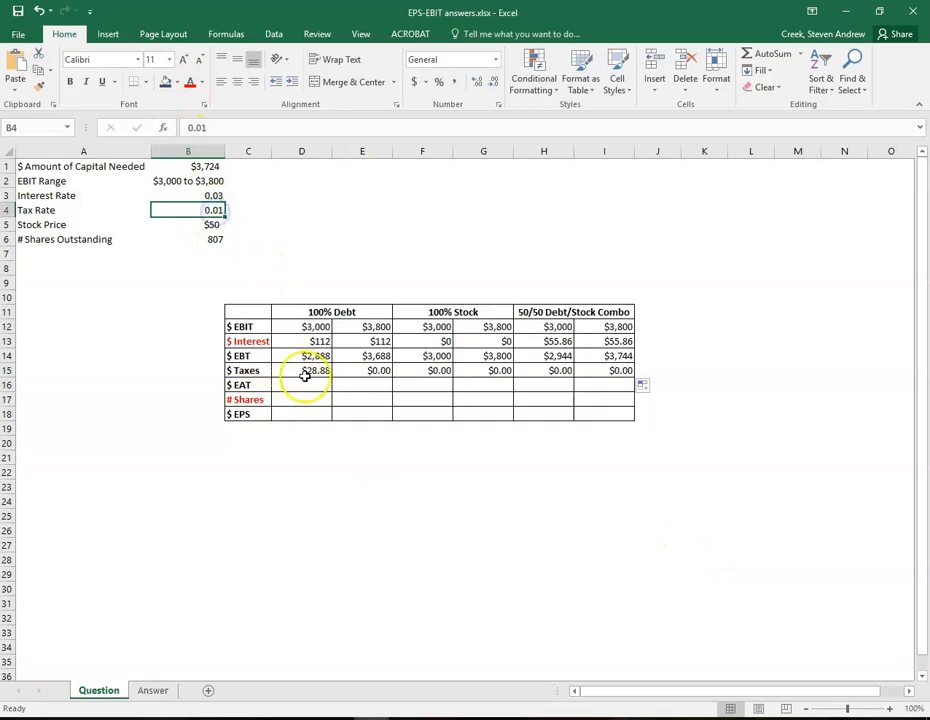
{"action": "left_click", "coordinate": [316, 370]}
{"action": "type", "text": "=D14*$B$4"}
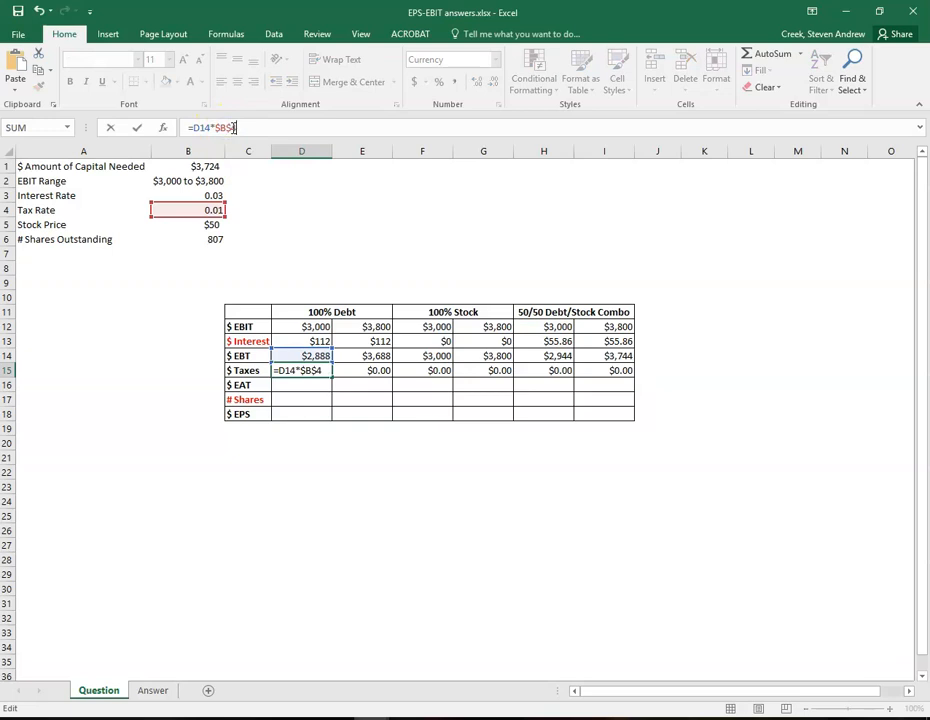
{"action": "key", "text": "Return"}
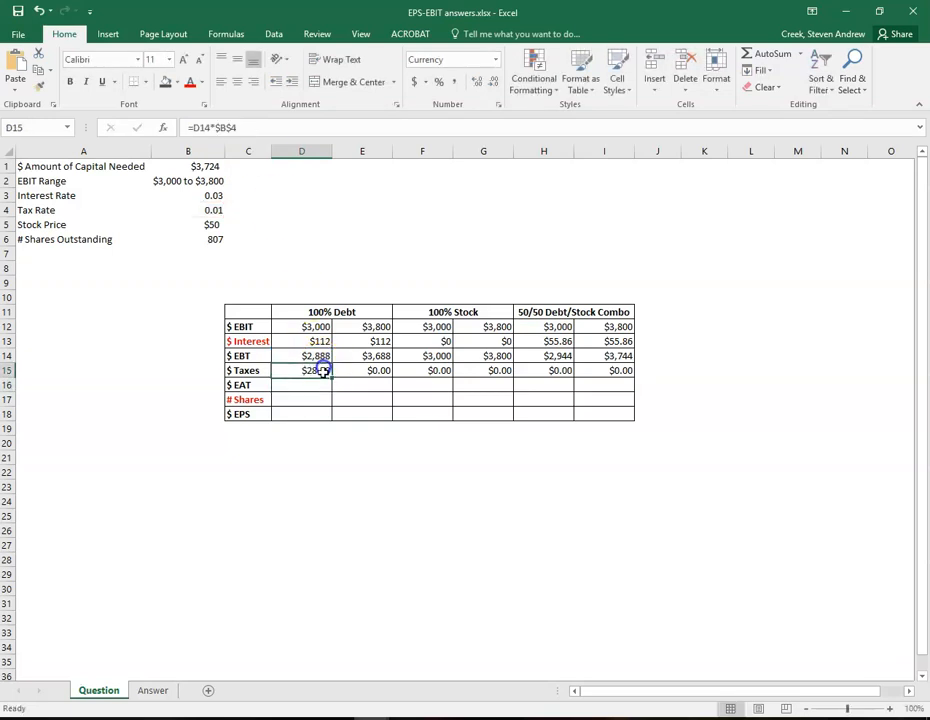
{"action": "left_click_drag", "start_coordinate": [316, 370], "coordinate": [618, 370]}
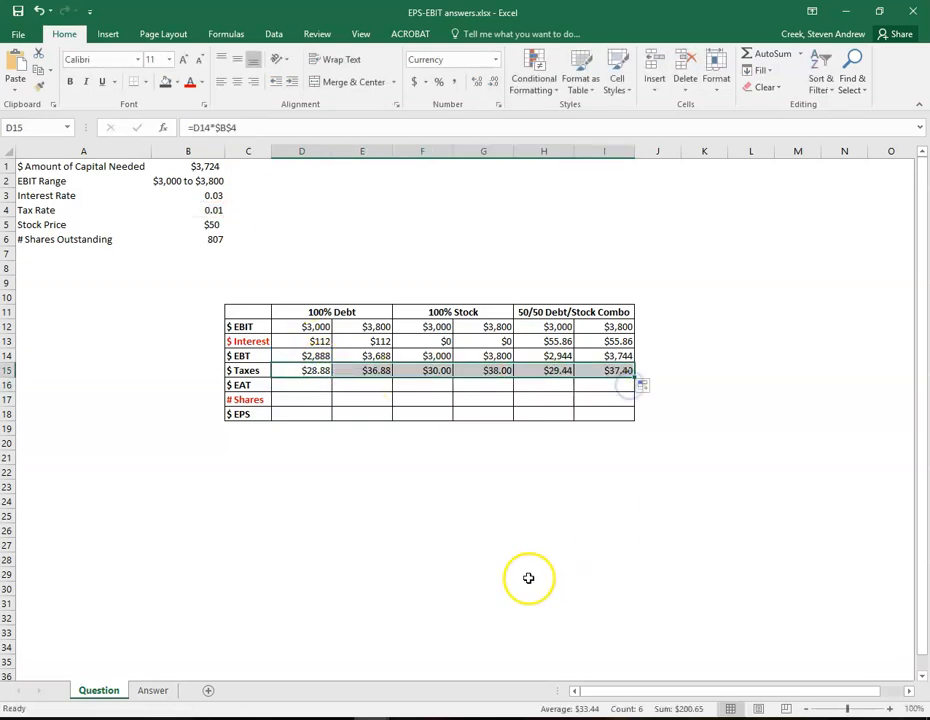
{"action": "left_click", "coordinate": [604, 488]}
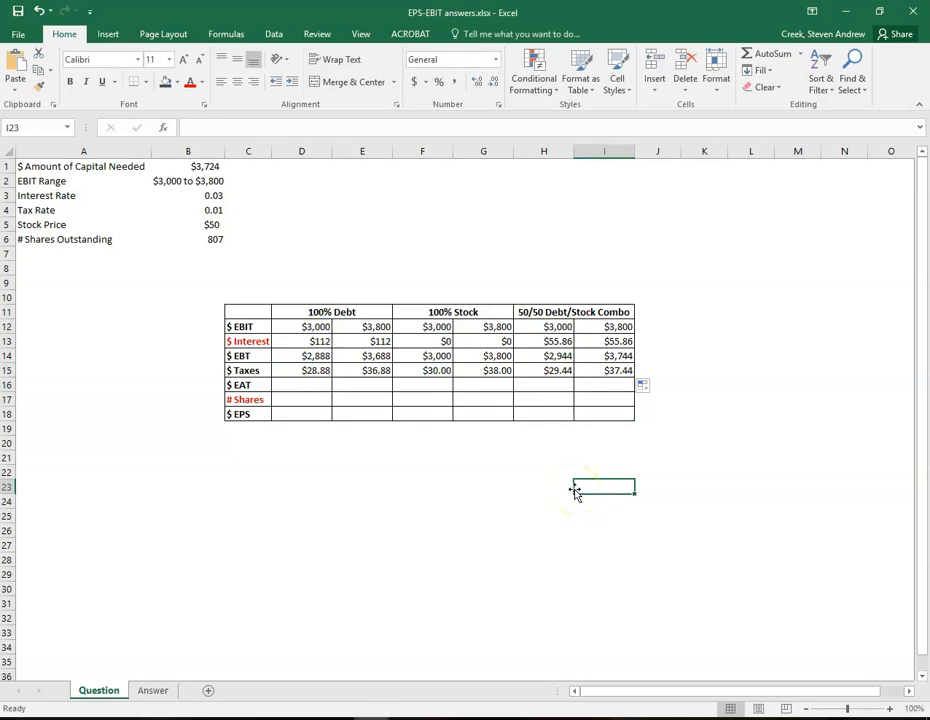
{"action": "left_click", "coordinate": [300, 384]}
{"action": "type", "text": "=D14-"}
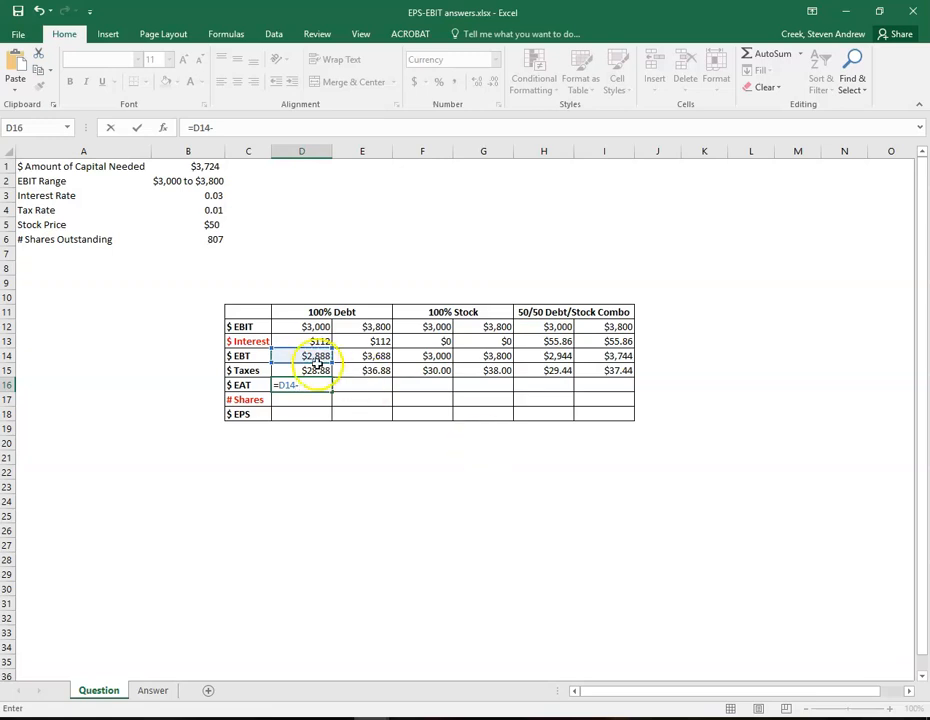
Step: Compute the $ EAT row as EBT minus taxes across all columns, $2,859 through $3,707
{"action": "key", "text": "Return"}
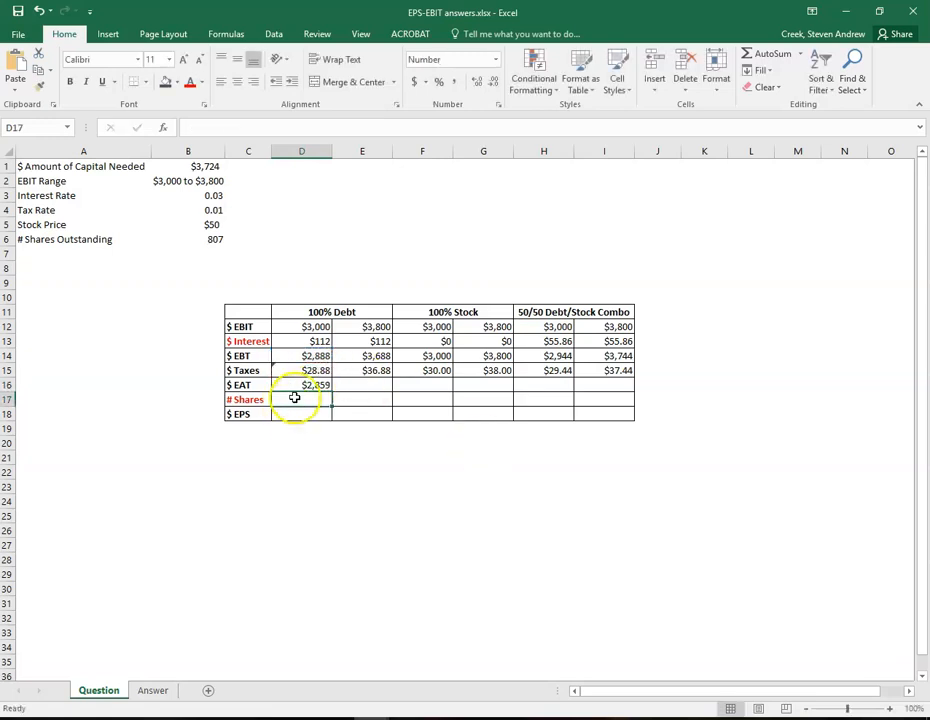
{"action": "left_click", "coordinate": [316, 384]}
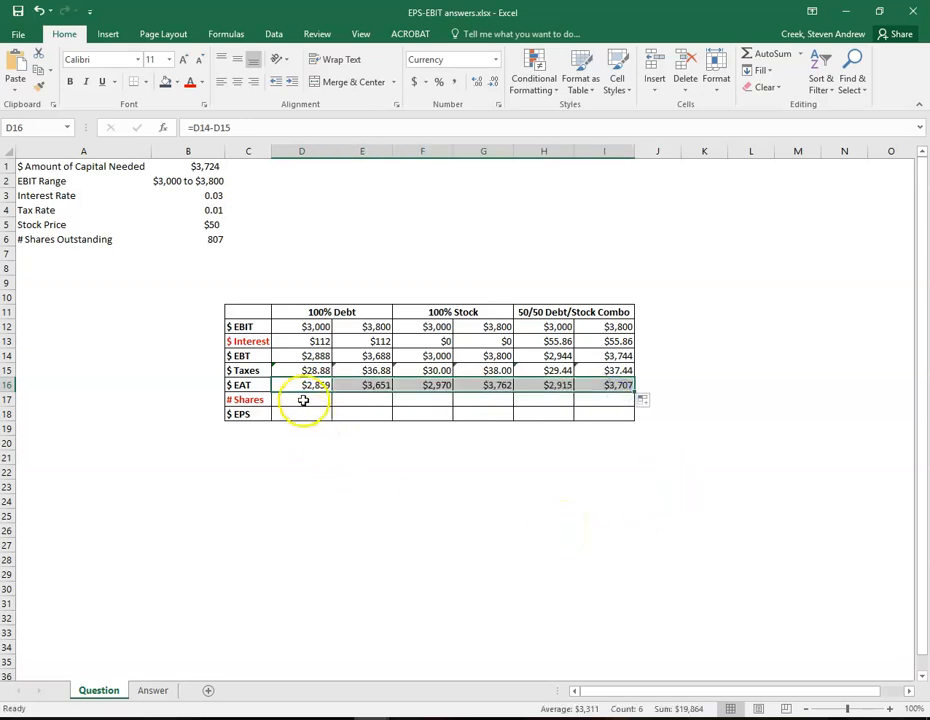
{"action": "left_click", "coordinate": [300, 400]}
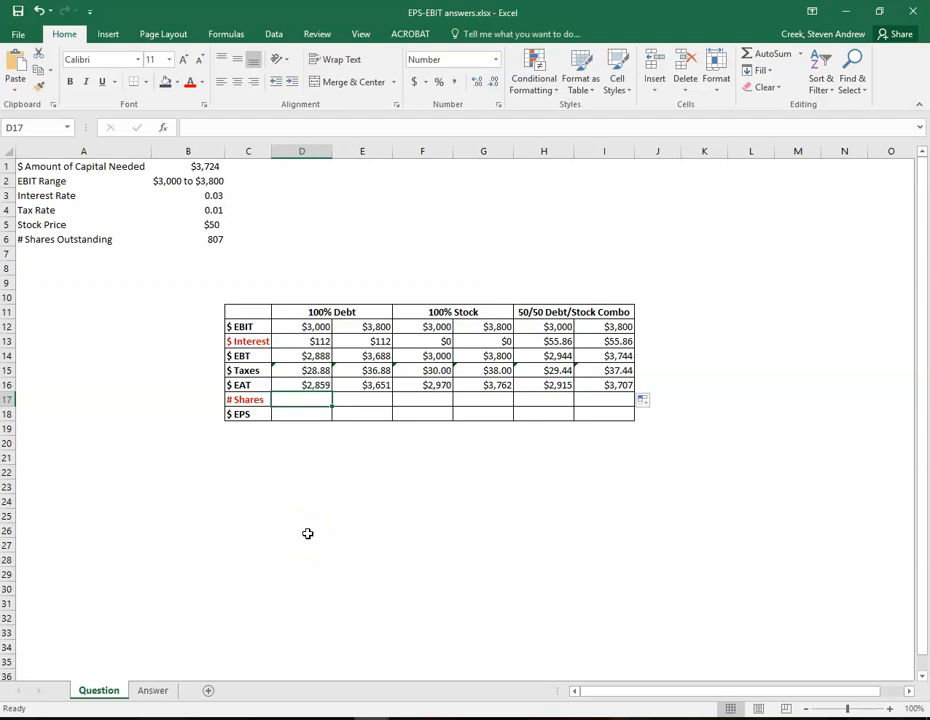
Step: Enter the 807 shares outstanding from B6 into the 100% Debt # Shares cells
{"action": "left_click", "coordinate": [188, 166]}
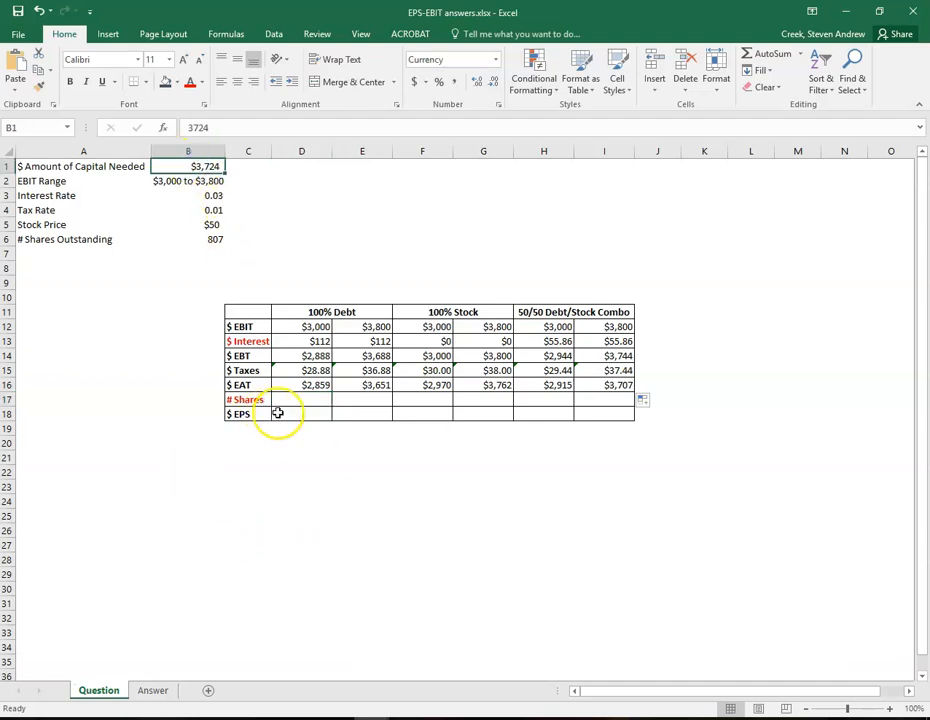
{"action": "left_click", "coordinate": [300, 400]}
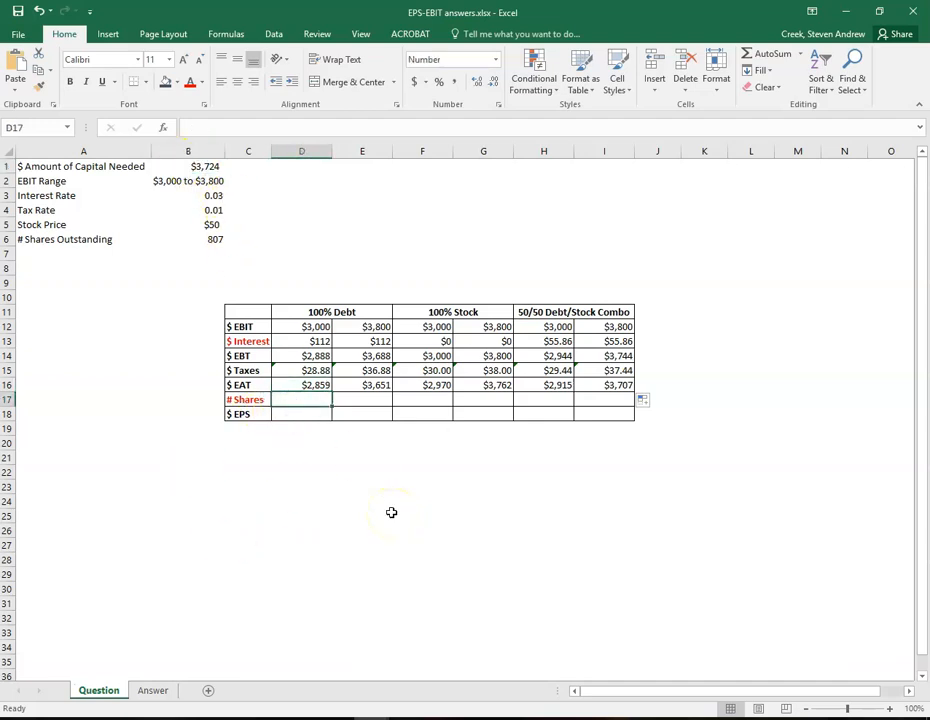
{"action": "left_click", "coordinate": [422, 340]}
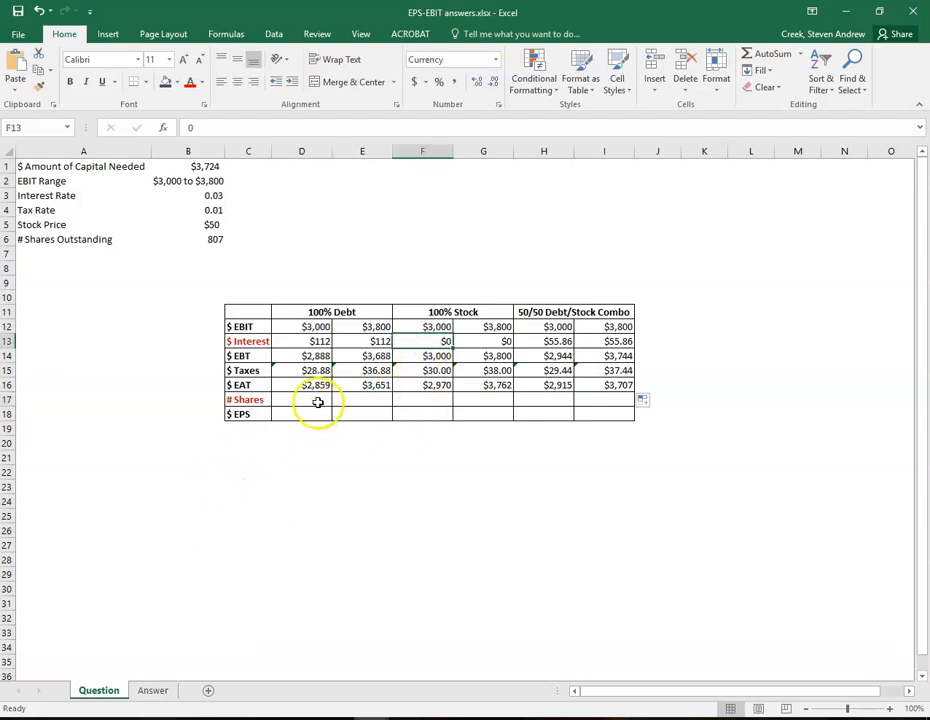
{"action": "left_click", "coordinate": [330, 312]}
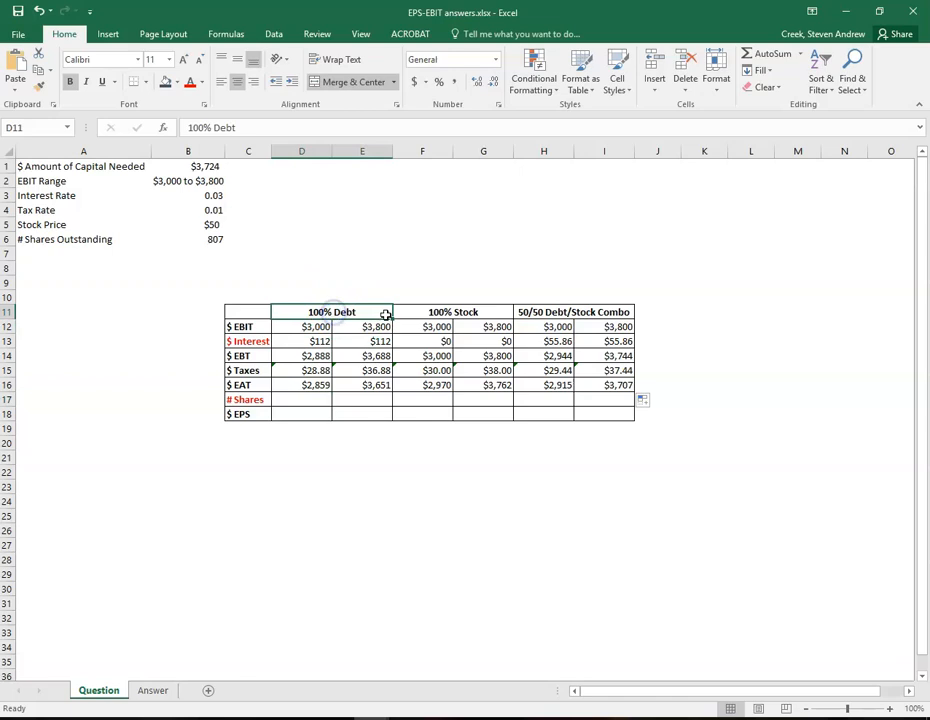
{"action": "mouse_move", "coordinate": [376, 326]}
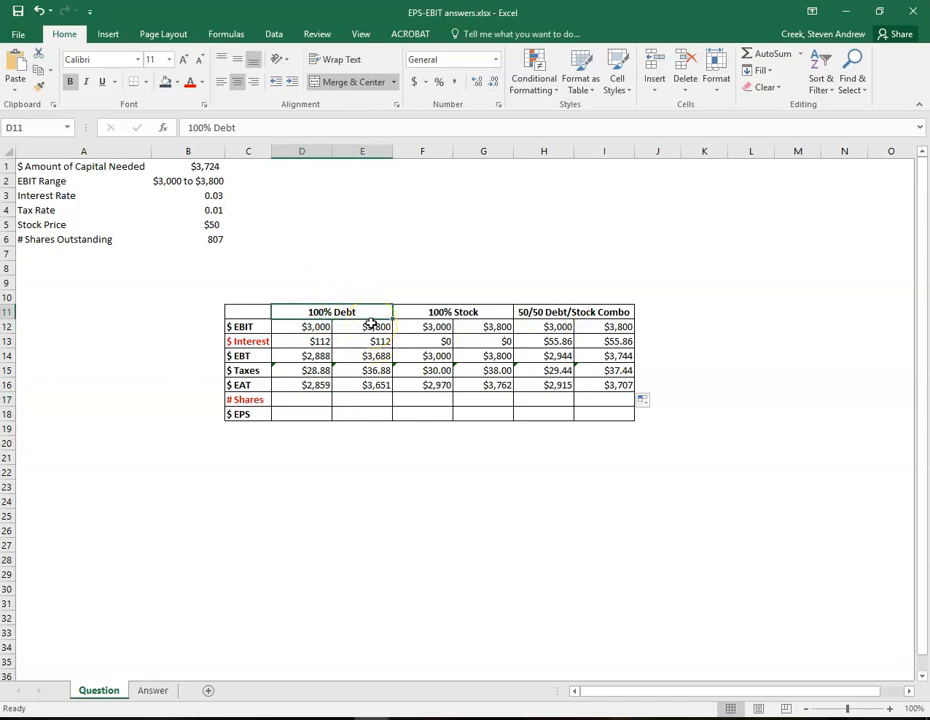
{"action": "left_click", "coordinate": [300, 400]}
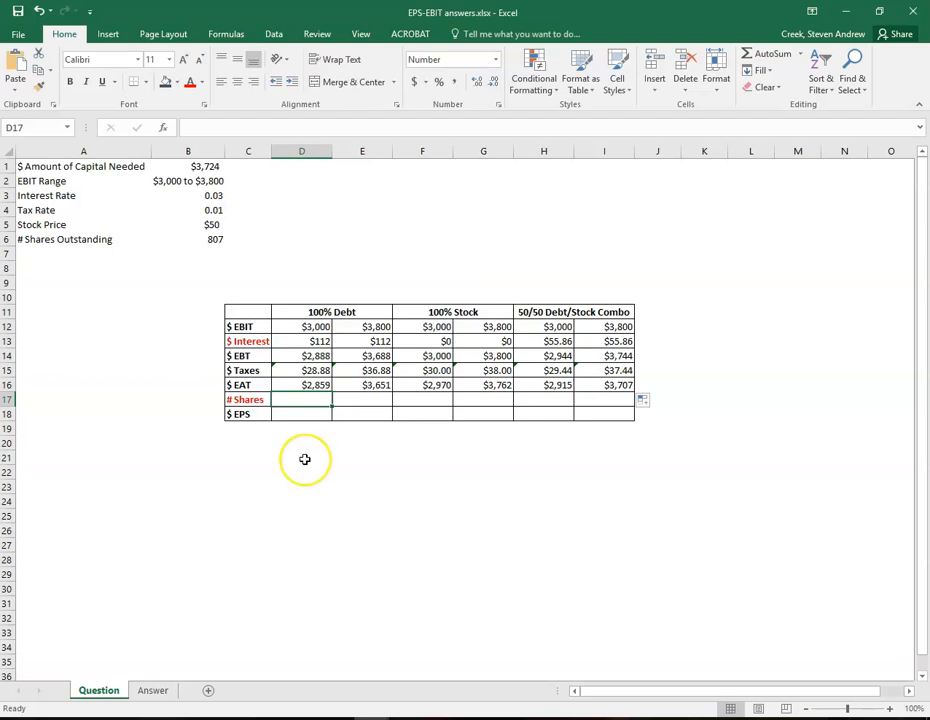
{"action": "mouse_move", "coordinate": [292, 442]}
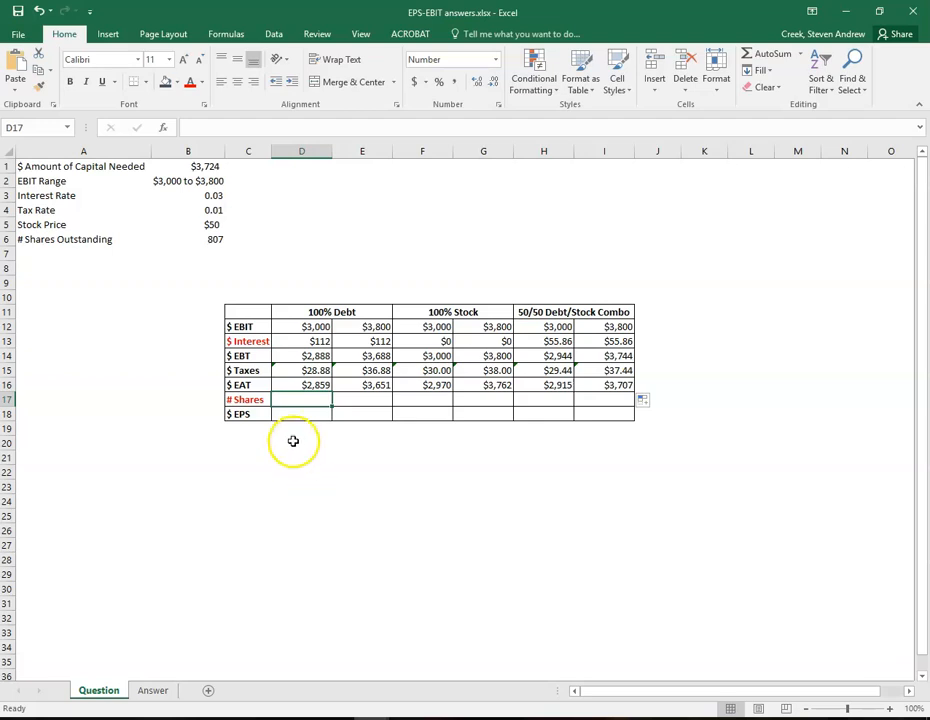
{"action": "mouse_move", "coordinate": [204, 244]}
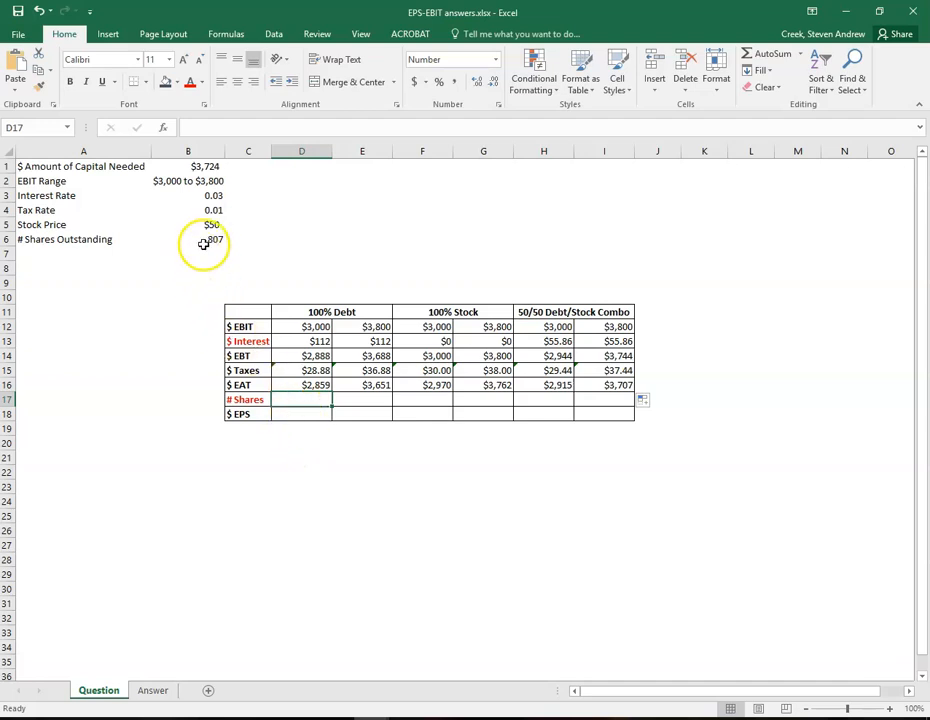
{"action": "left_click", "coordinate": [188, 240]}
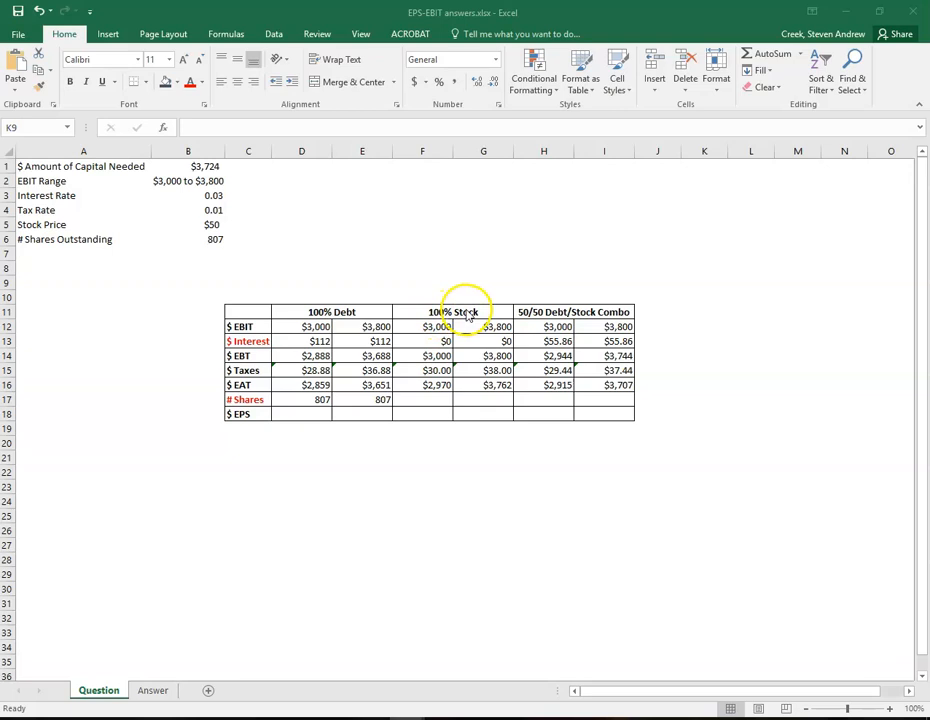
{"action": "left_click", "coordinate": [422, 400]}
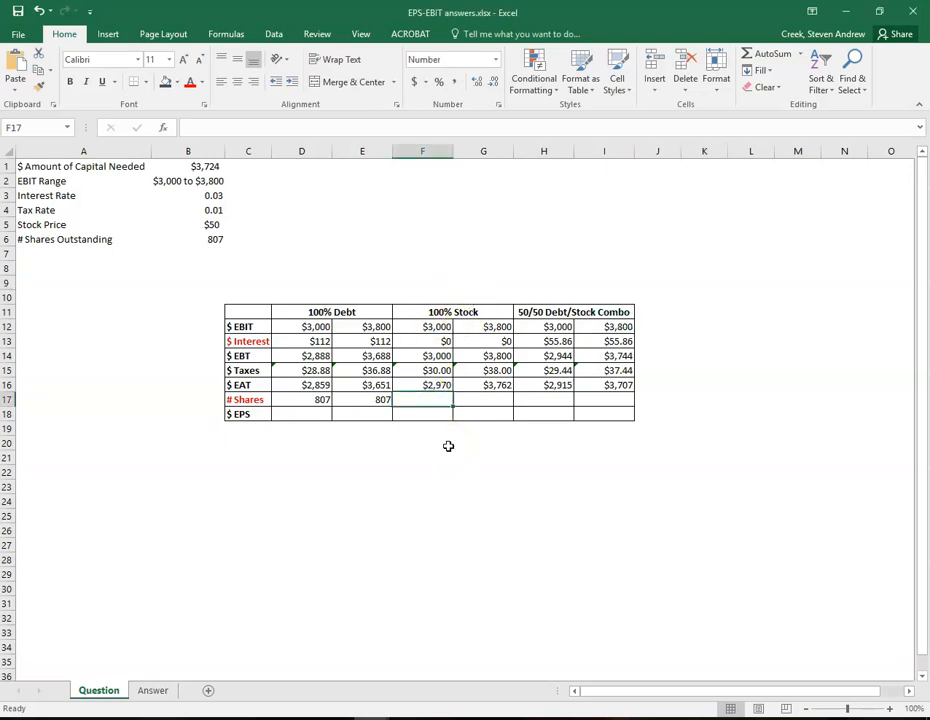
{"action": "left_click", "coordinate": [360, 400]}
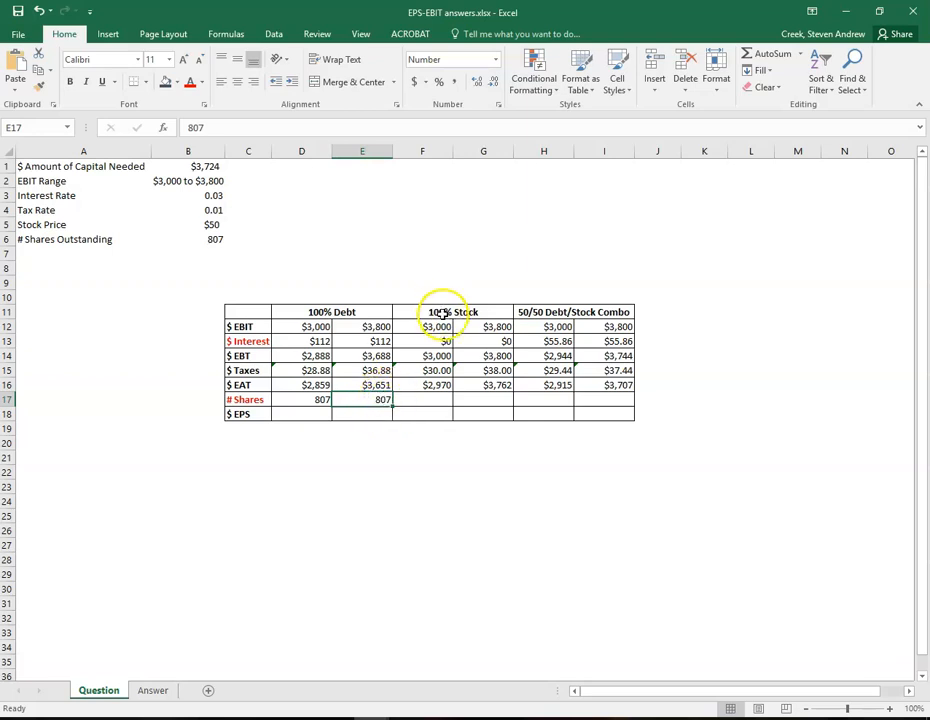
{"action": "left_click", "coordinate": [188, 166]}
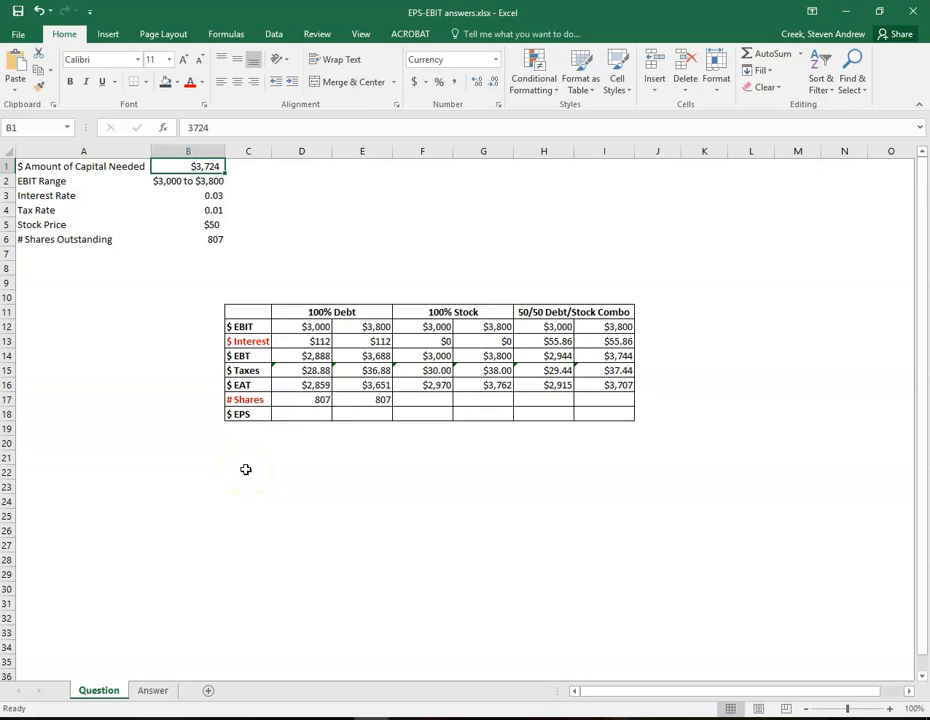
{"action": "mouse_move", "coordinate": [696, 314]}
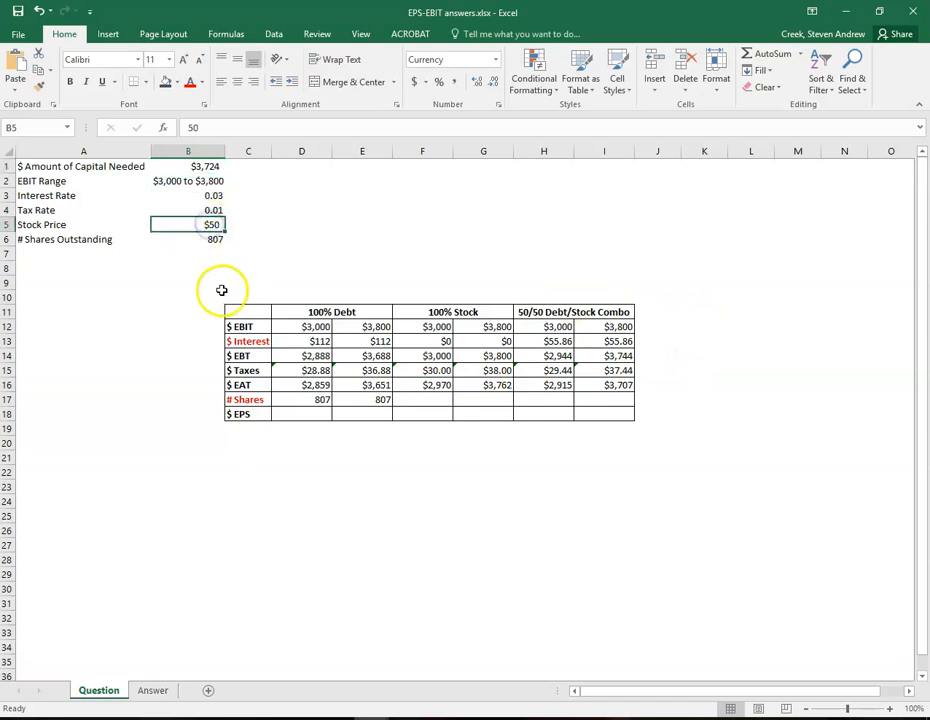
{"action": "left_click", "coordinate": [188, 166]}
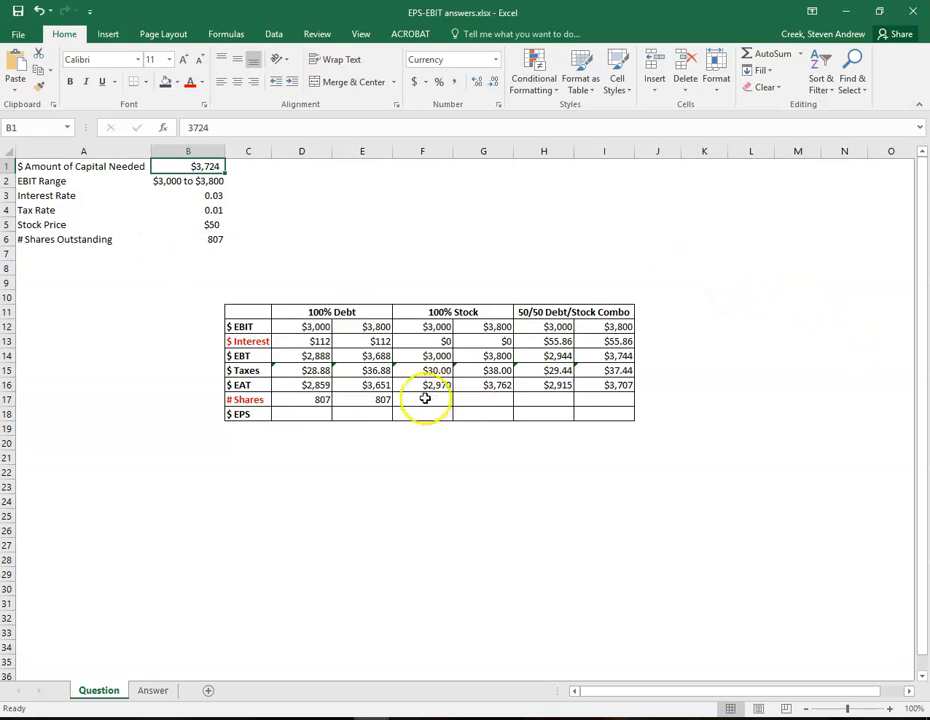
{"action": "left_click", "coordinate": [422, 400]}
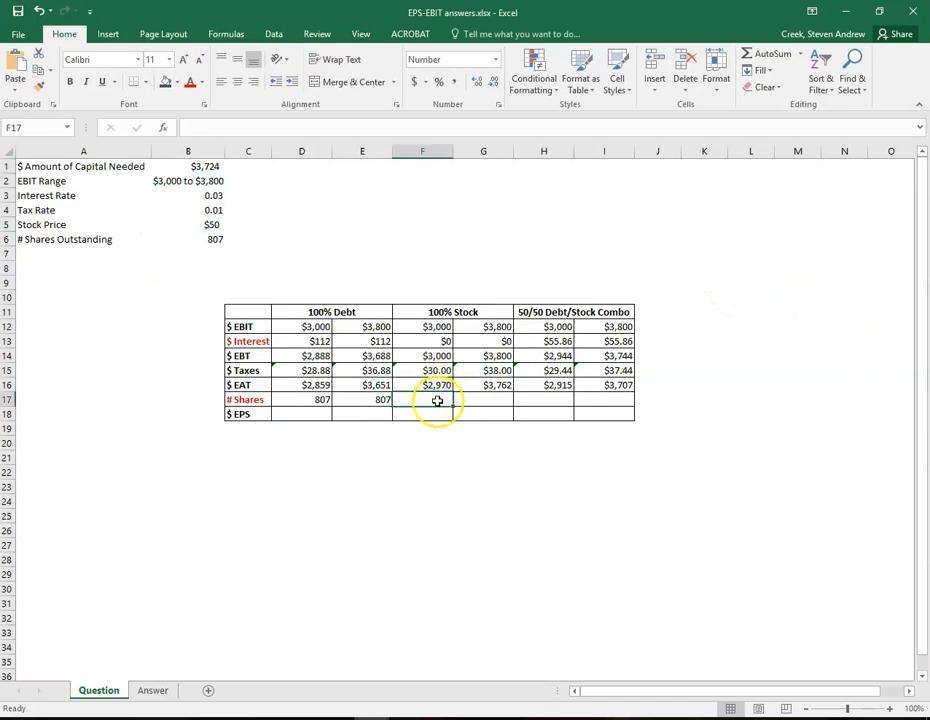
{"action": "left_click", "coordinate": [704, 282]}
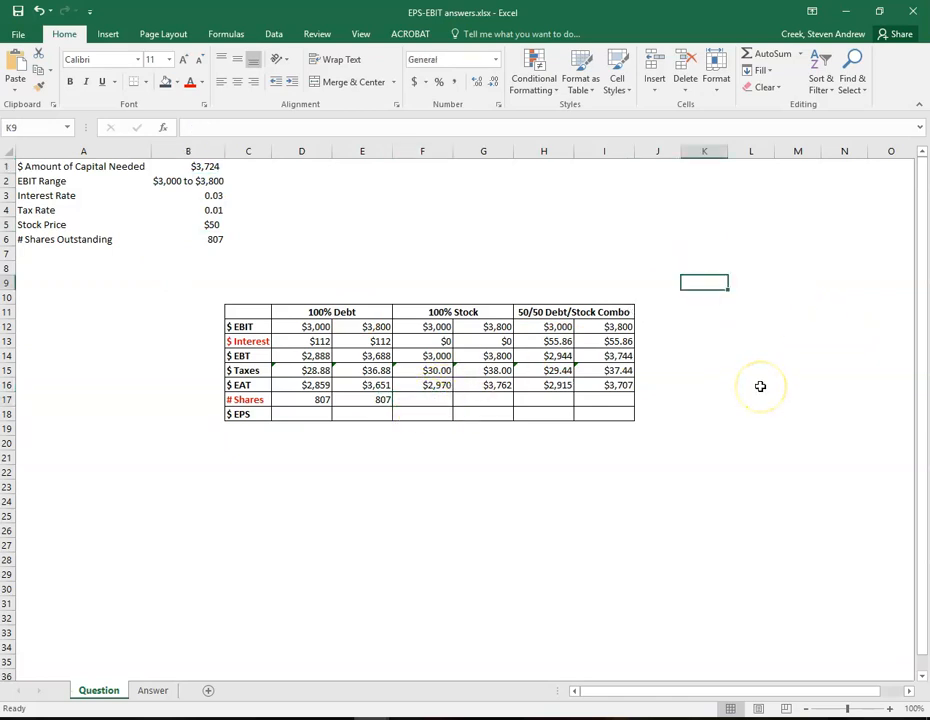
Step: Add a helper in K9 dividing capital needed by stock price, giving 74.48 new shares
{"action": "type", "text": "="}
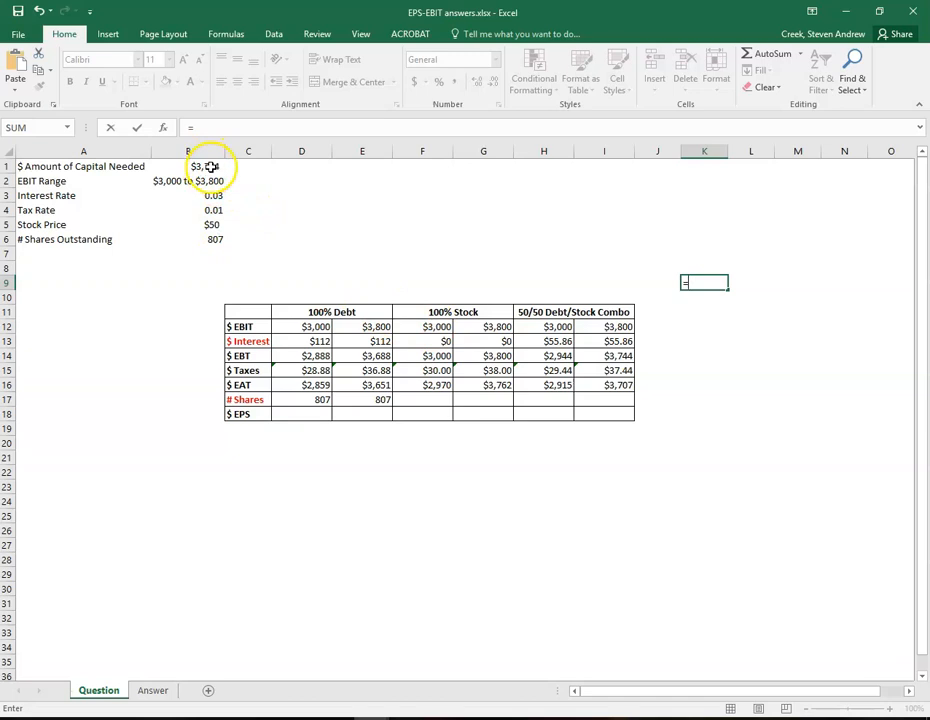
{"action": "left_click", "coordinate": [188, 166]}
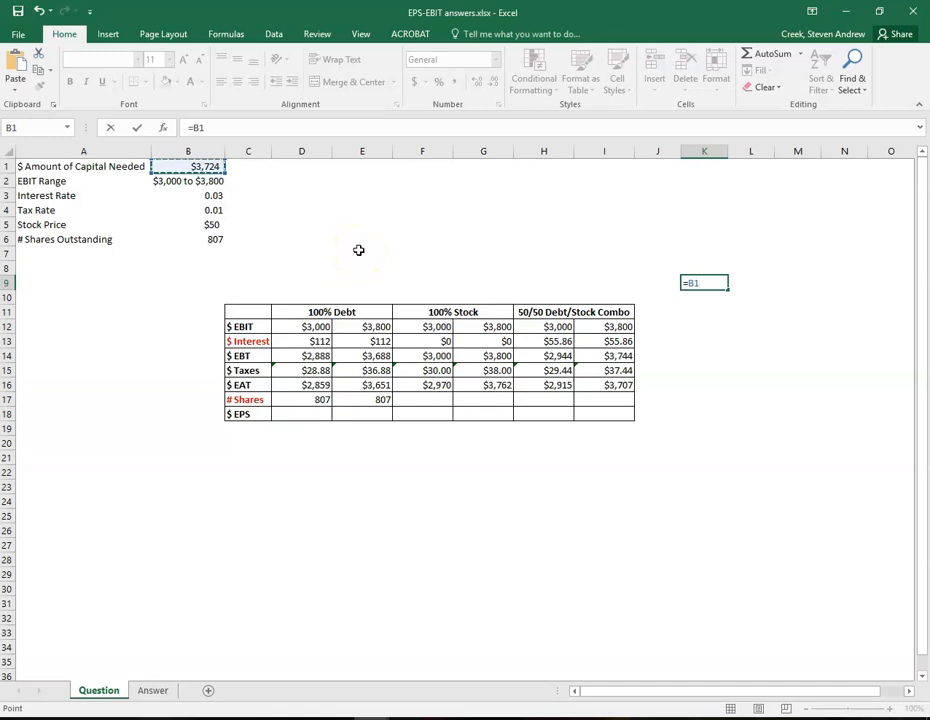
{"action": "left_click", "coordinate": [188, 224]}
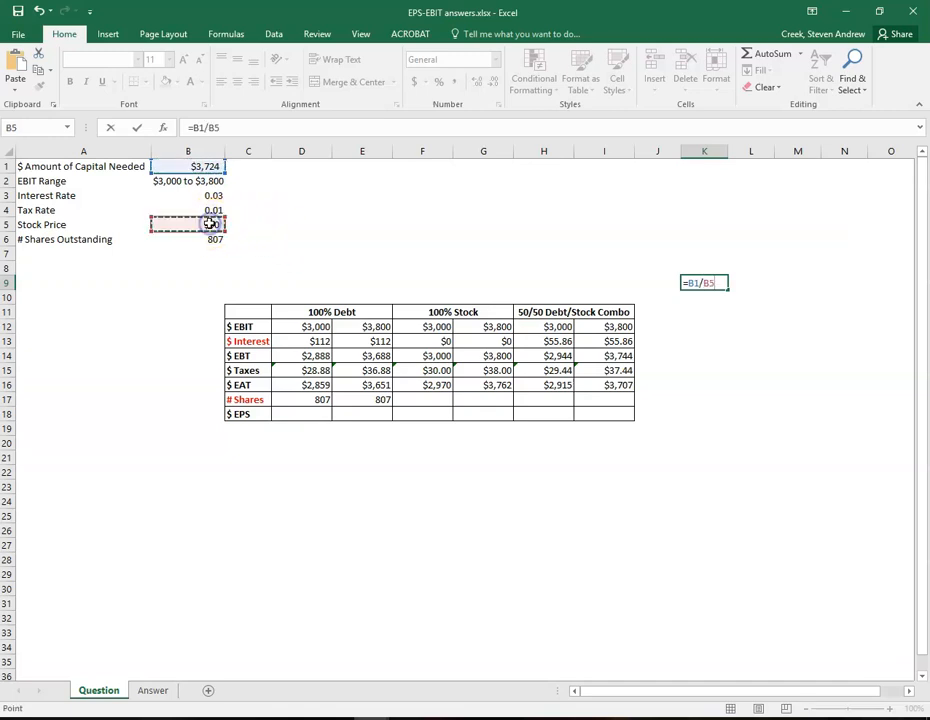
{"action": "key", "text": "Return"}
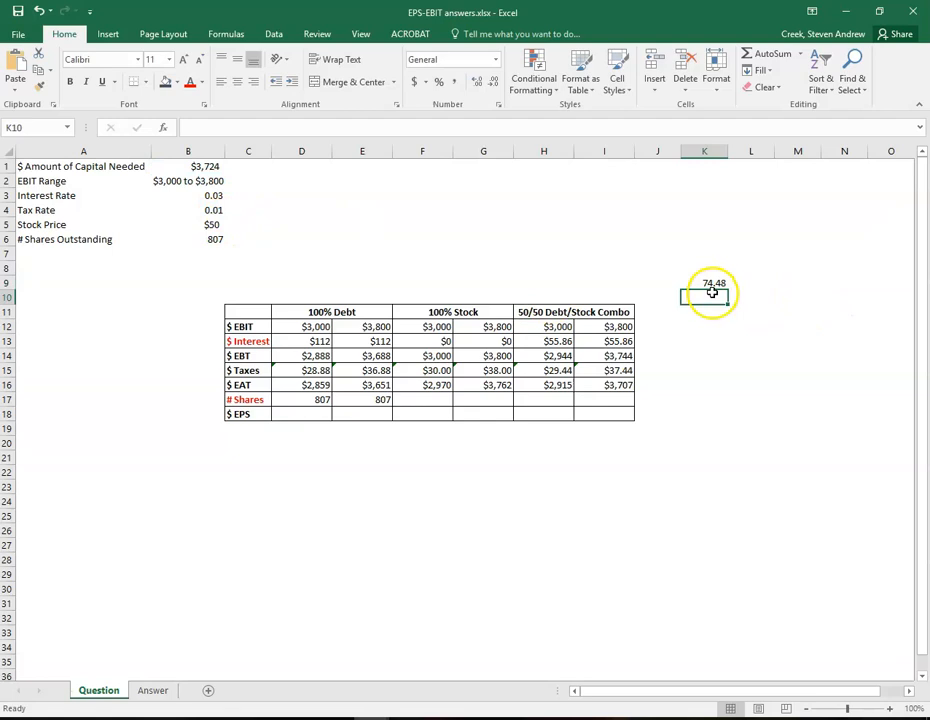
{"action": "left_click", "coordinate": [704, 282]}
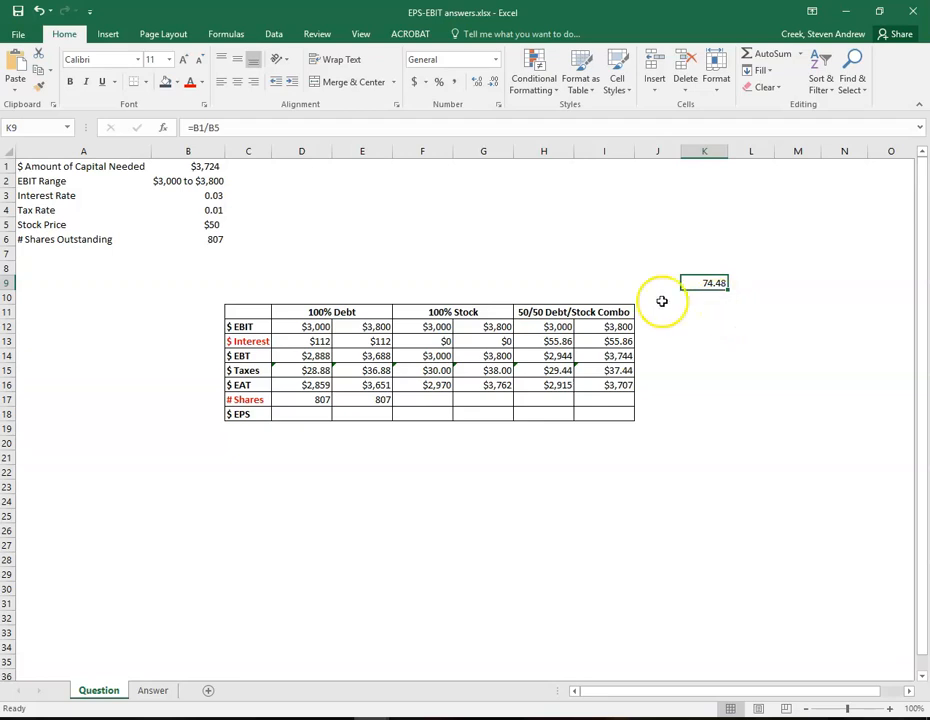
{"action": "left_click", "coordinate": [188, 166]}
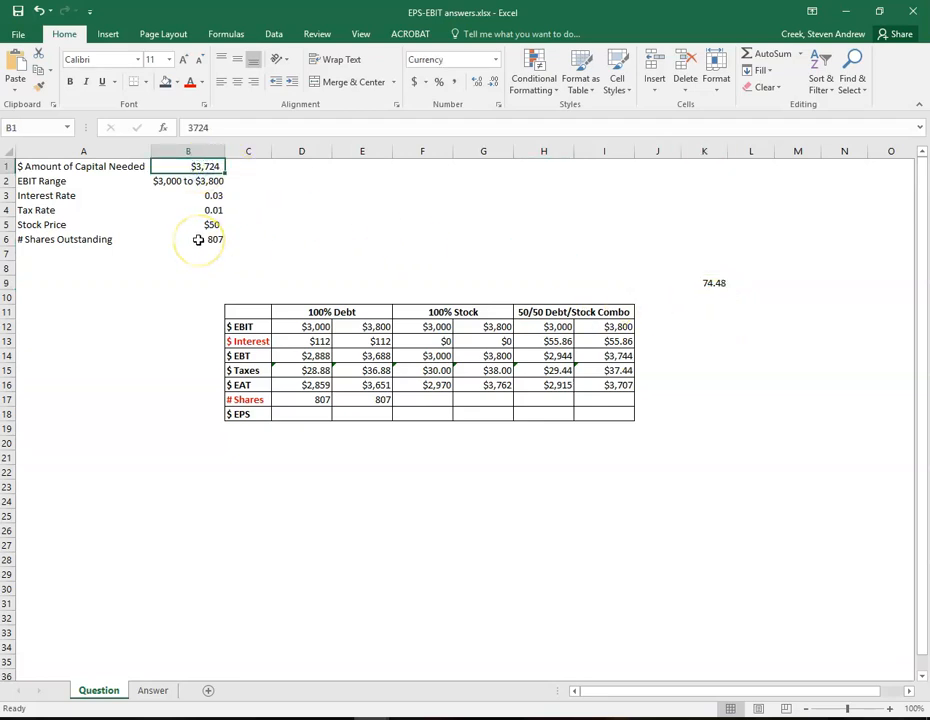
{"action": "mouse_move", "coordinate": [196, 240]}
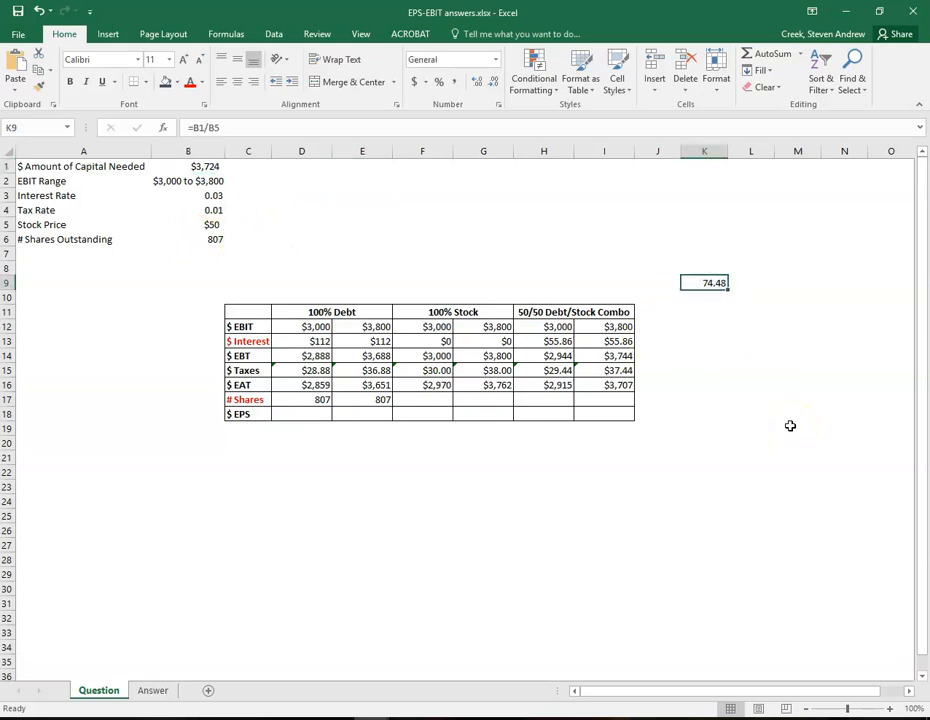
{"action": "mouse_move", "coordinate": [426, 448]}
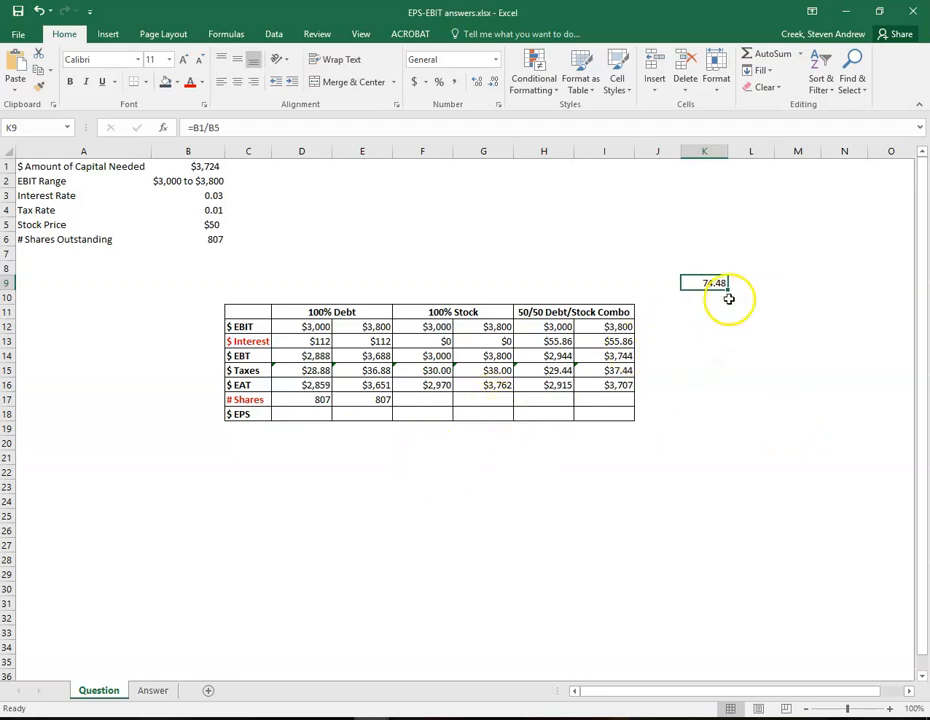
{"action": "mouse_move", "coordinate": [722, 292]}
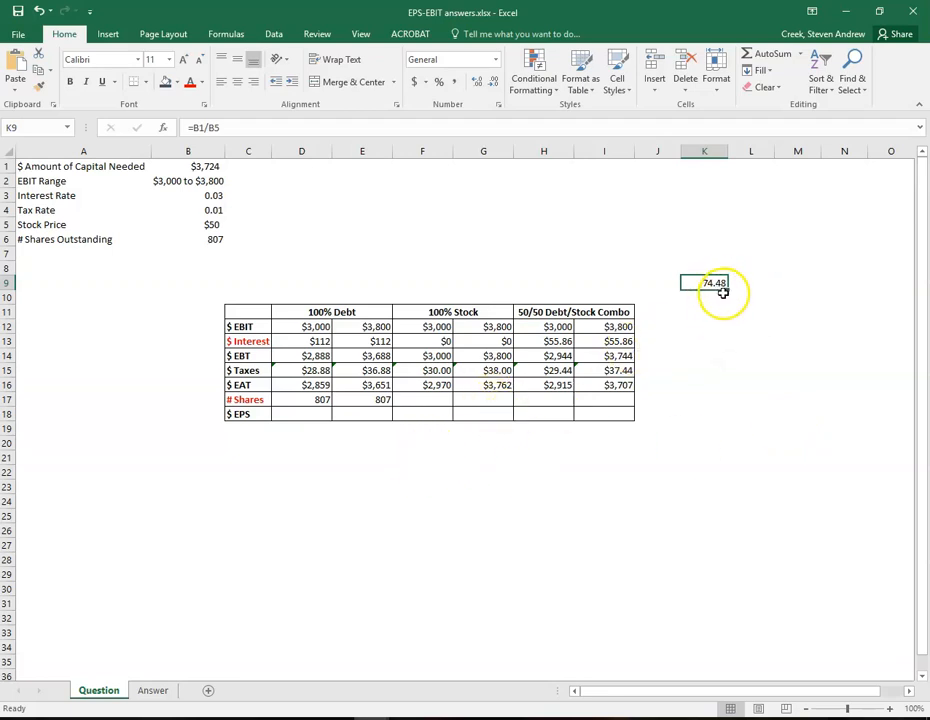
{"action": "mouse_move", "coordinate": [376, 400]}
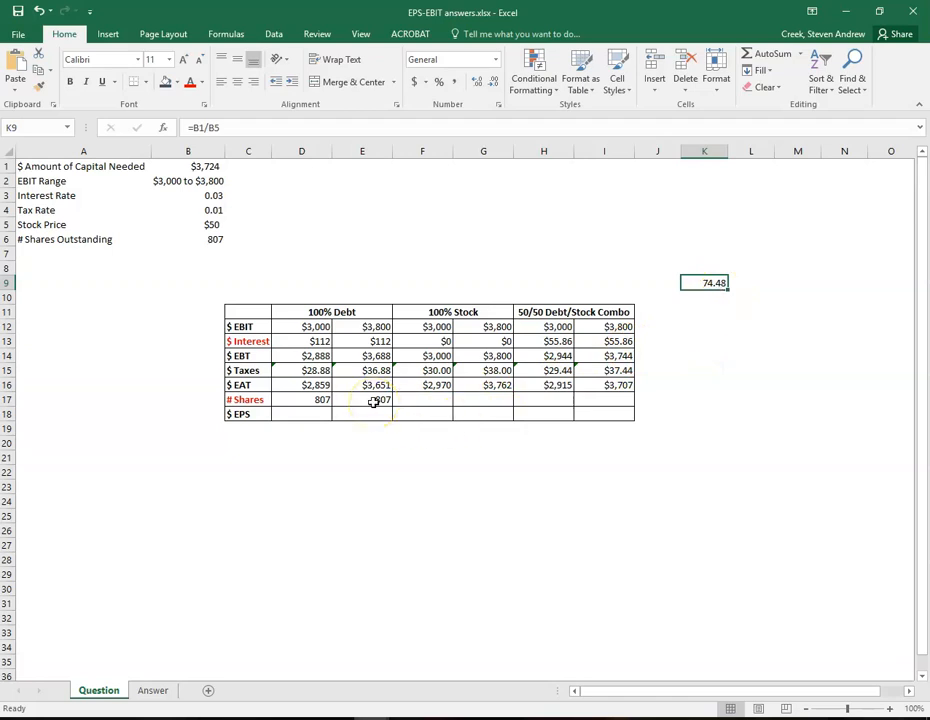
{"action": "left_click", "coordinate": [360, 400]}
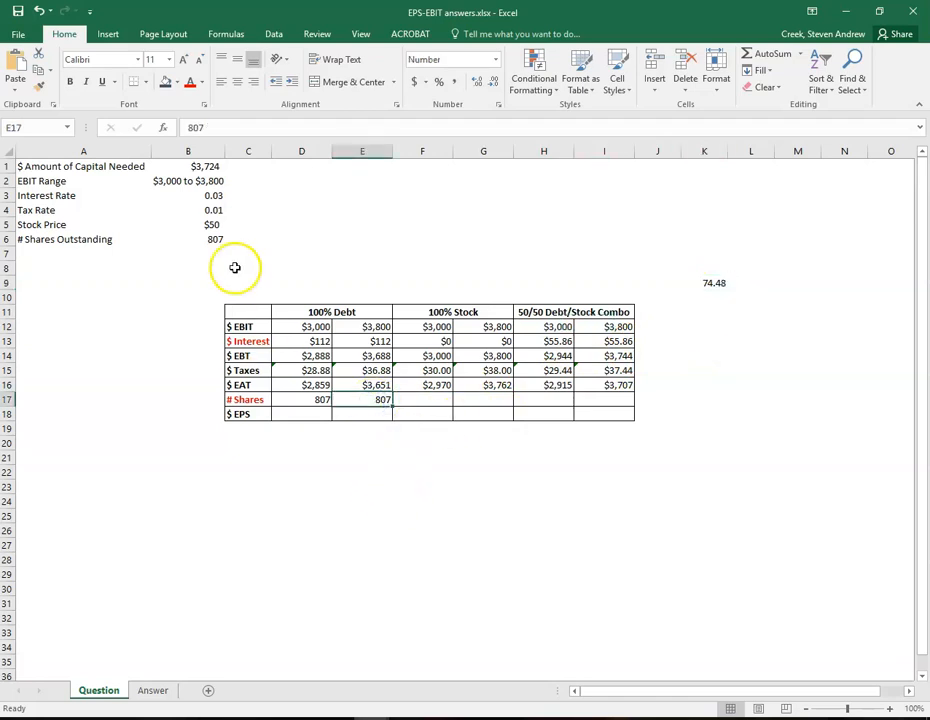
Step: Compute the 100% Stock share count as 807 plus the new shares, 881 in both columns
{"action": "left_click", "coordinate": [422, 400]}
{"action": "type", "text": "="}
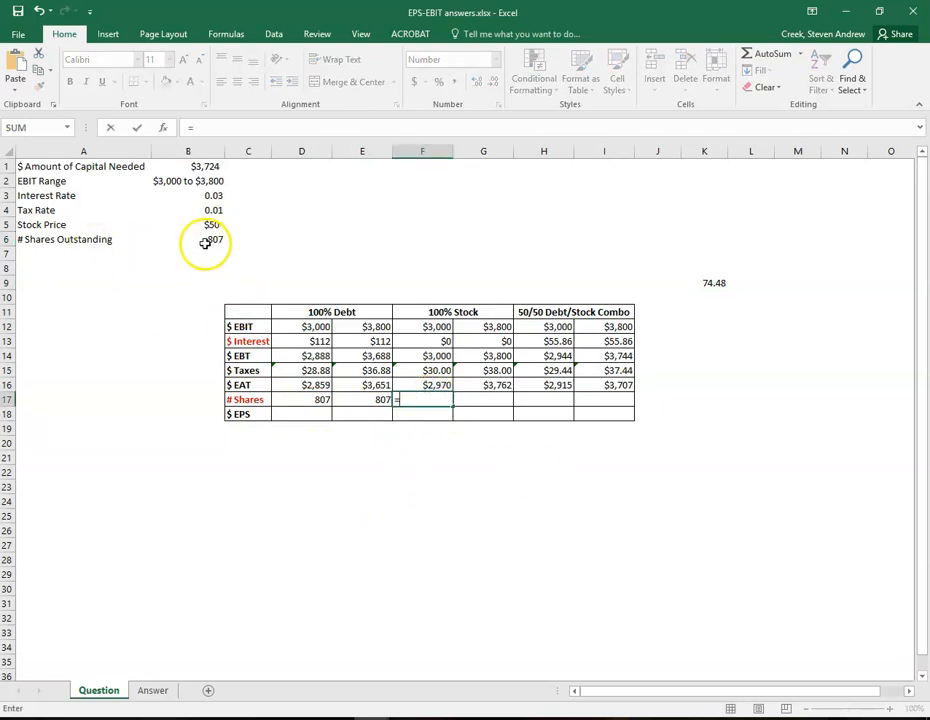
{"action": "left_click", "coordinate": [188, 240]}
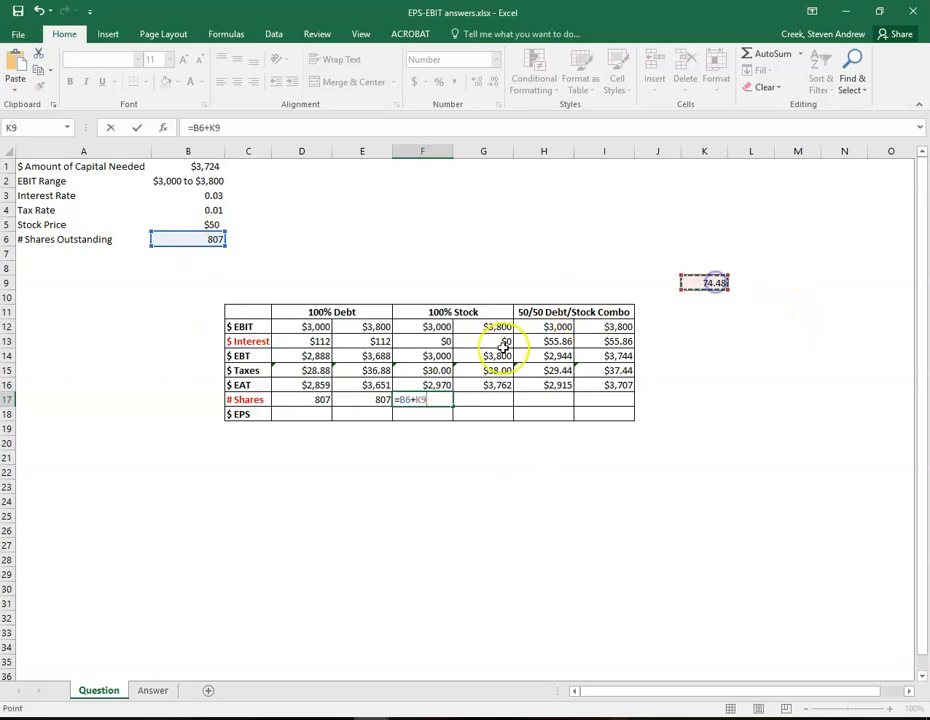
{"action": "mouse_move", "coordinate": [712, 308]}
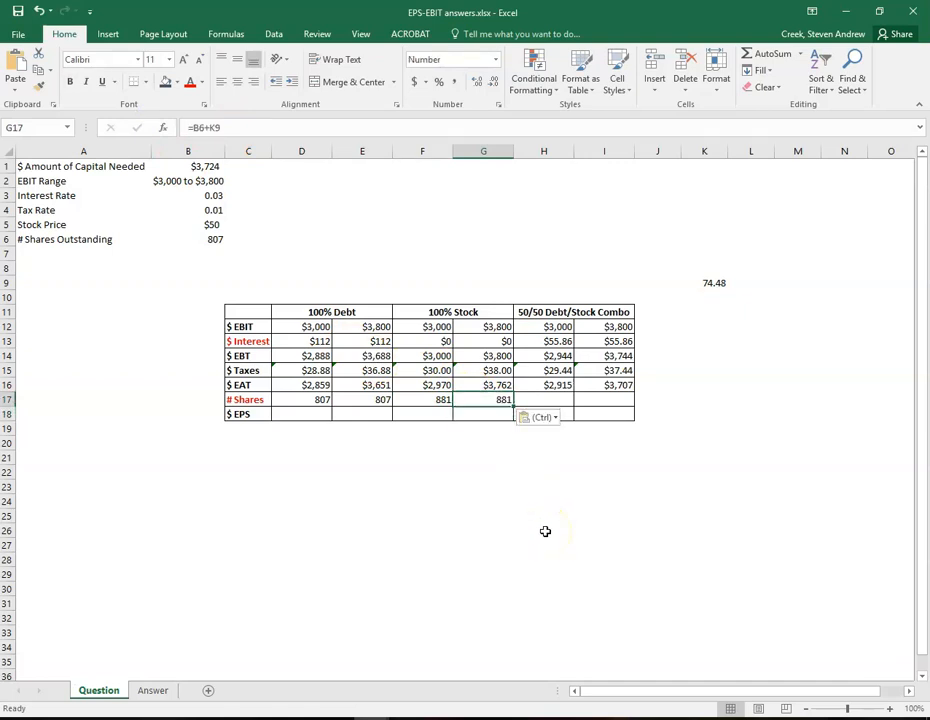
{"action": "left_click", "coordinate": [544, 400]}
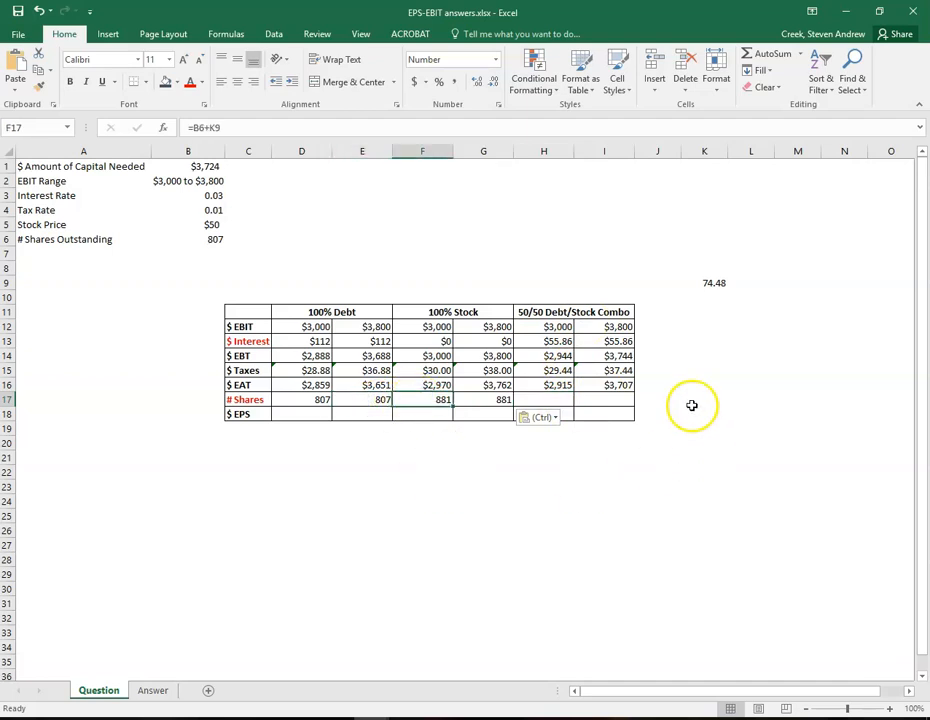
Step: Enter =K9/2 in K10 to halve the new shares, giving 37.24
{"action": "left_click", "coordinate": [544, 400]}
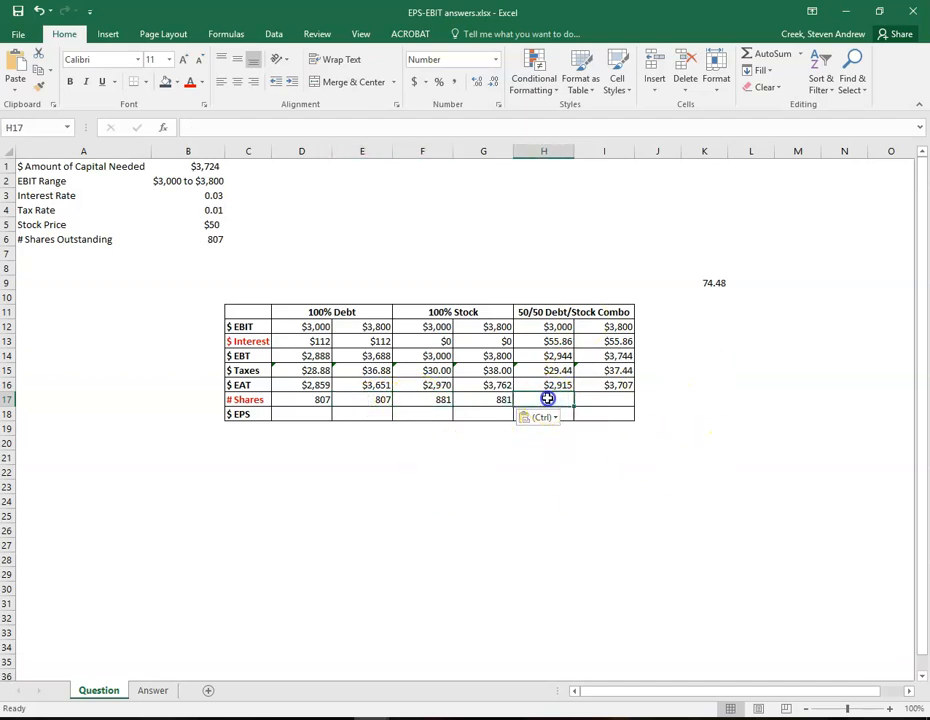
{"action": "mouse_move", "coordinate": [720, 296]}
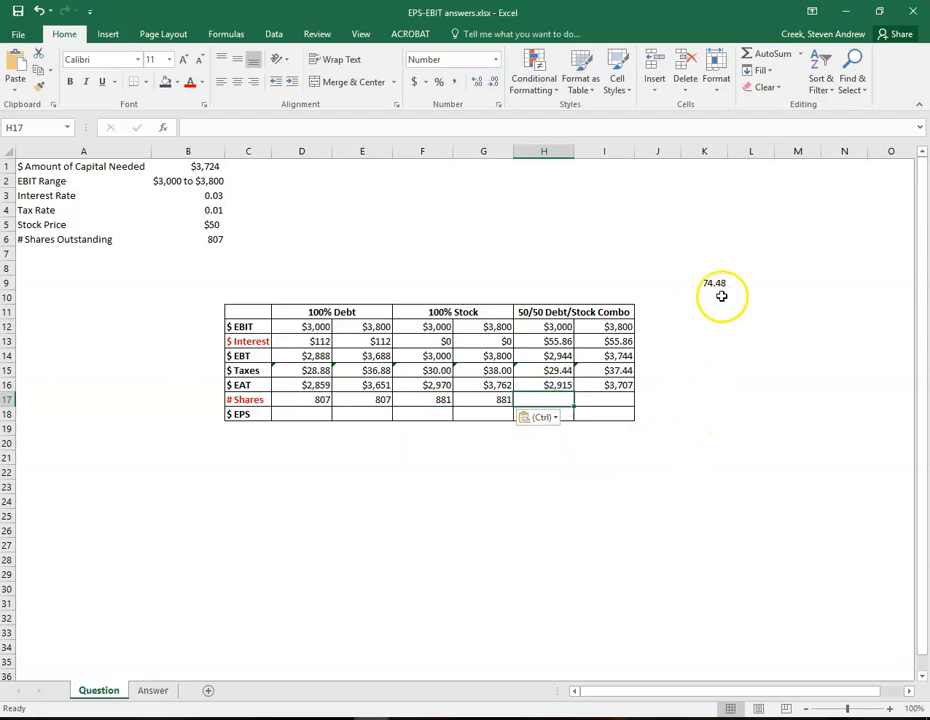
{"action": "left_click", "coordinate": [704, 282]}
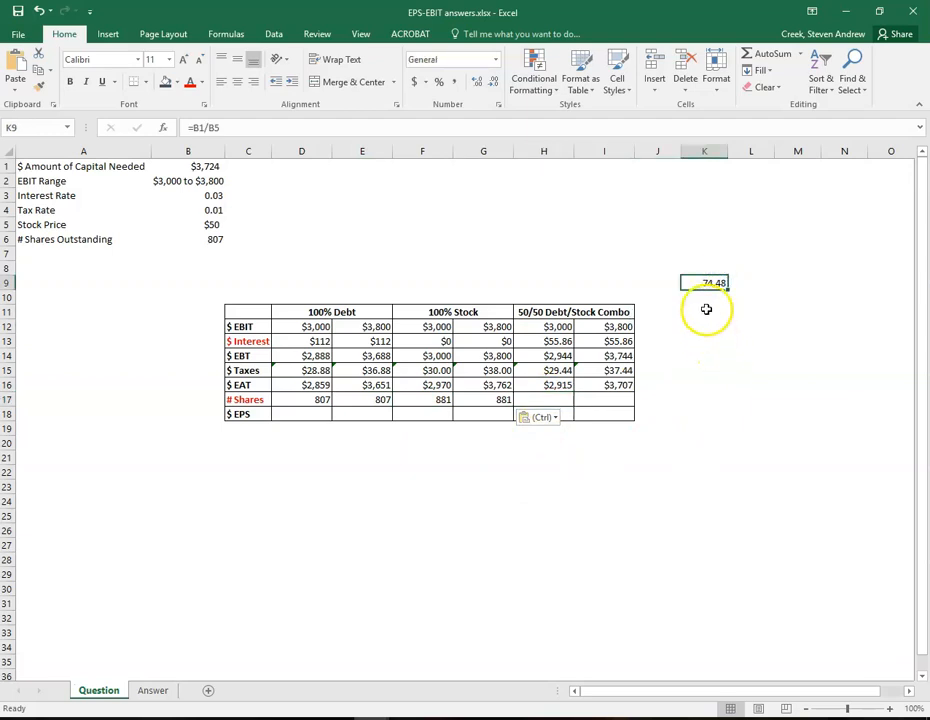
{"action": "mouse_move", "coordinate": [372, 200]}
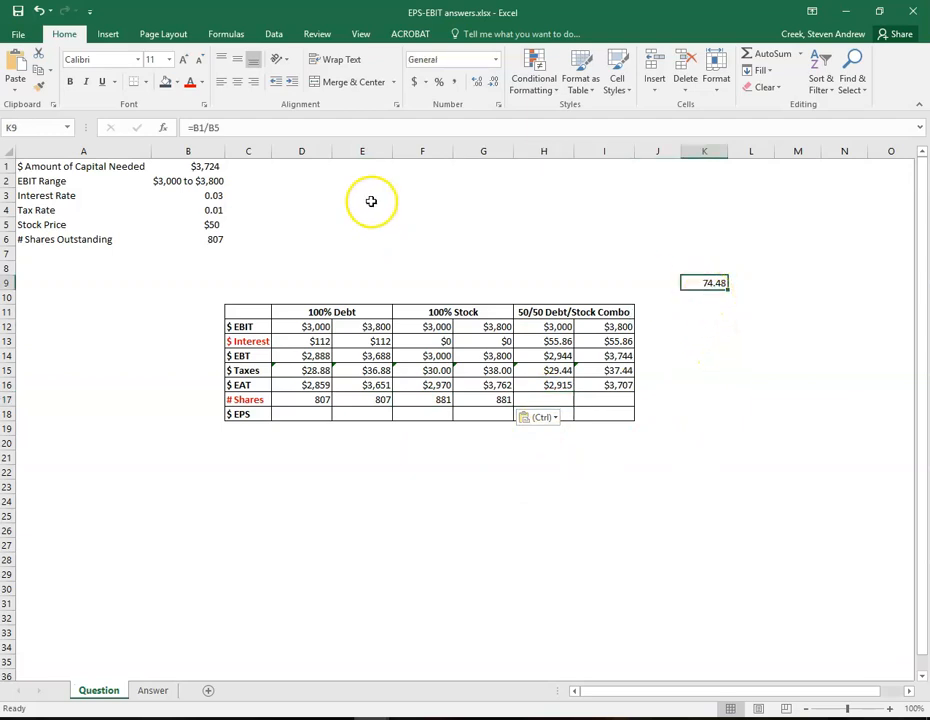
{"action": "left_click", "coordinate": [188, 166]}
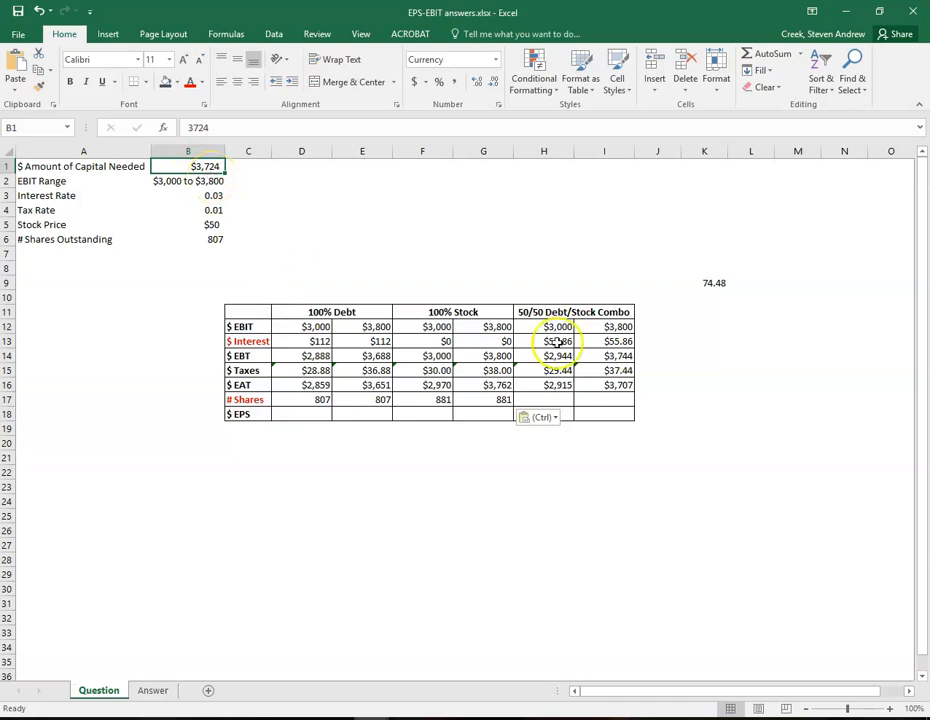
{"action": "mouse_move", "coordinate": [340, 312]}
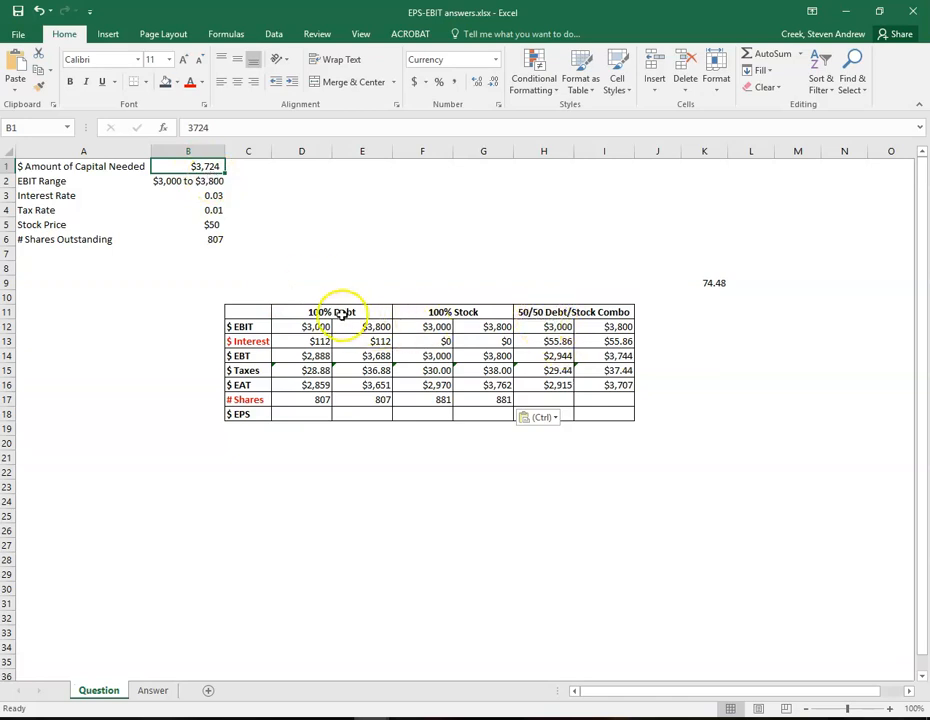
{"action": "mouse_move", "coordinate": [714, 302]}
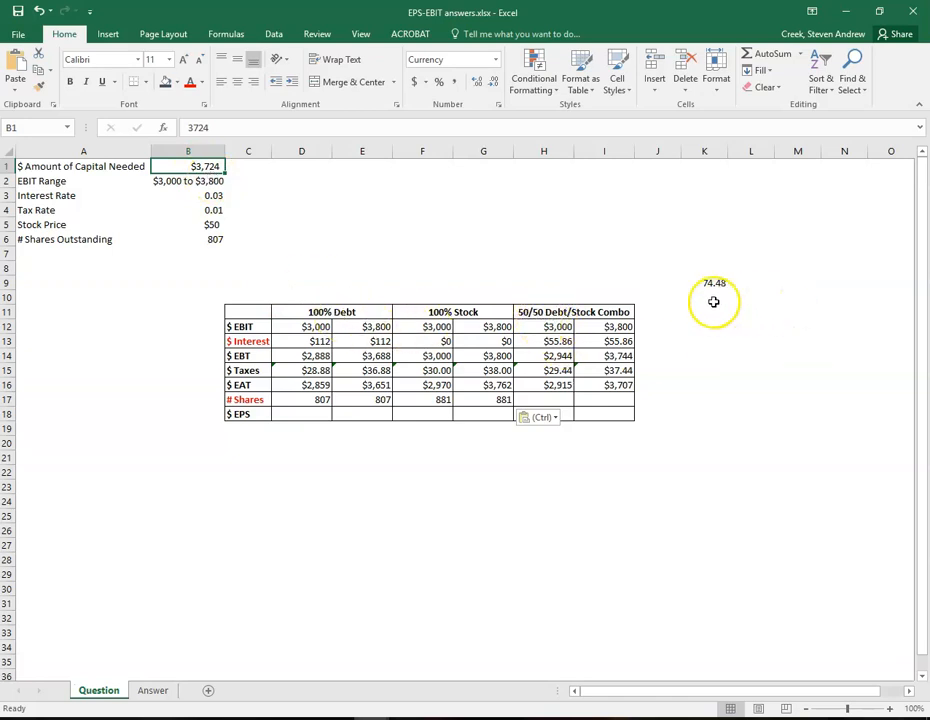
{"action": "left_click", "coordinate": [704, 296]}
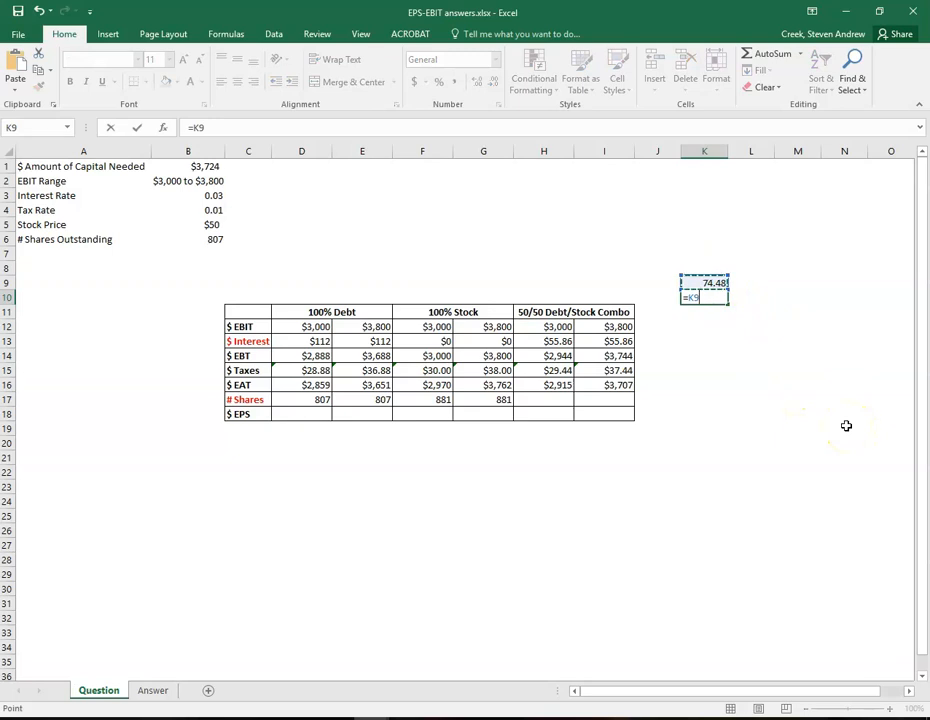
{"action": "type", "text": "/"}
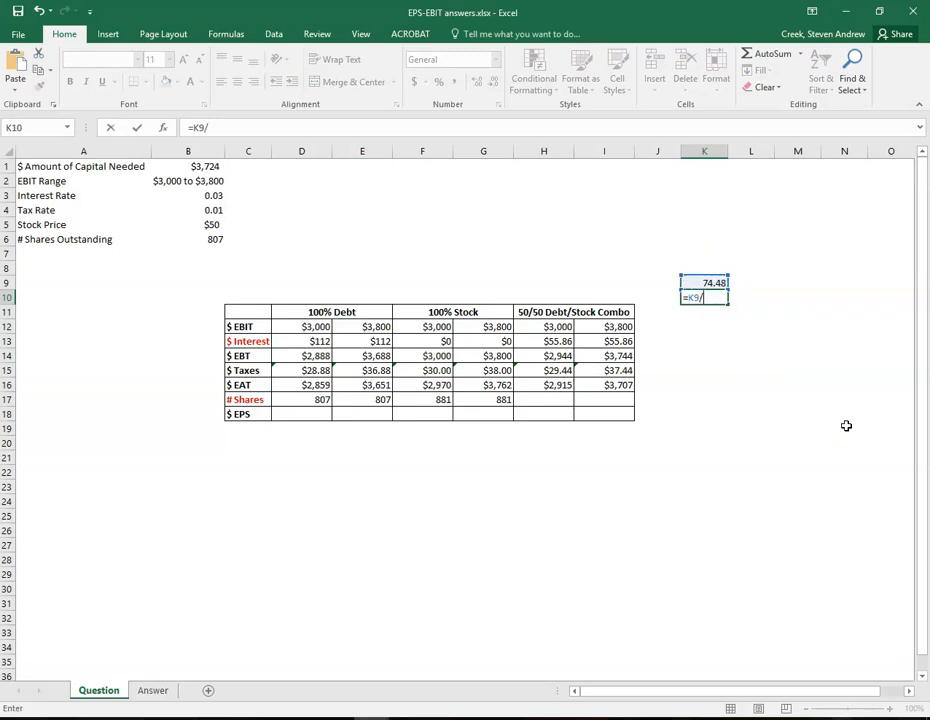
{"action": "type", "text": "2"}
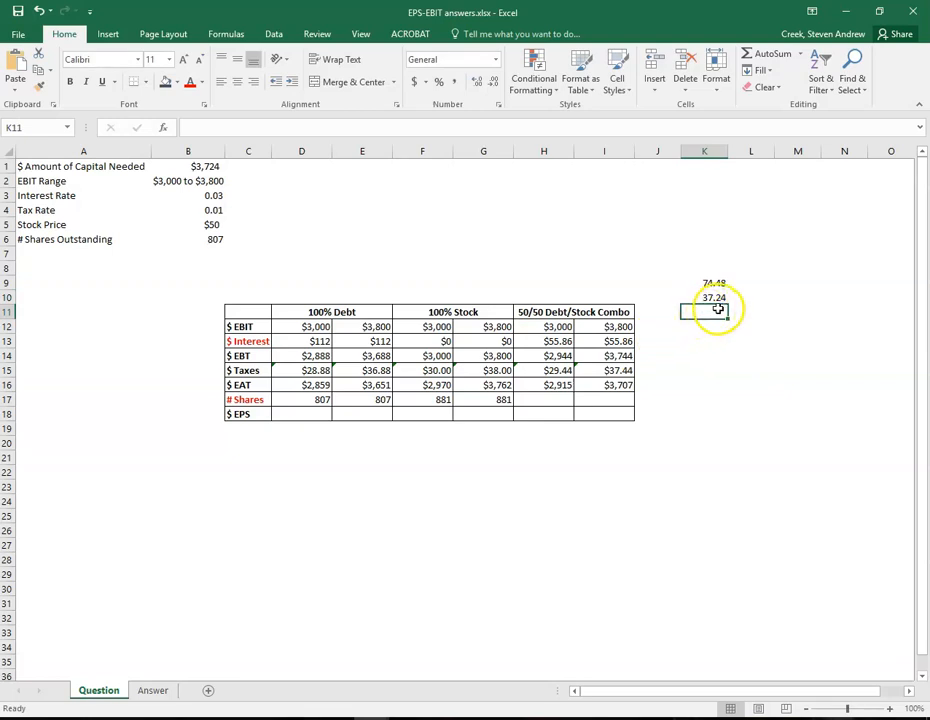
Step: Compute the 50/50 combo share count as 807 plus halved new shares, 844 in both columns
{"action": "left_click", "coordinate": [704, 296]}
{"action": "type", "text": "="}
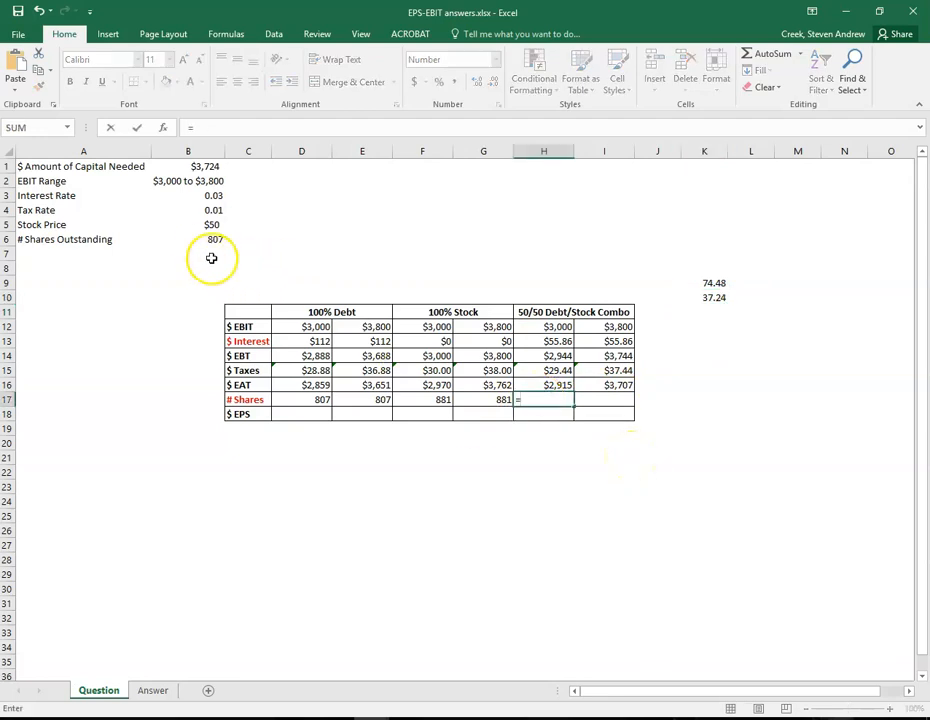
{"action": "left_click", "coordinate": [188, 240]}
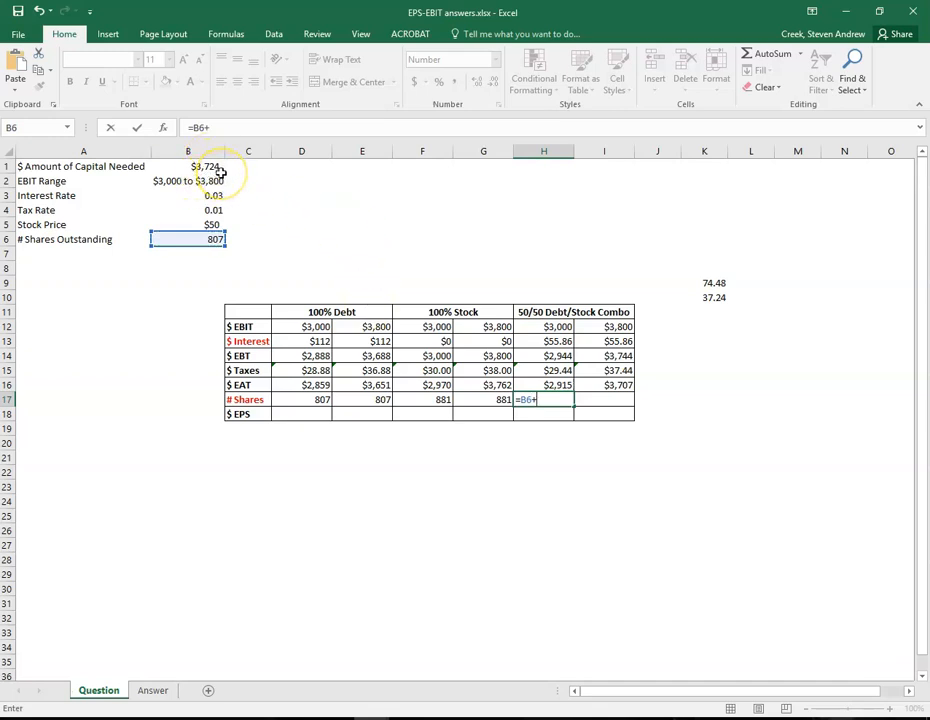
{"action": "mouse_move", "coordinate": [716, 304]}
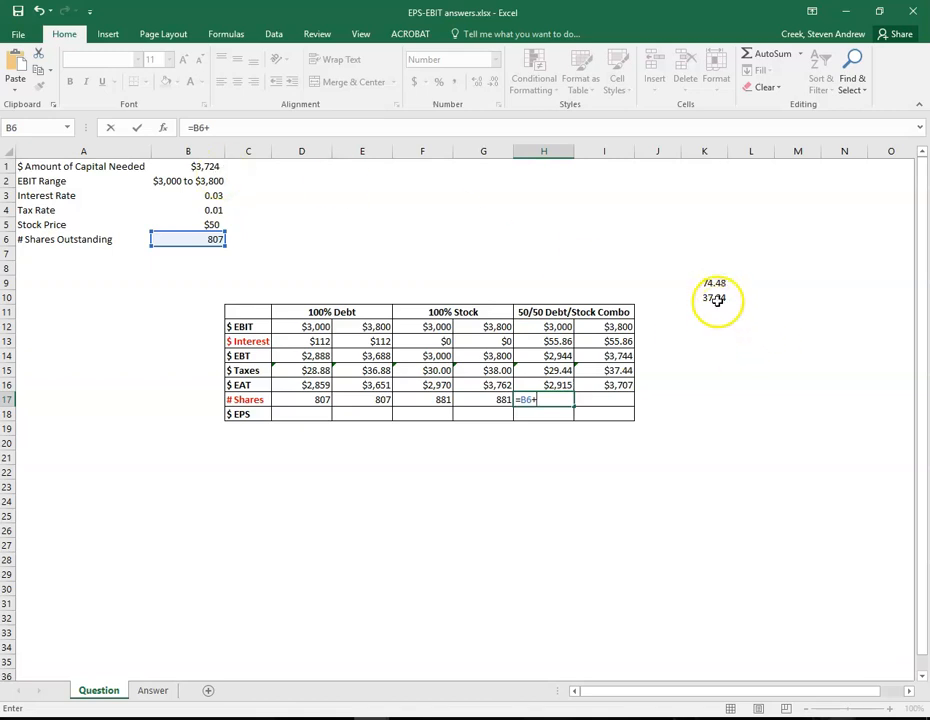
{"action": "key", "text": "Return"}
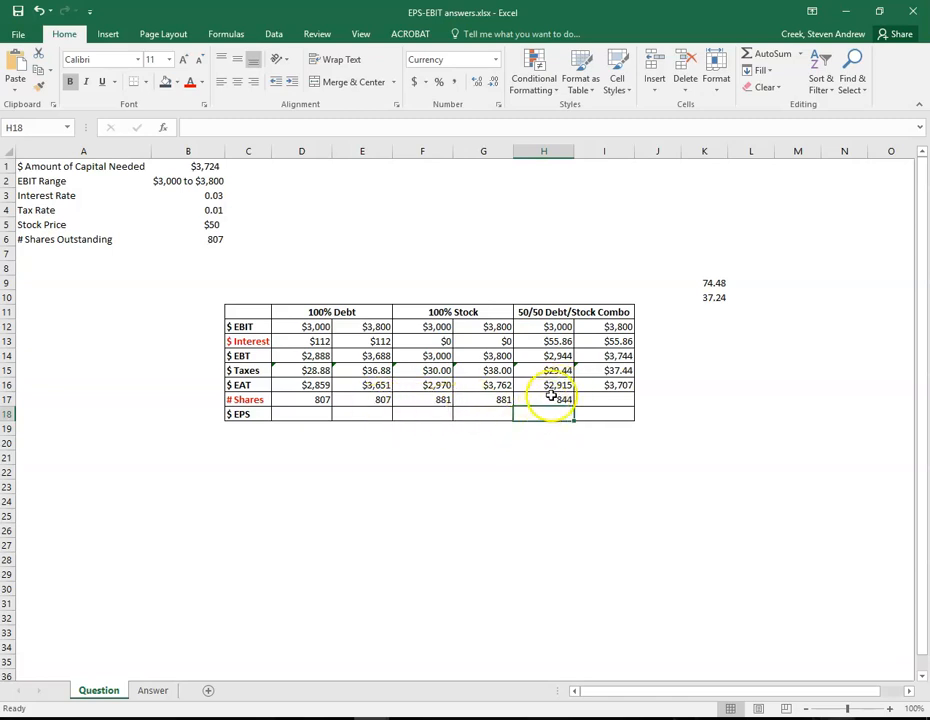
{"action": "left_click", "coordinate": [544, 400]}
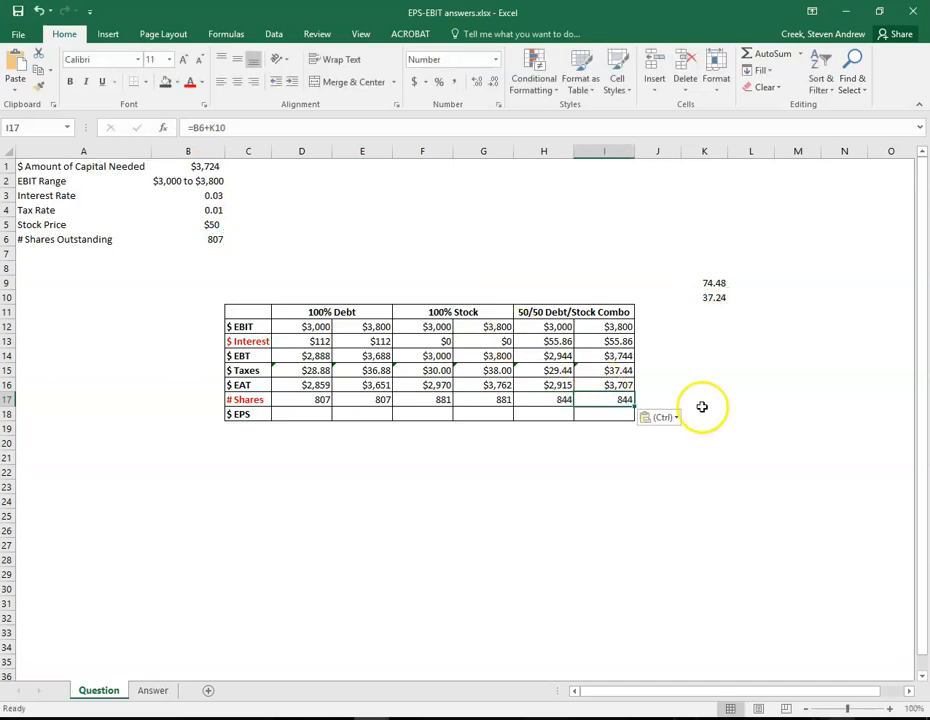
{"action": "left_click", "coordinate": [704, 412]}
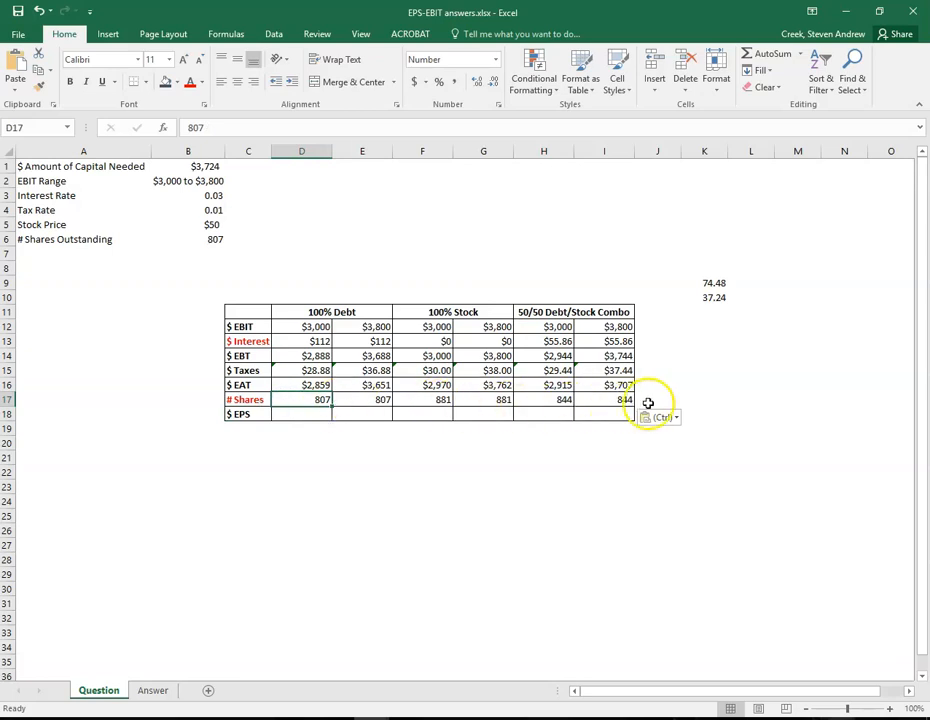
{"action": "left_click", "coordinate": [300, 384]}
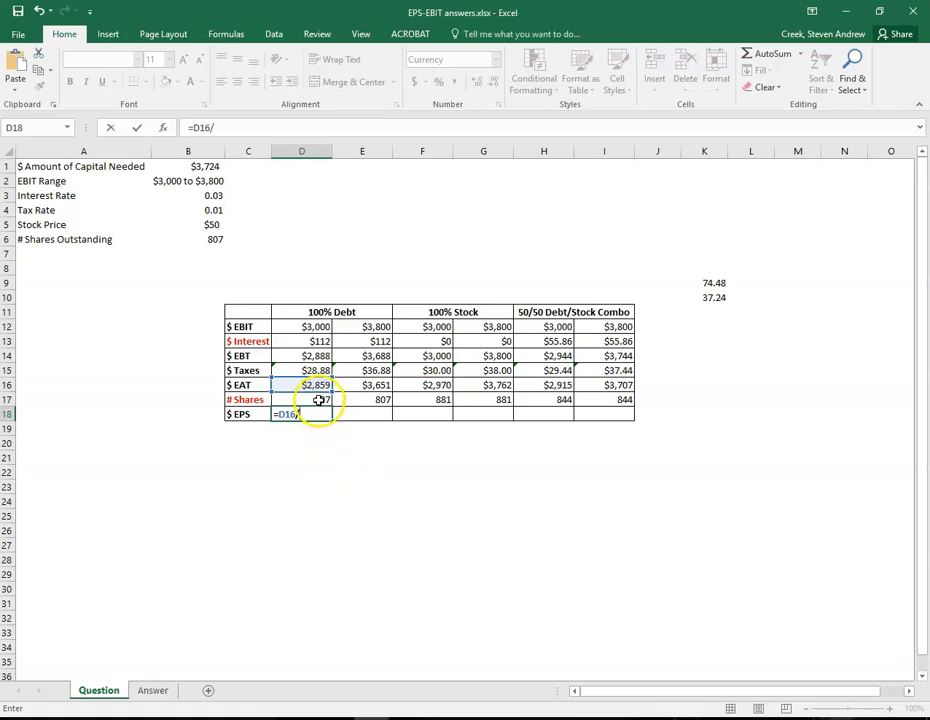
{"action": "key", "text": "Return"}
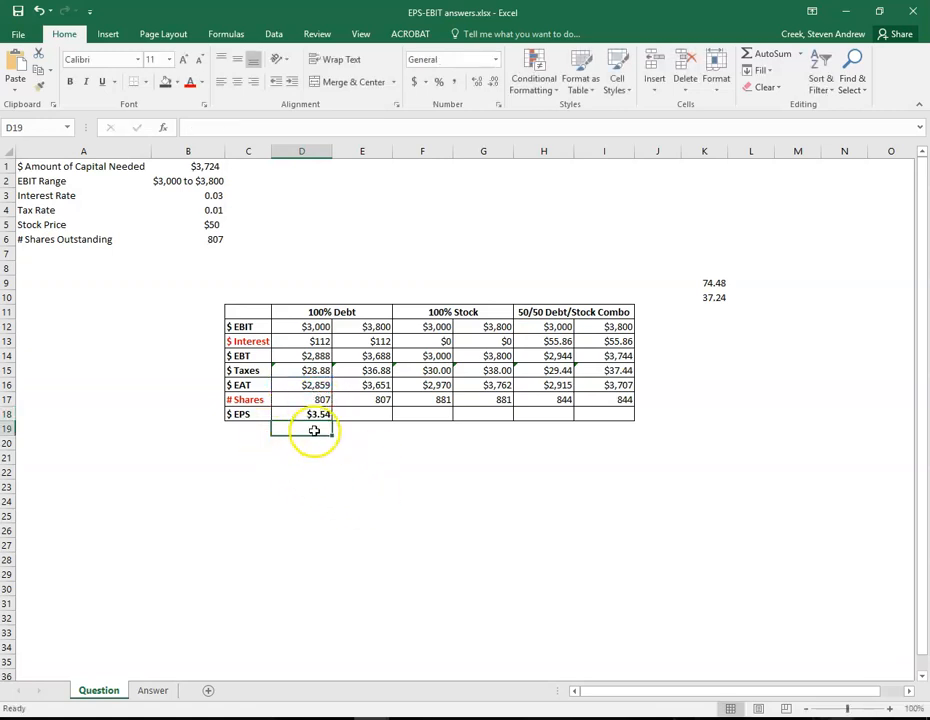
{"action": "left_click", "coordinate": [318, 412]}
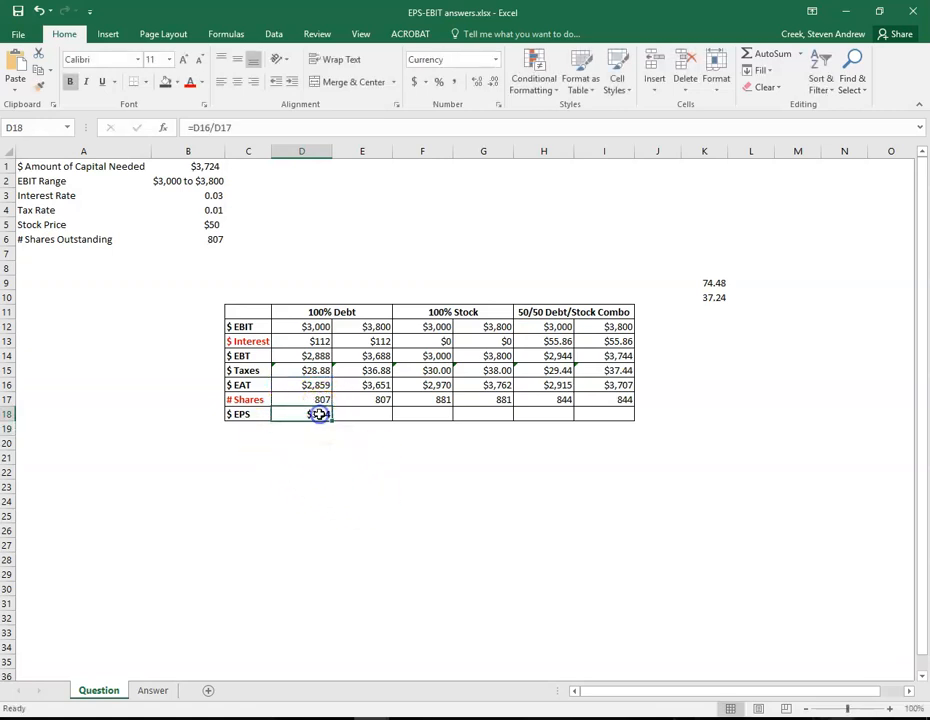
{"action": "left_click_drag", "start_coordinate": [330, 414], "coordinate": [624, 414]}
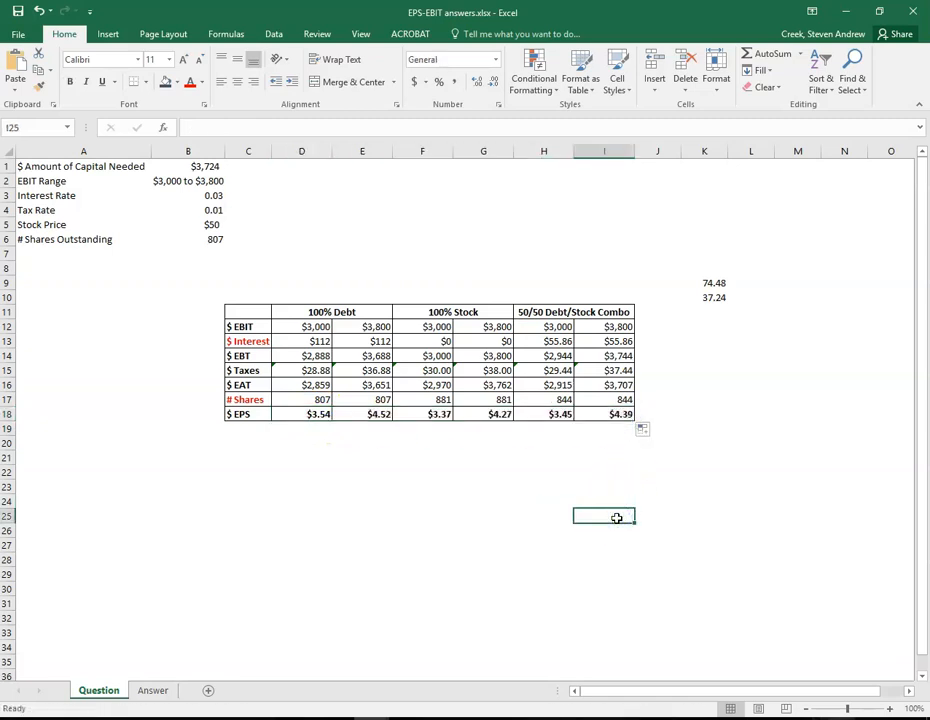
{"action": "mouse_move", "coordinate": [294, 580]}
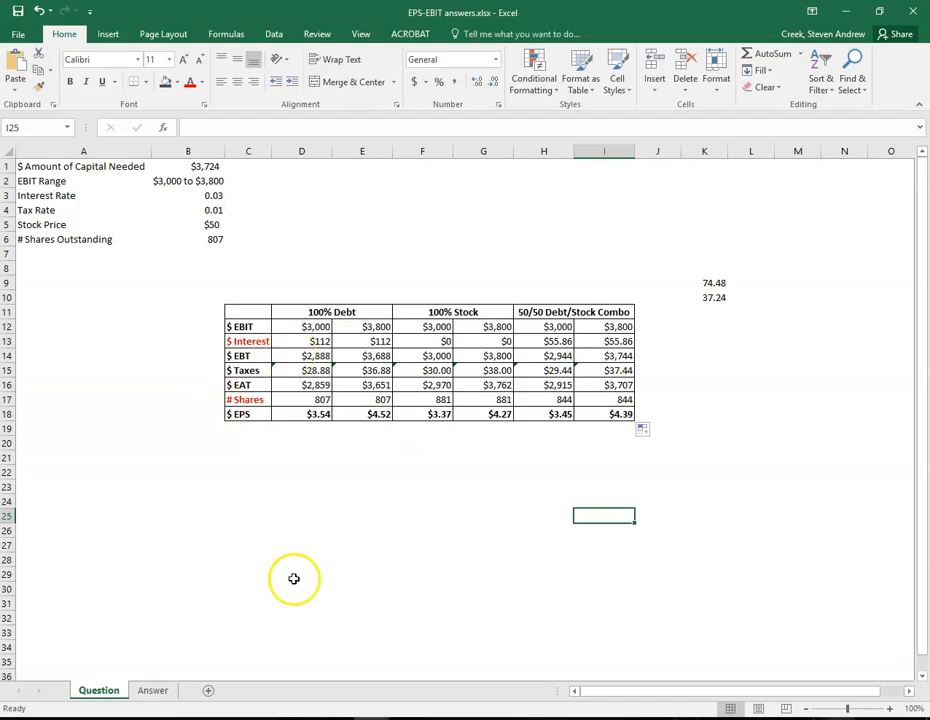
{"action": "mouse_move", "coordinate": [388, 418]}
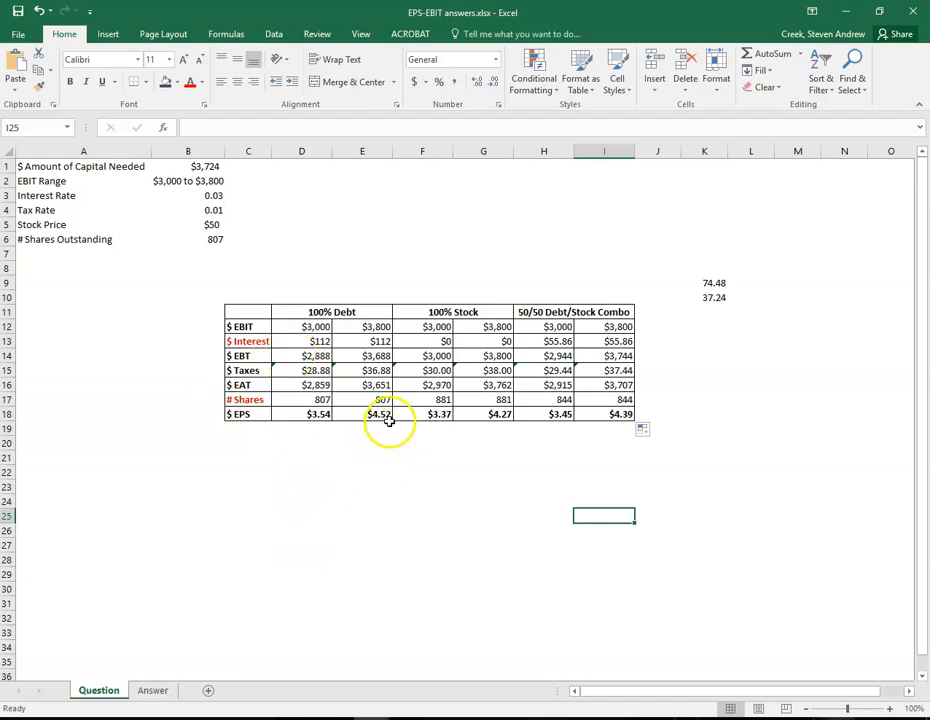
{"action": "mouse_move", "coordinate": [398, 370]}
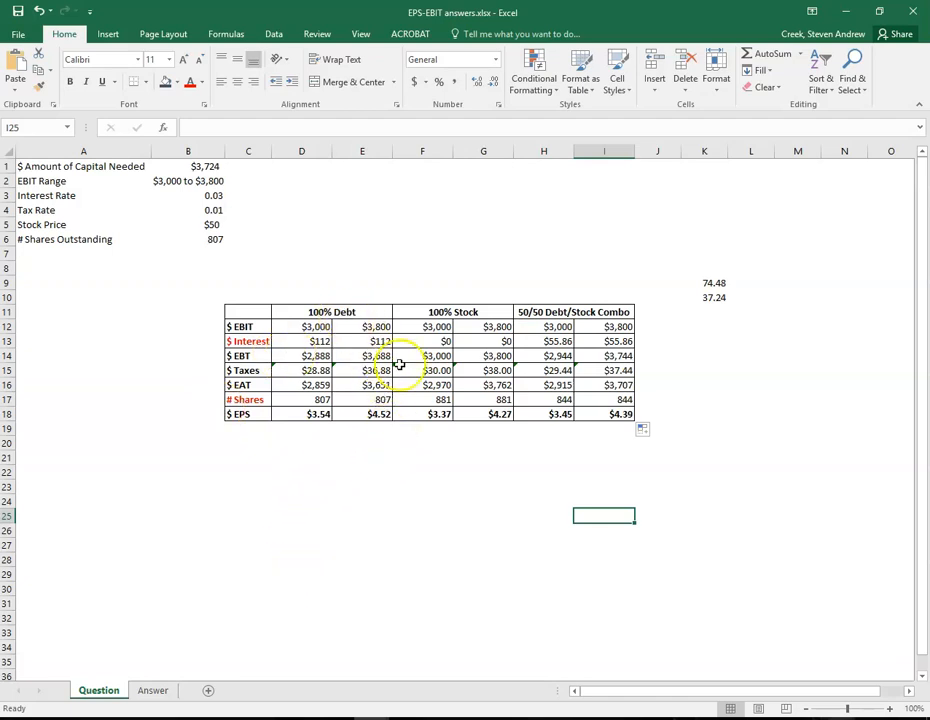
{"action": "left_click", "coordinate": [422, 412]}
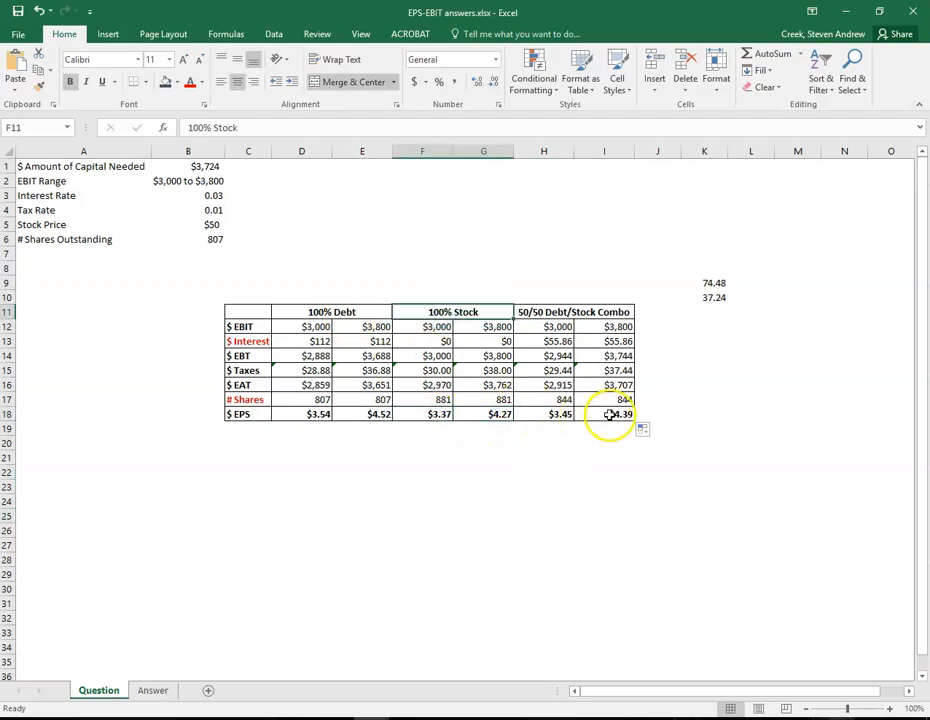
{"action": "left_click", "coordinate": [544, 414]}
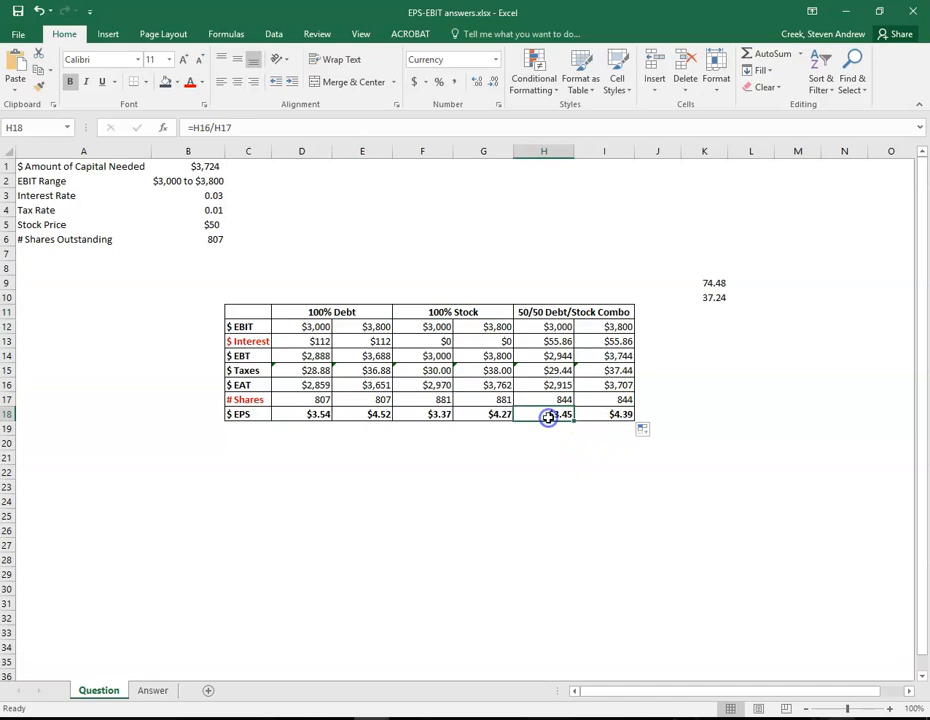
{"action": "left_click", "coordinate": [572, 312]}
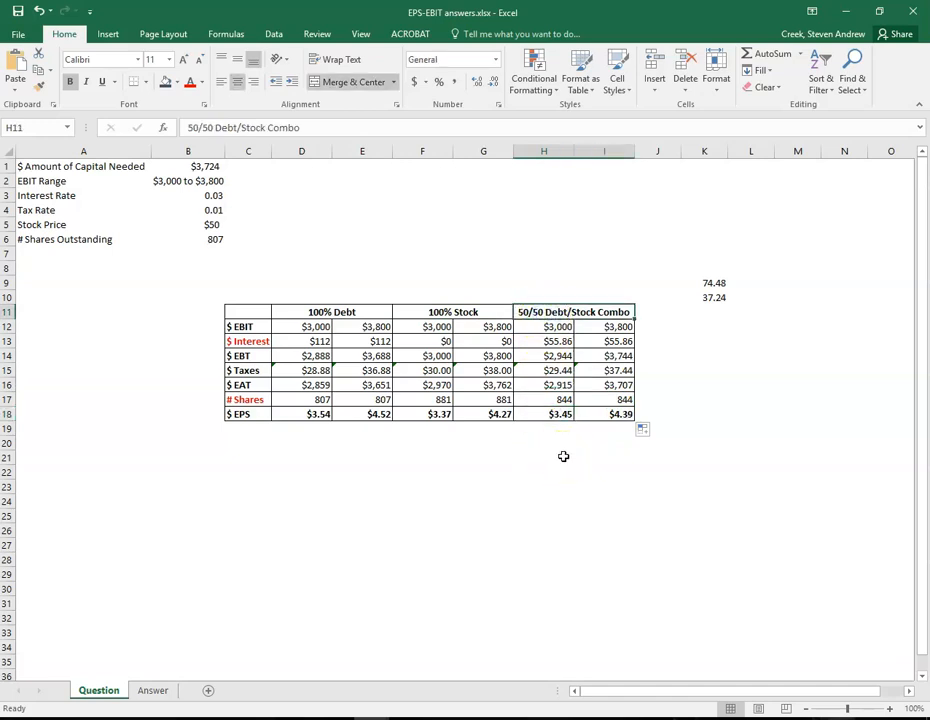
{"action": "mouse_move", "coordinate": [556, 464]}
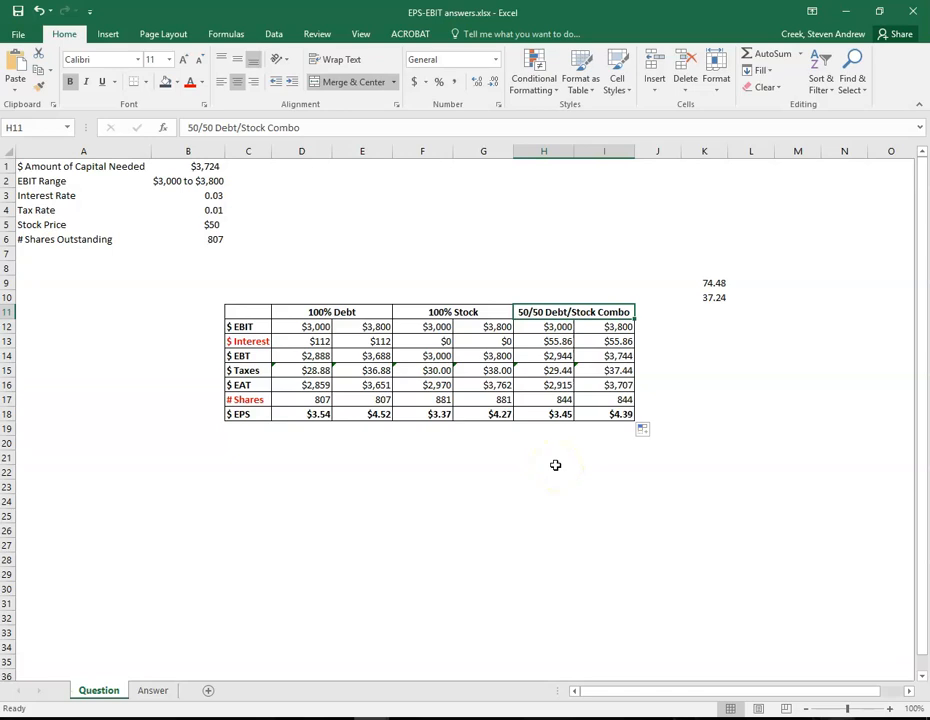
{"action": "mouse_move", "coordinate": [344, 504]}
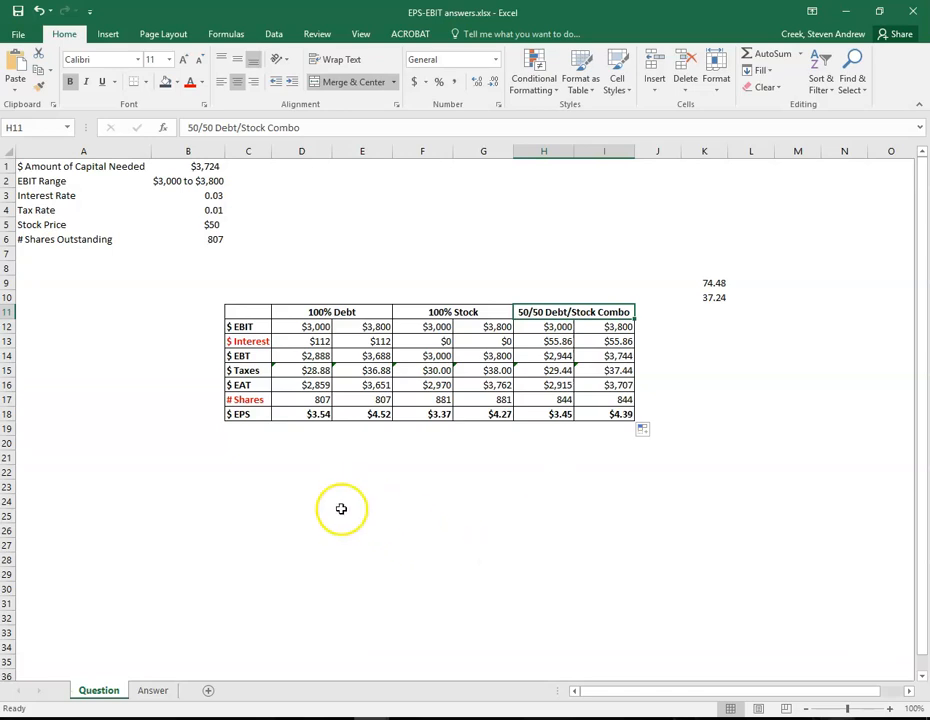
Step: Shade the $3,000 EBIT EPS values ($3.54, $3.37, $3.45) orange
{"action": "left_click", "coordinate": [300, 412]}
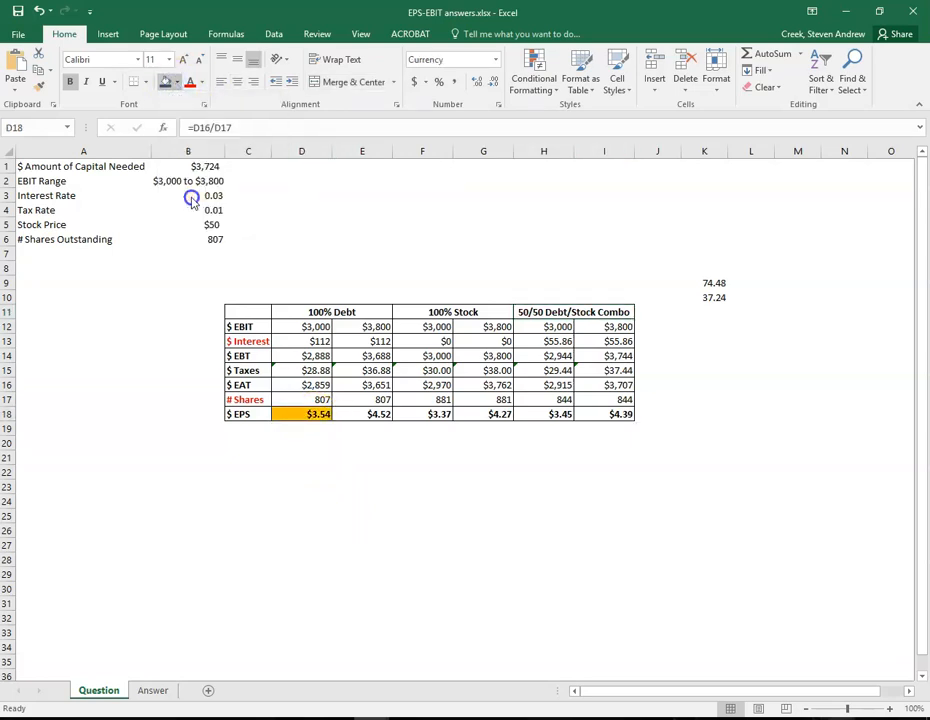
{"action": "left_click", "coordinate": [422, 414]}
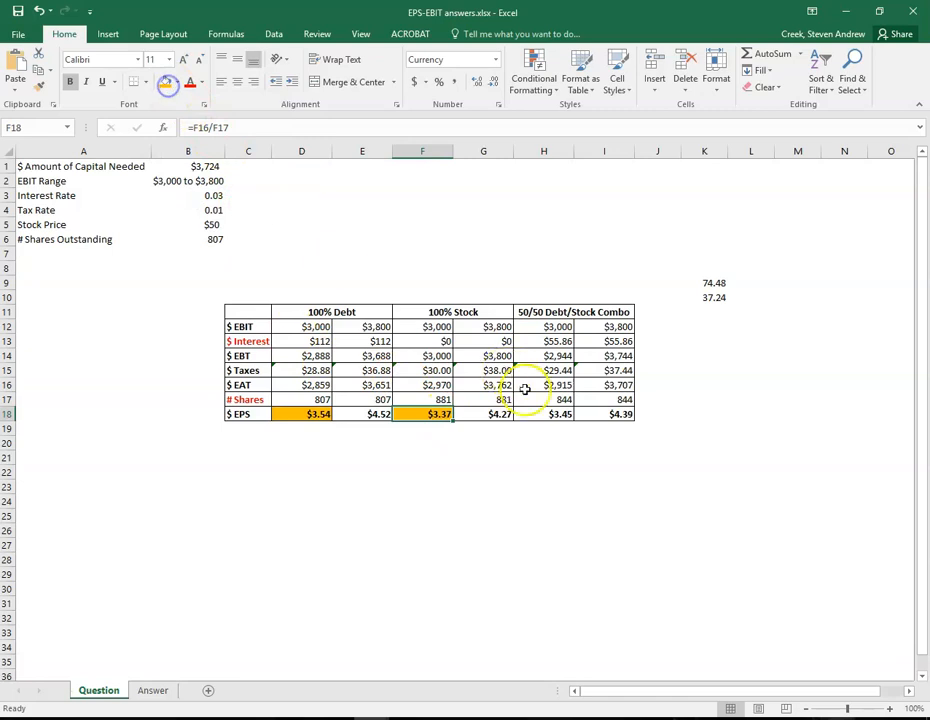
{"action": "left_click", "coordinate": [604, 544]}
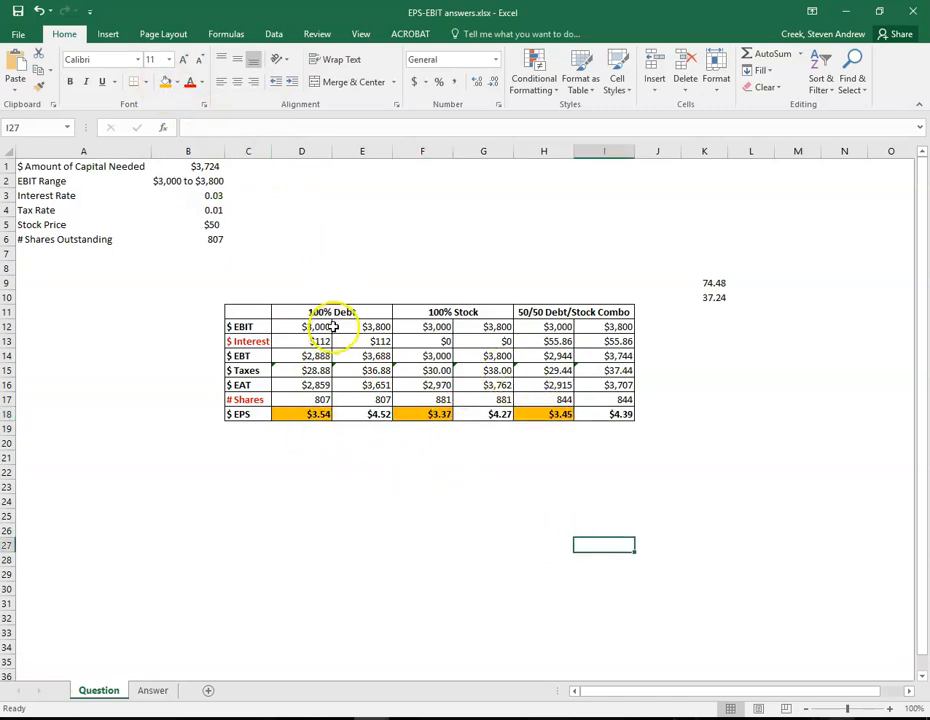
{"action": "left_click", "coordinate": [300, 428]}
{"action": "type", "text": "x"}
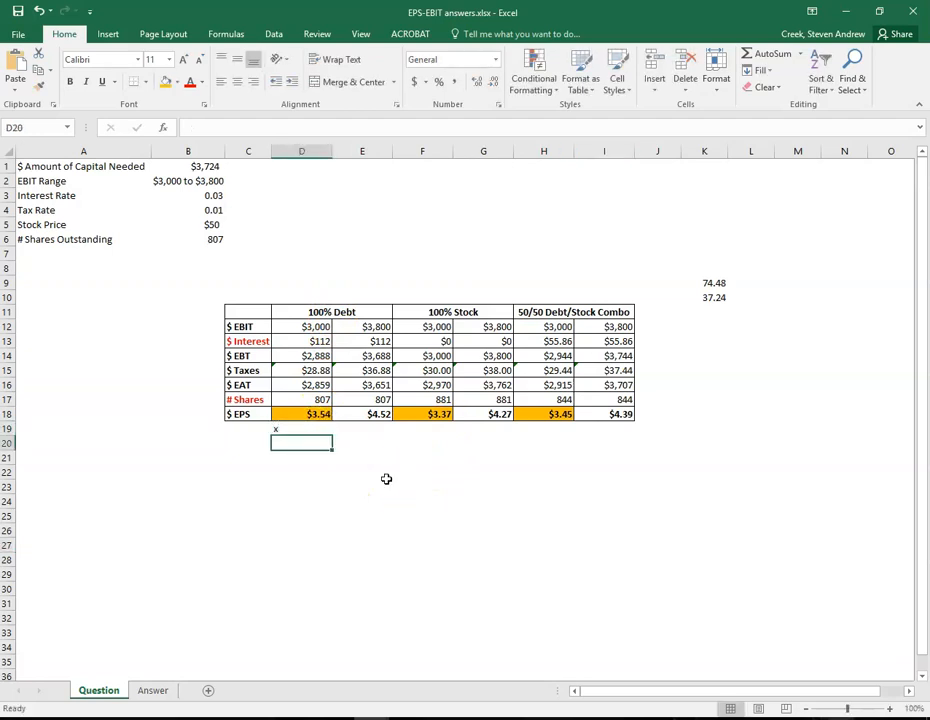
Step: Shade the $3,800 EBIT EPS values ($4.52, $4.27, $4.39) blue
{"action": "left_click_drag", "start_coordinate": [300, 444], "coordinate": [362, 430]}
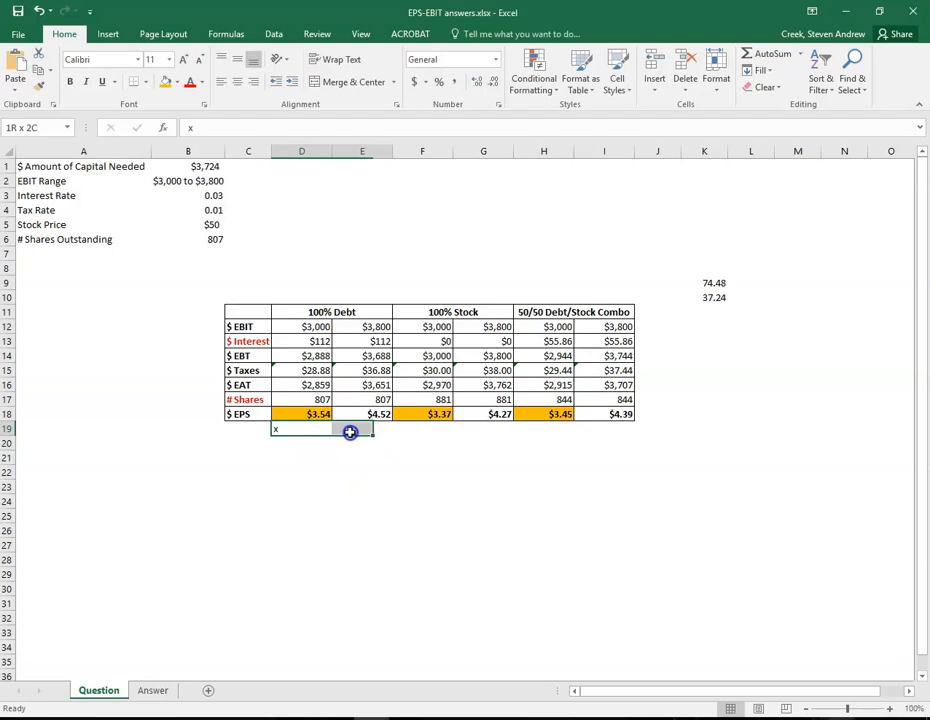
{"action": "left_click", "coordinate": [422, 516]}
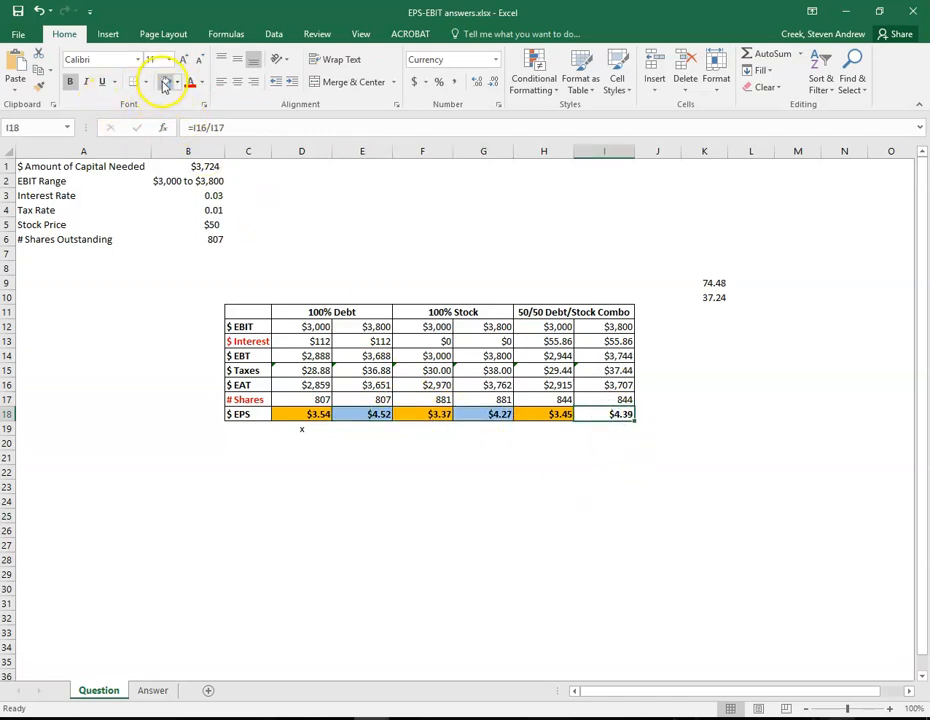
{"action": "left_click", "coordinate": [544, 500]}
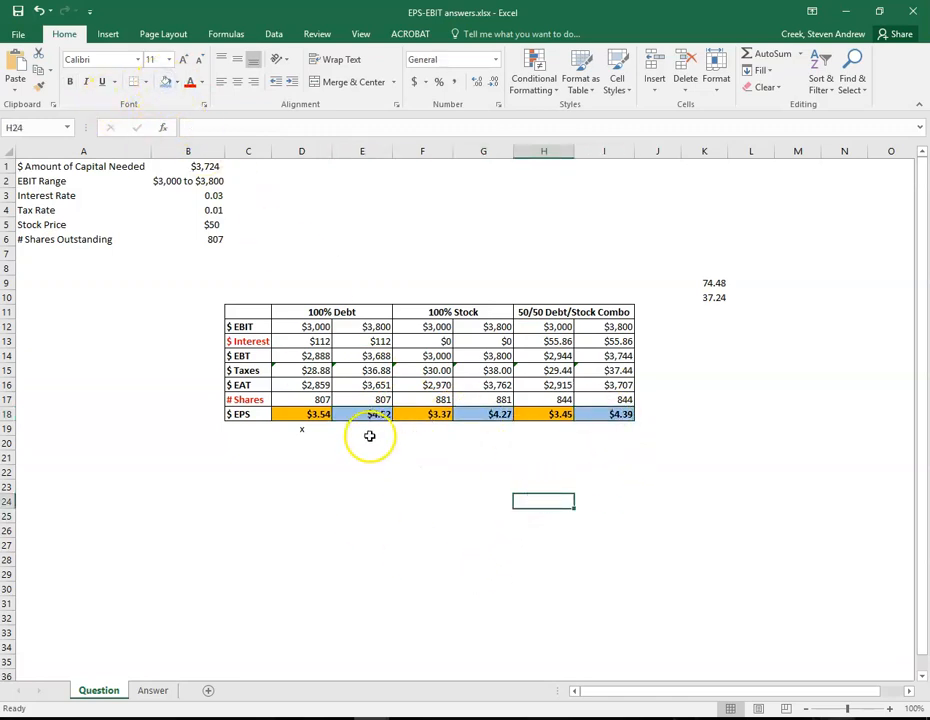
{"action": "mouse_move", "coordinate": [600, 424]}
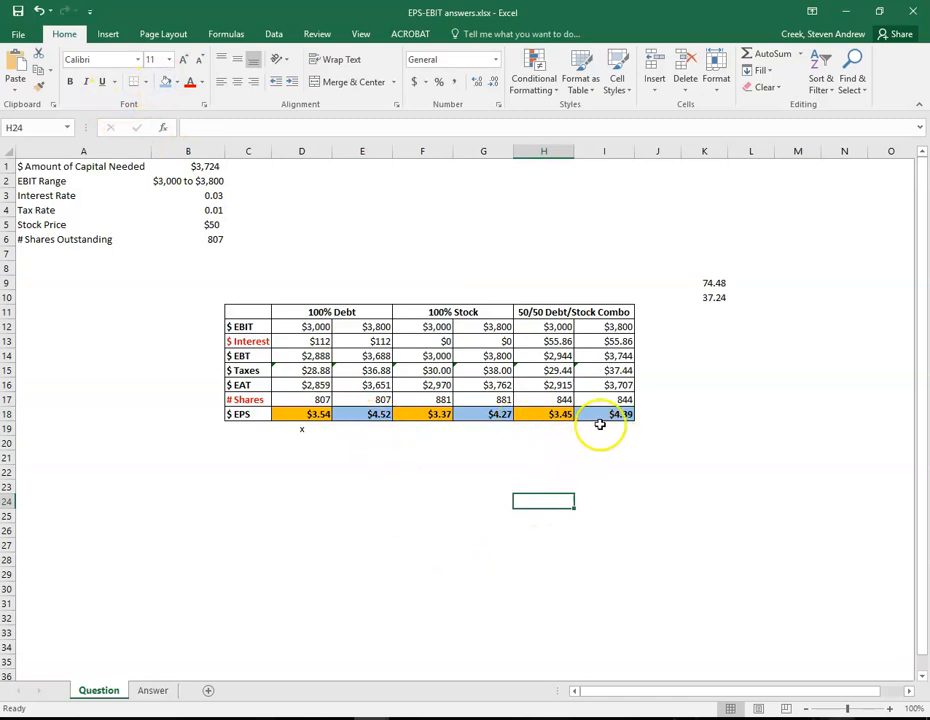
{"action": "left_click", "coordinate": [360, 432]}
{"action": "type", "text": "x"}
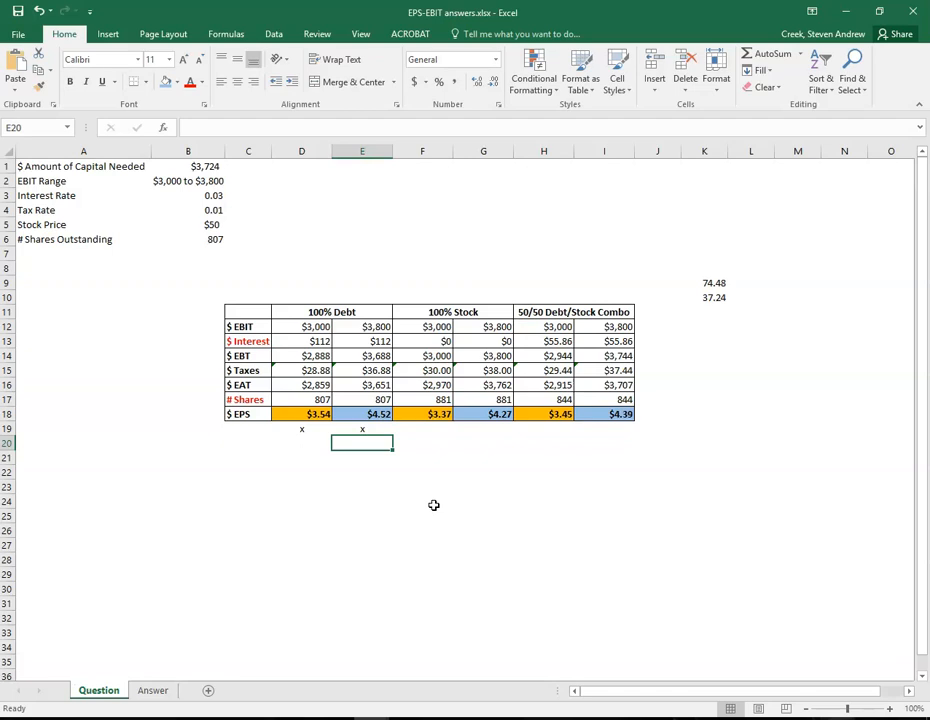
{"action": "mouse_move", "coordinate": [362, 312]}
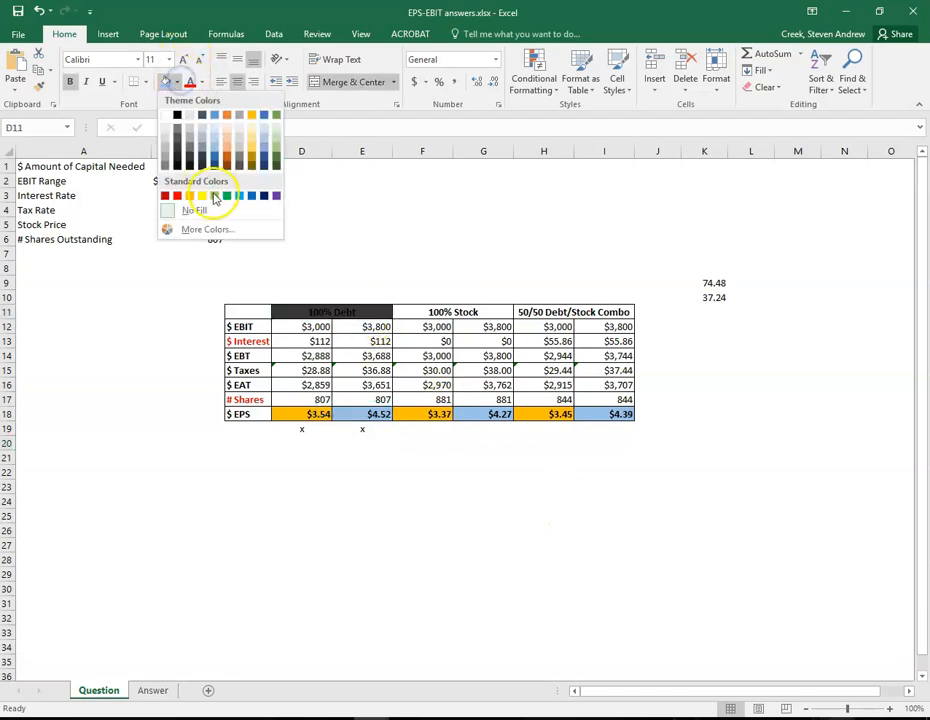
Step: Fill the 100% Debt header cell green, leaving the stock and combo headers plain
{"action": "left_click", "coordinate": [200, 196]}
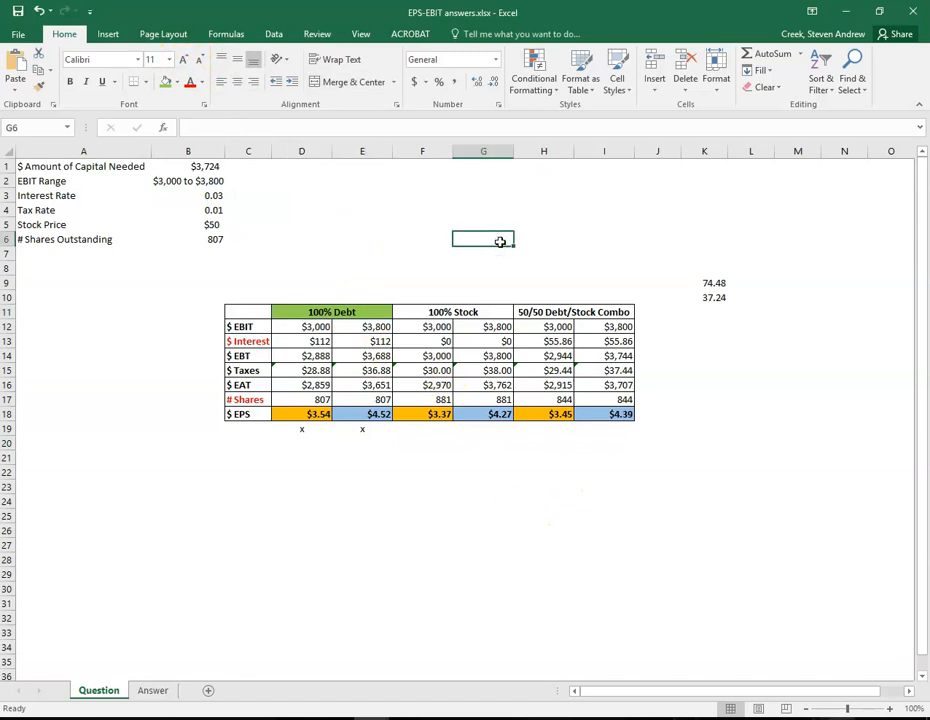
{"action": "mouse_move", "coordinate": [446, 528]}
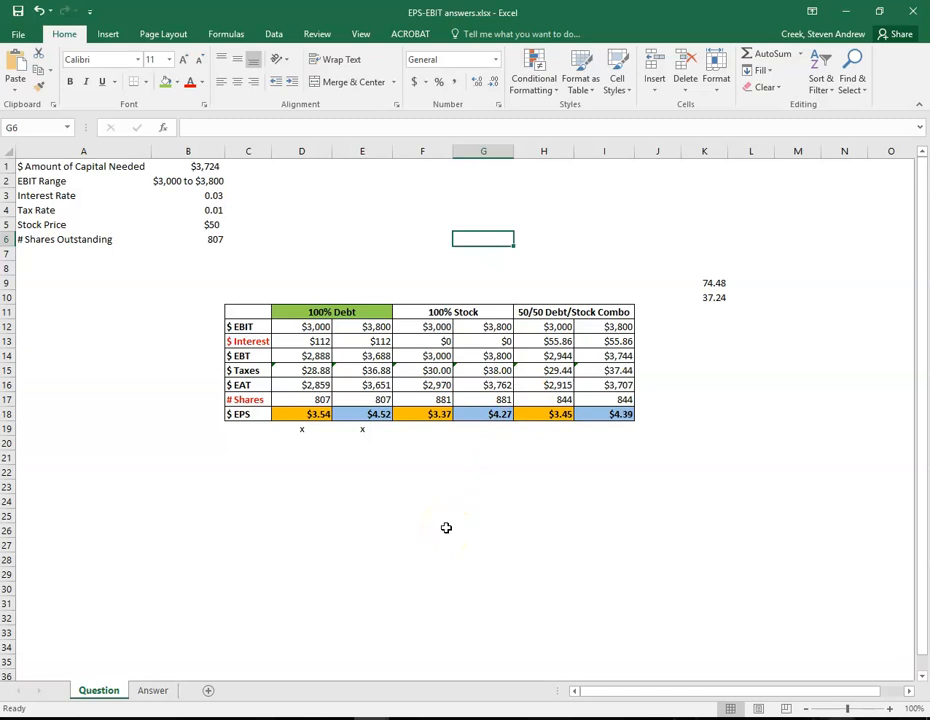
{"action": "left_click", "coordinate": [572, 312]}
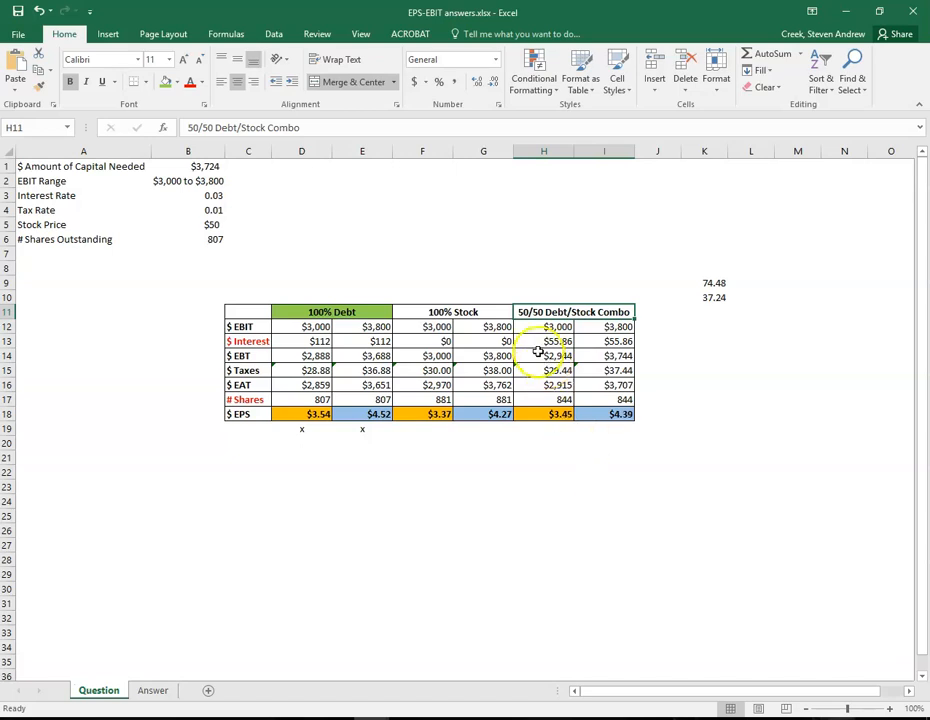
{"action": "mouse_move", "coordinate": [602, 544]}
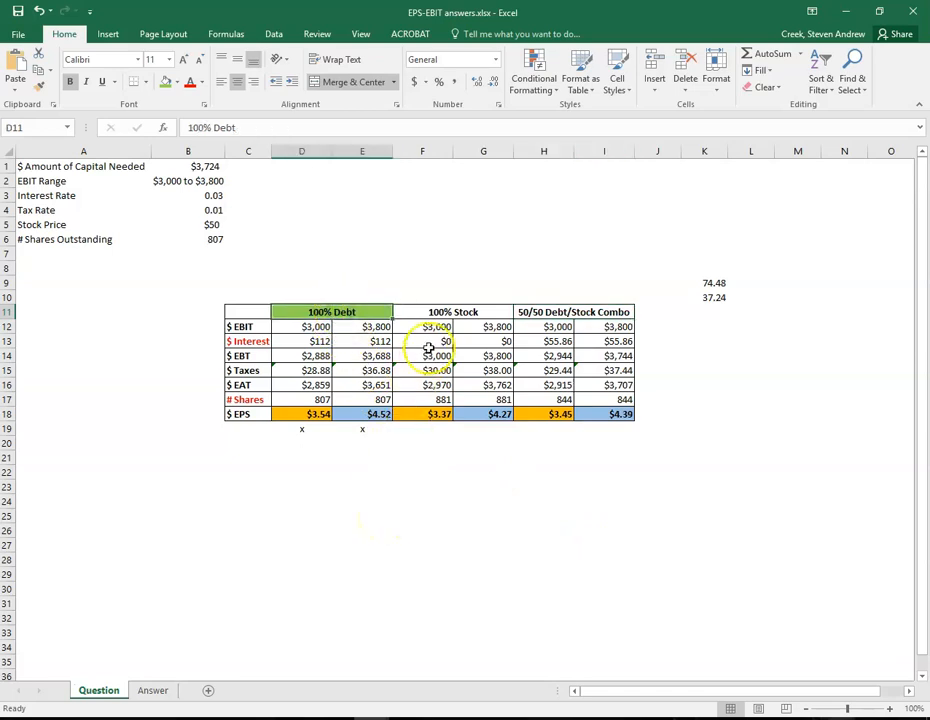
{"action": "left_click", "coordinate": [422, 326]}
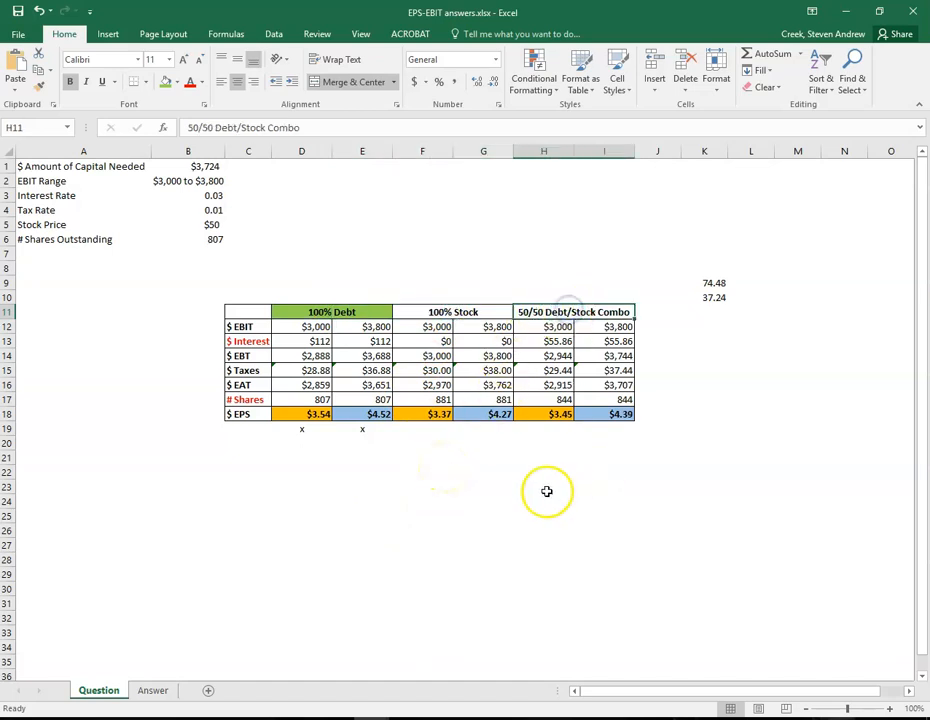
{"action": "mouse_move", "coordinate": [504, 500]}
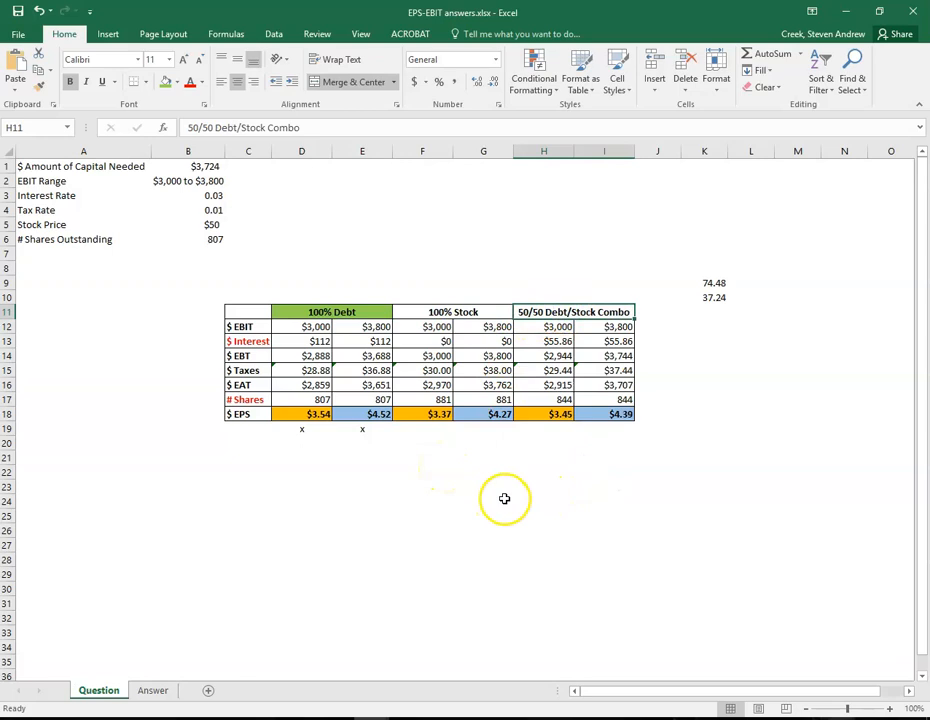
{"action": "left_click", "coordinate": [484, 500]}
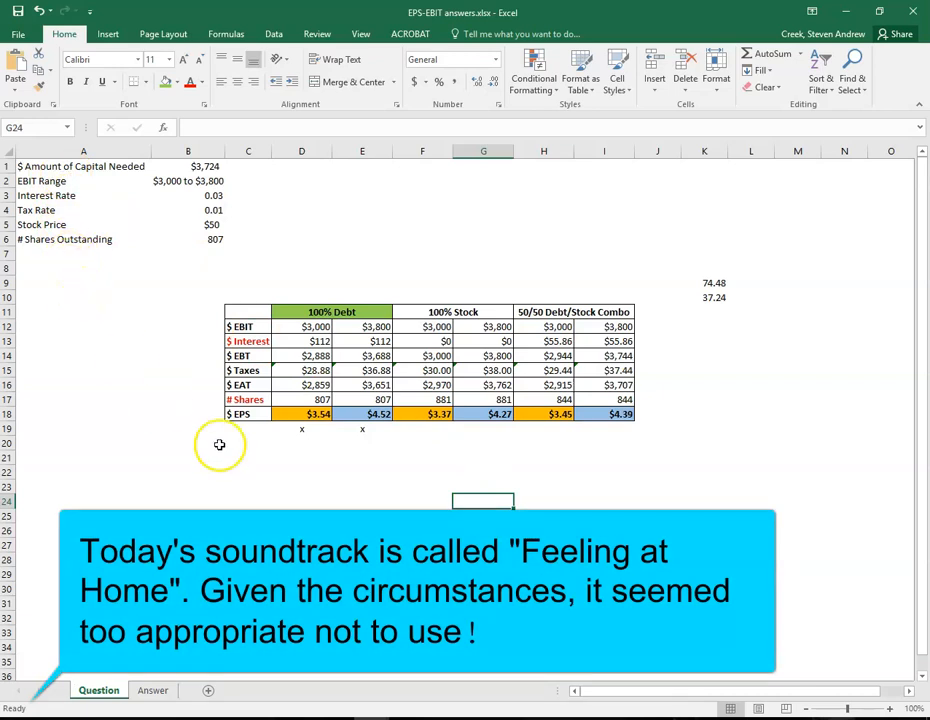
{"action": "mouse_move", "coordinate": [564, 540]}
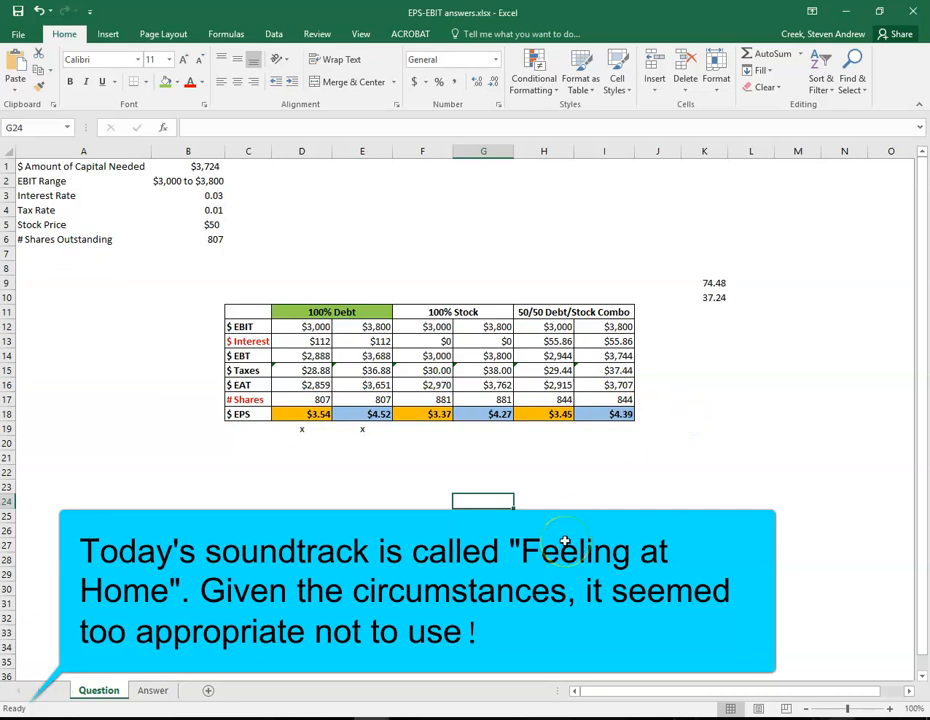
{"action": "mouse_move", "coordinate": [504, 540]}
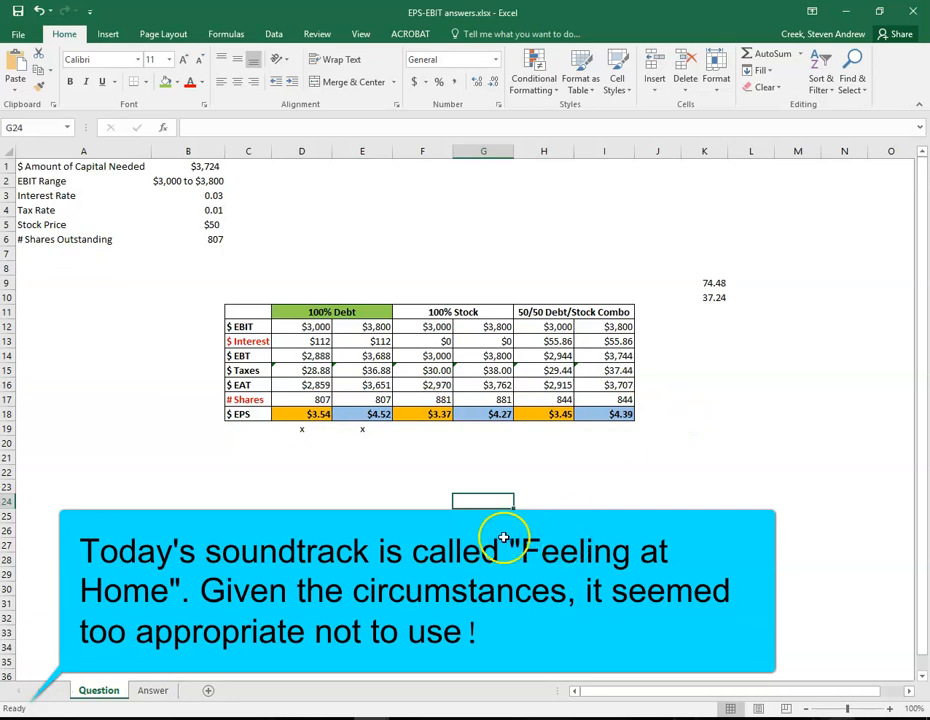